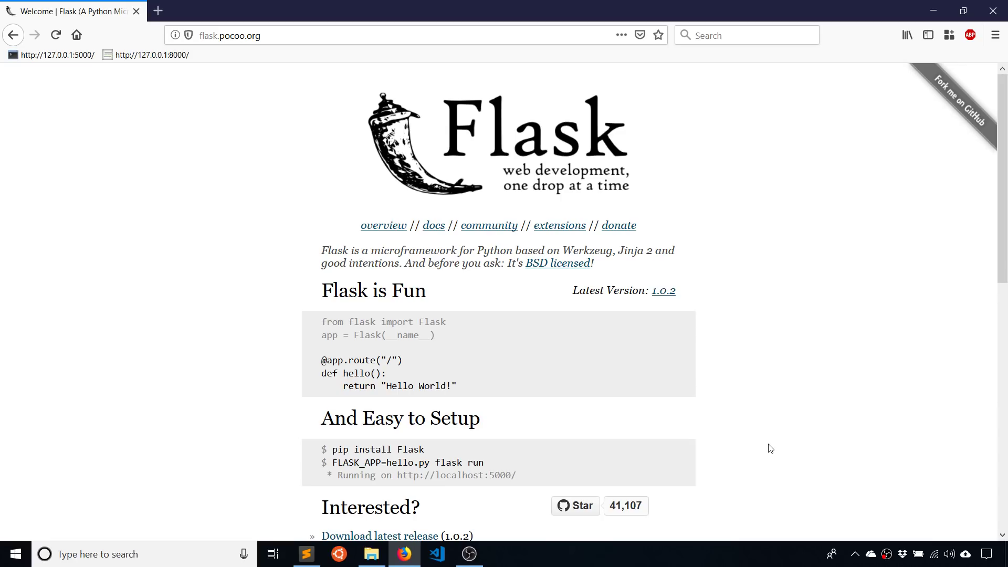
{"action": "mouse_move", "coordinate": [504, 294]}
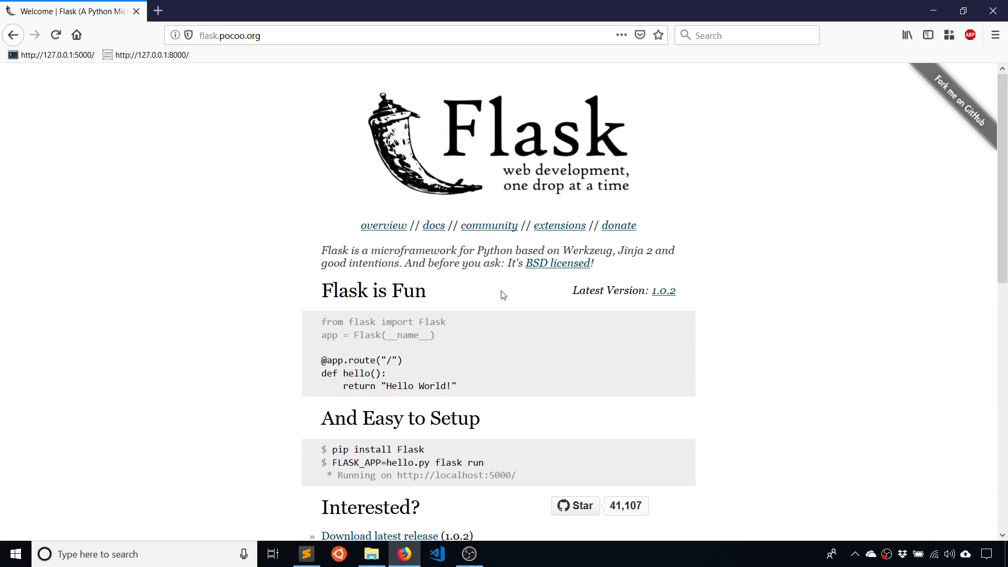
{"action": "mouse_move", "coordinate": [514, 337]}
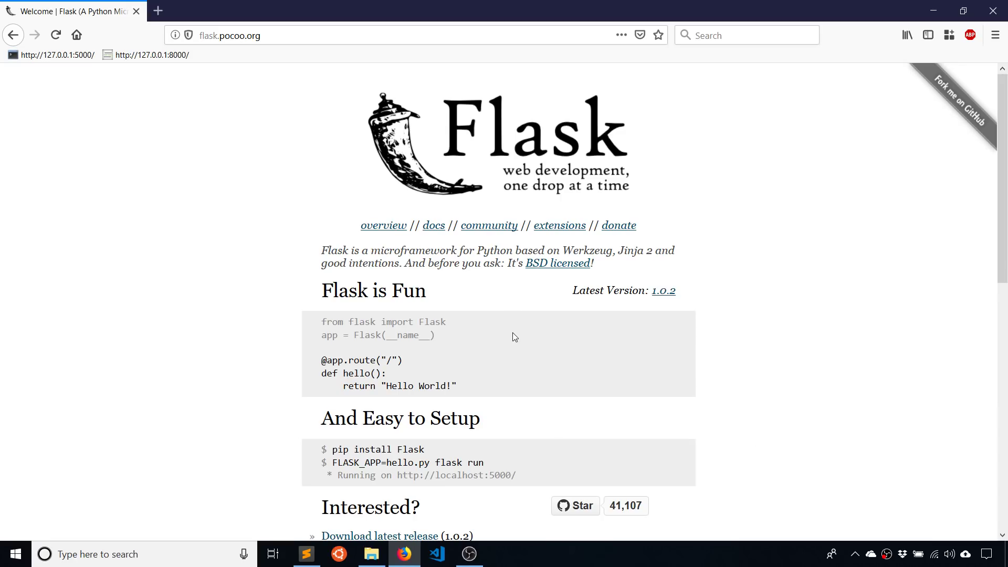
{"action": "mouse_move", "coordinate": [508, 361]}
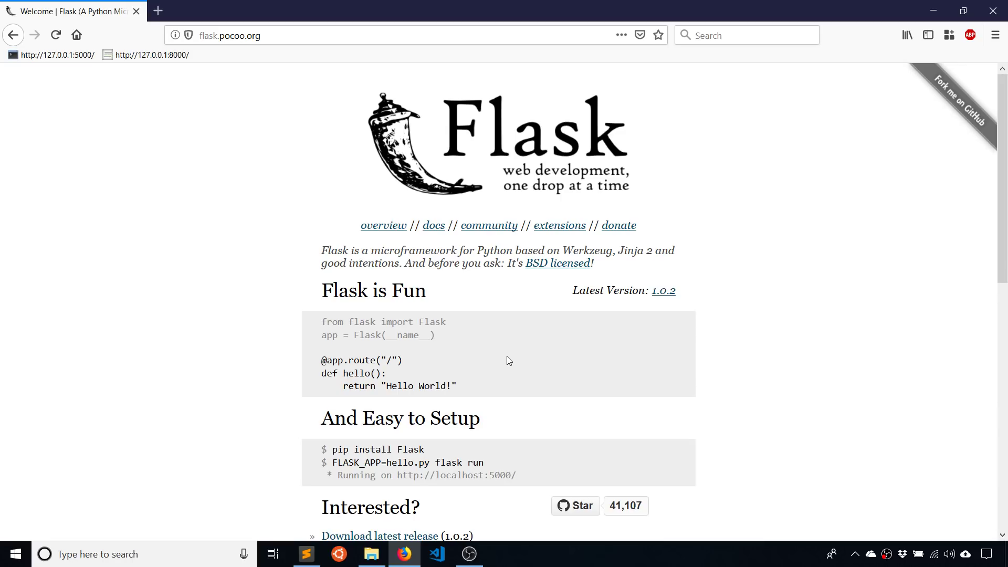
{"action": "mouse_move", "coordinate": [511, 370]}
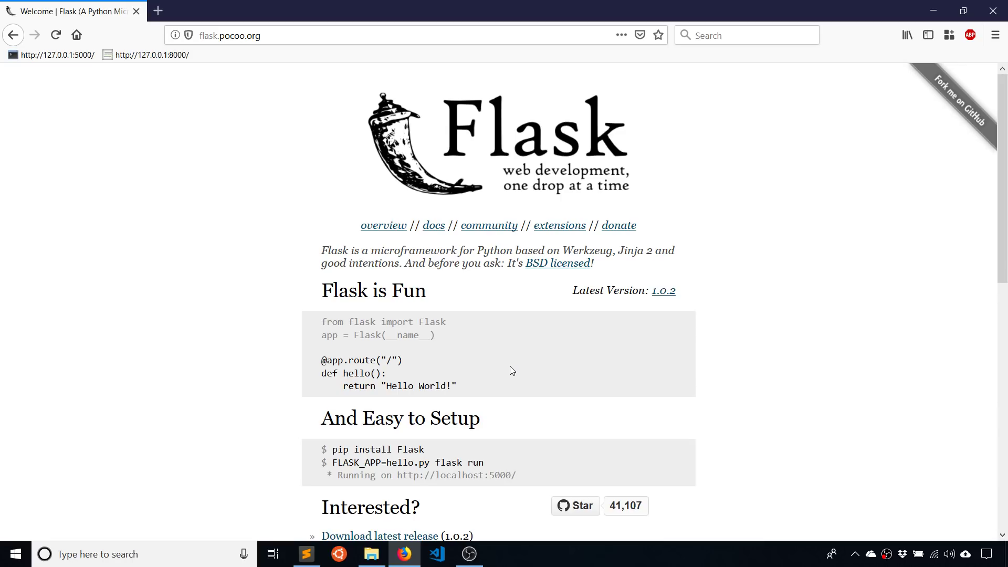
Bring the blank Sublime Text document forward, then show the empty flask_app folder in File Explorer
{"action": "left_click", "coordinate": [306, 555]}
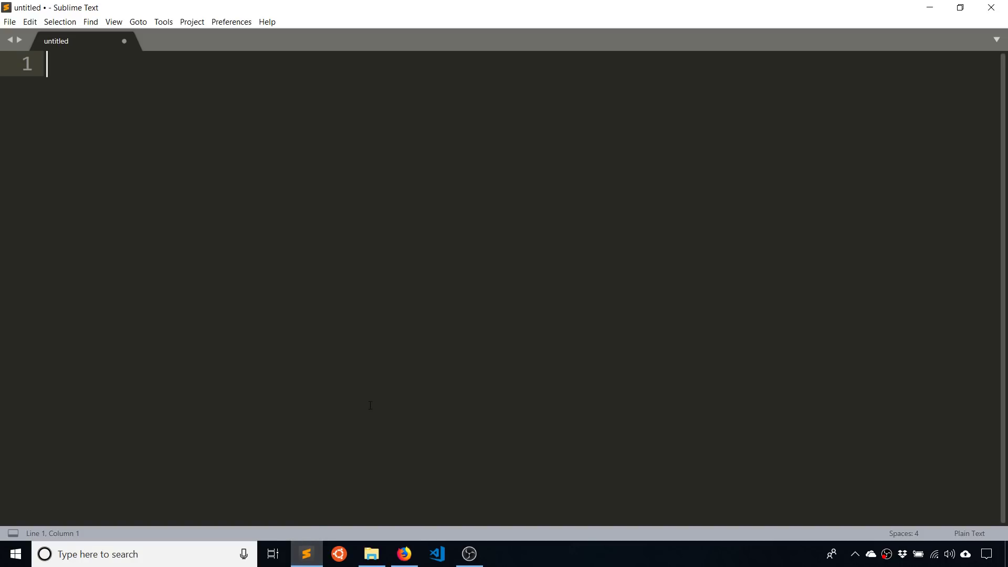
{"action": "mouse_move", "coordinate": [81, 5]}
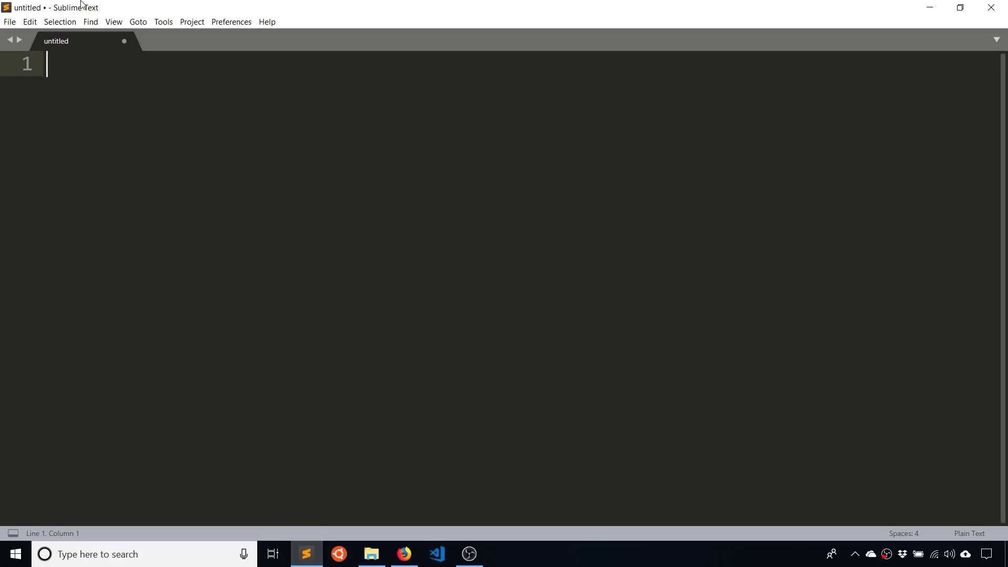
{"action": "mouse_move", "coordinate": [362, 209]}
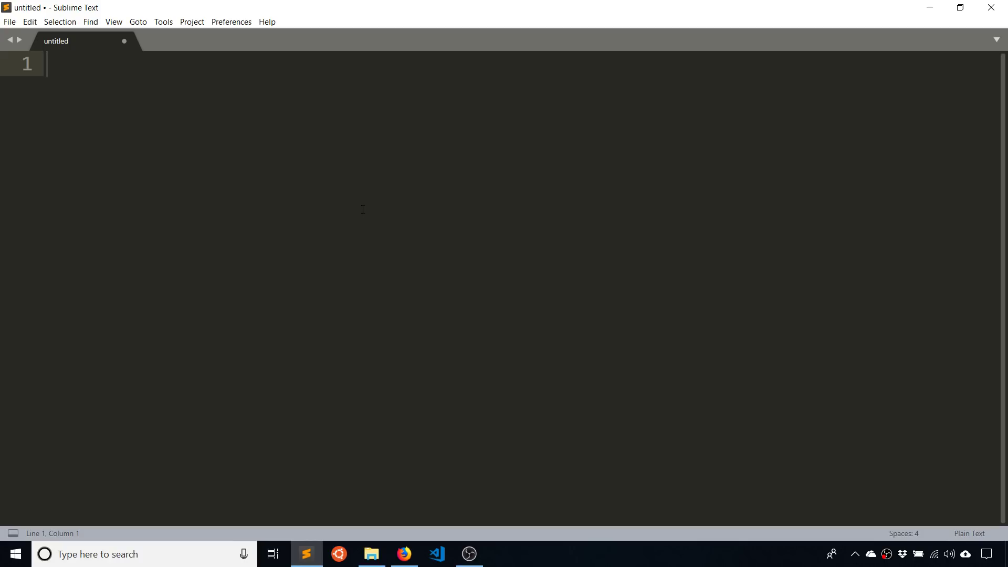
{"action": "left_click", "coordinate": [48, 64]}
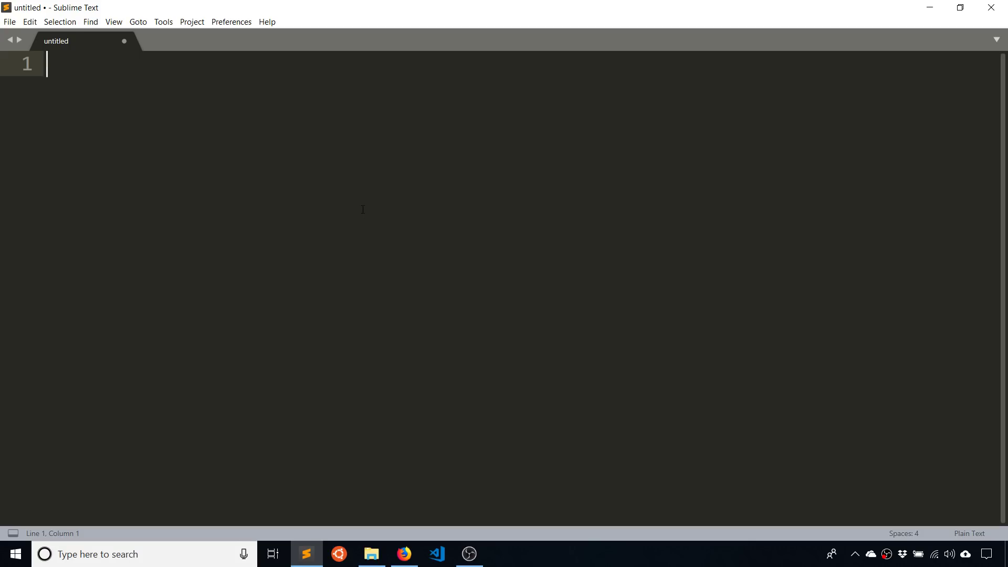
{"action": "mouse_move", "coordinate": [381, 152]}
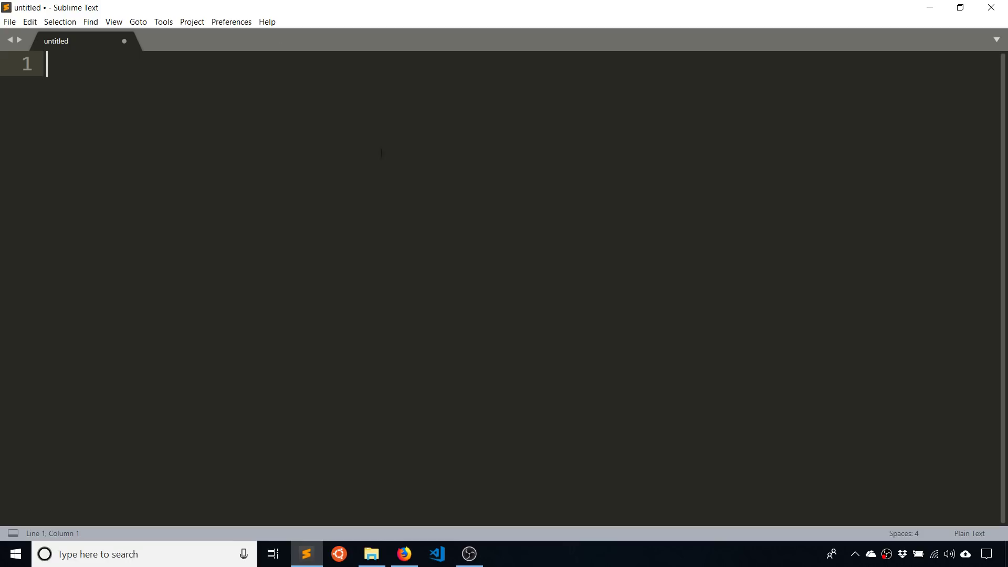
{"action": "mouse_move", "coordinate": [367, 174]}
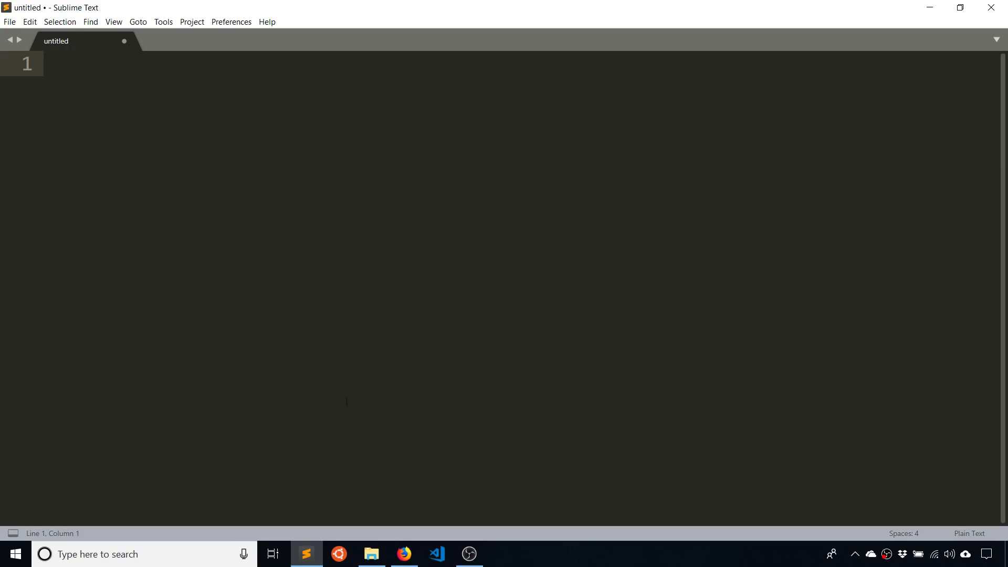
{"action": "left_click", "coordinate": [370, 554]}
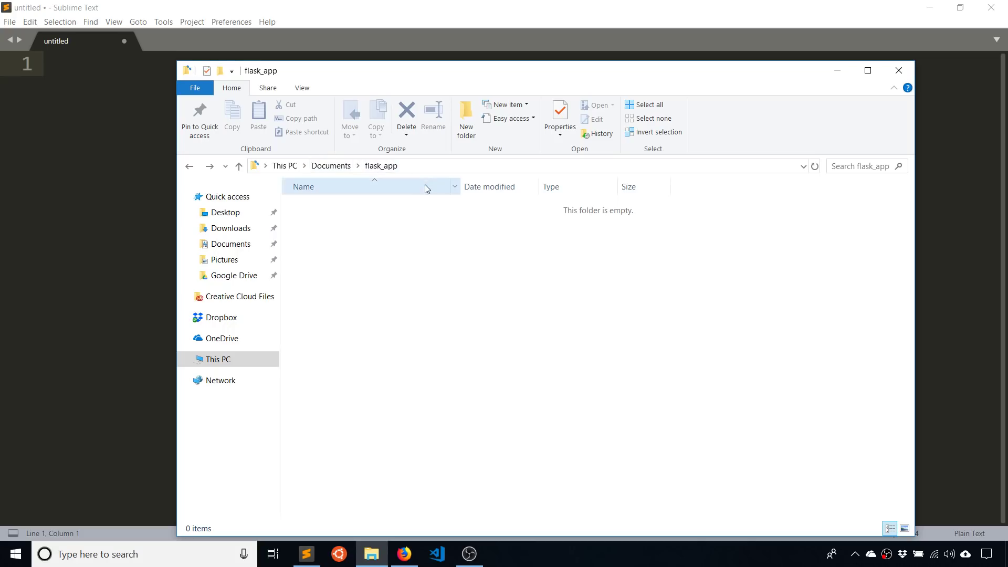
{"action": "mouse_move", "coordinate": [613, 351]}
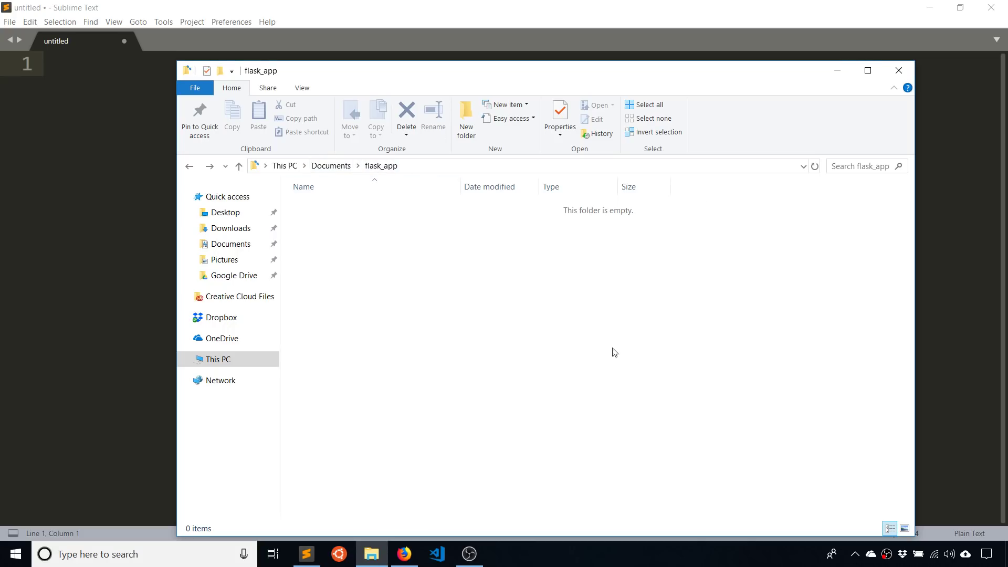
{"action": "mouse_move", "coordinate": [331, 166]}
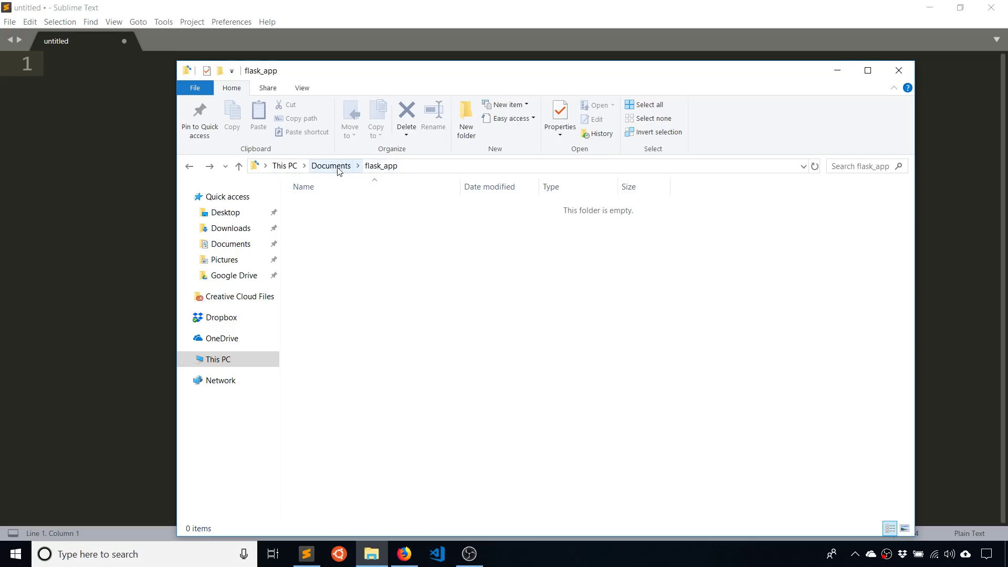
{"action": "mouse_move", "coordinate": [412, 436]}
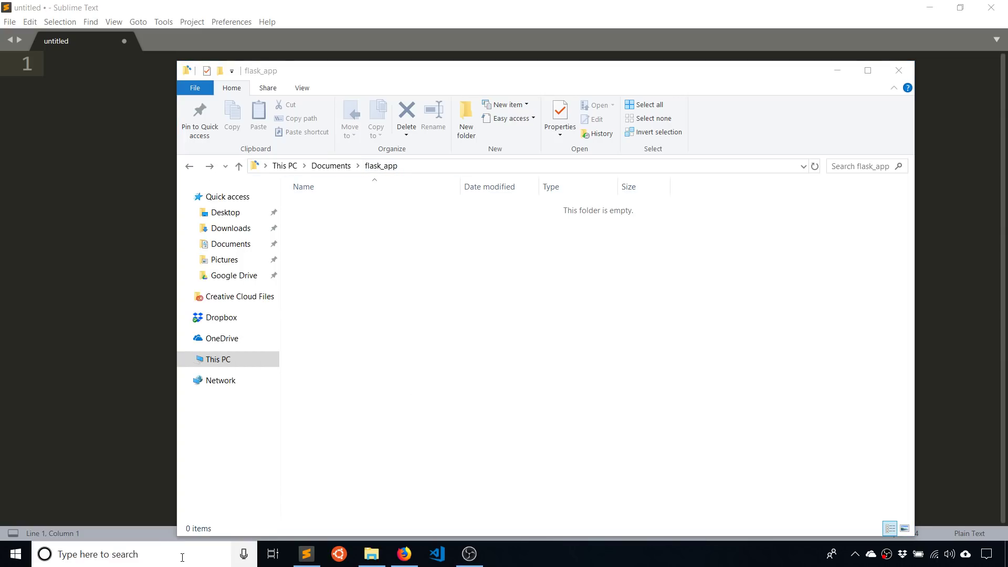
In Command Prompt, change into Documents\flask_app and clear the screen with cls
{"action": "left_click", "coordinate": [501, 554]}
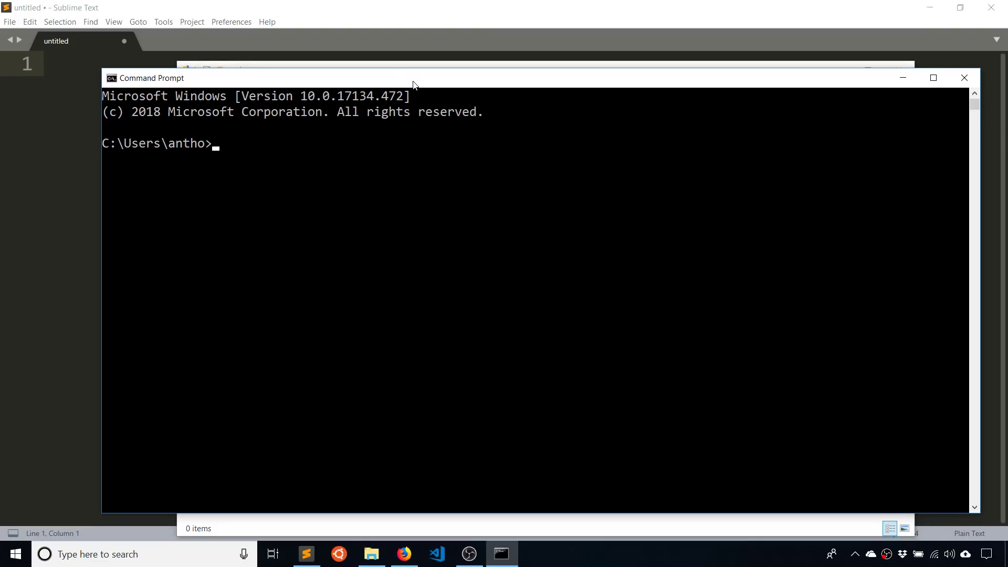
{"action": "mouse_move", "coordinate": [366, 419]}
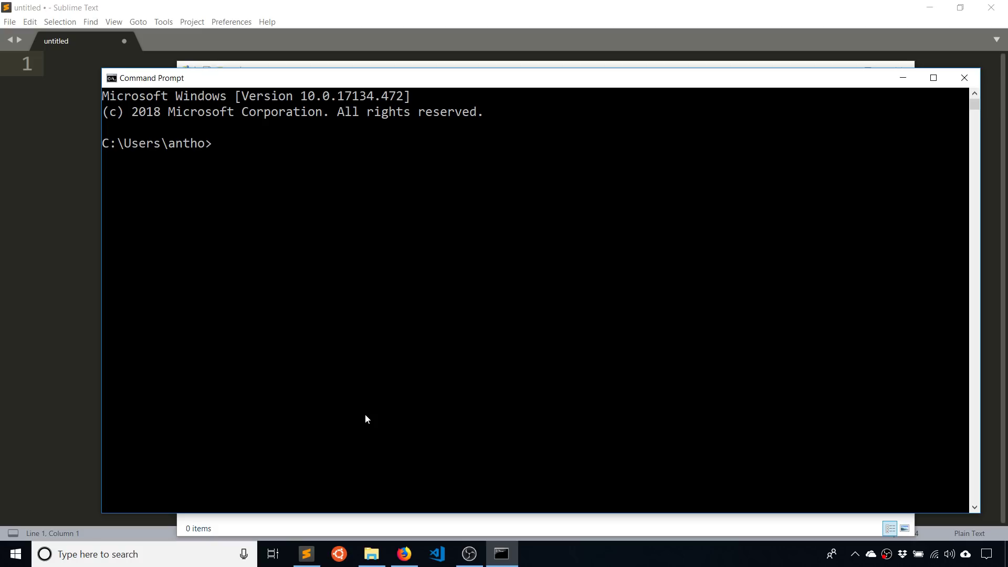
{"action": "type", "text": "cd"}
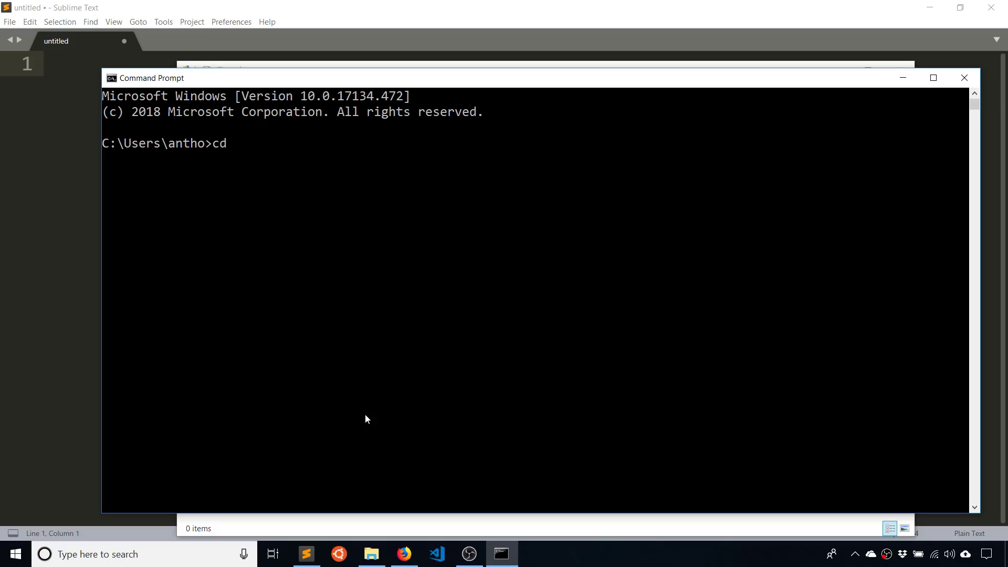
{"action": "type", "text": "Doc"}
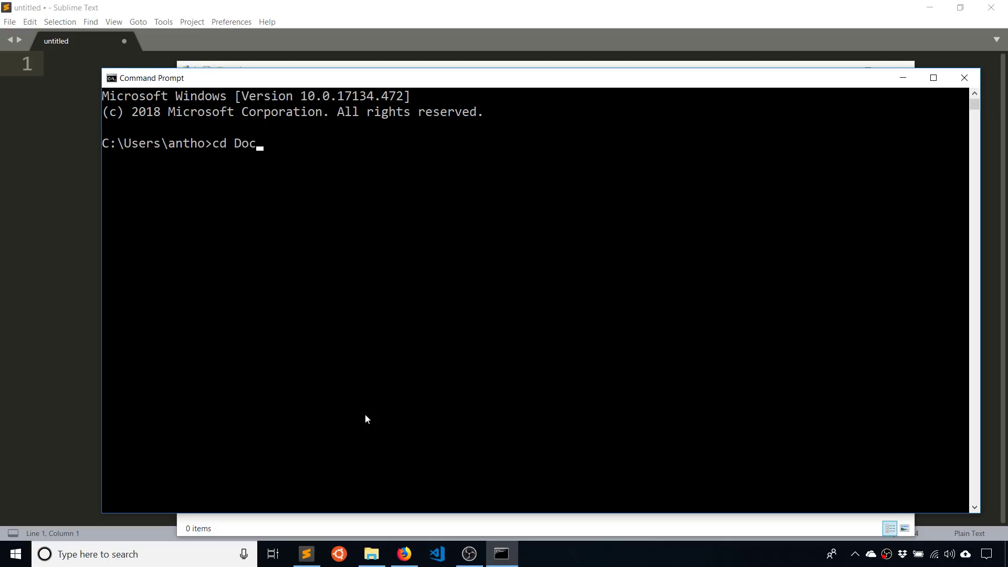
{"action": "key", "text": "Return"}
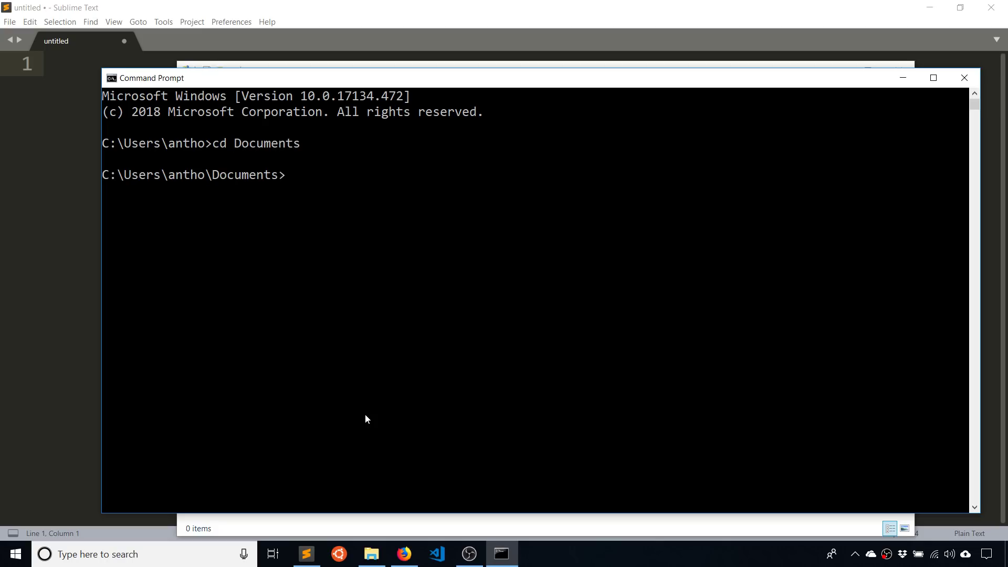
{"action": "type", "text": "cd fla"}
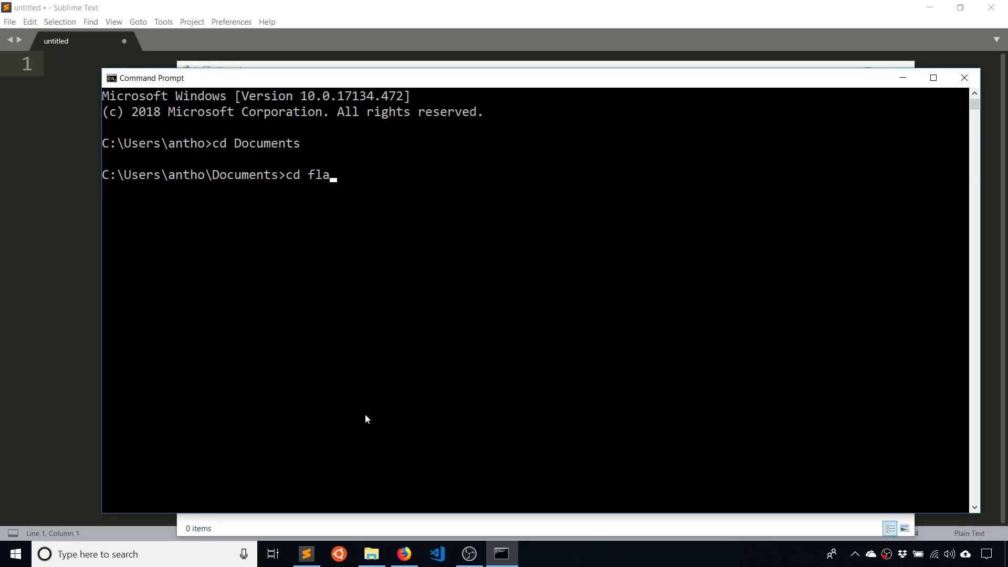
{"action": "key", "text": "Return"}
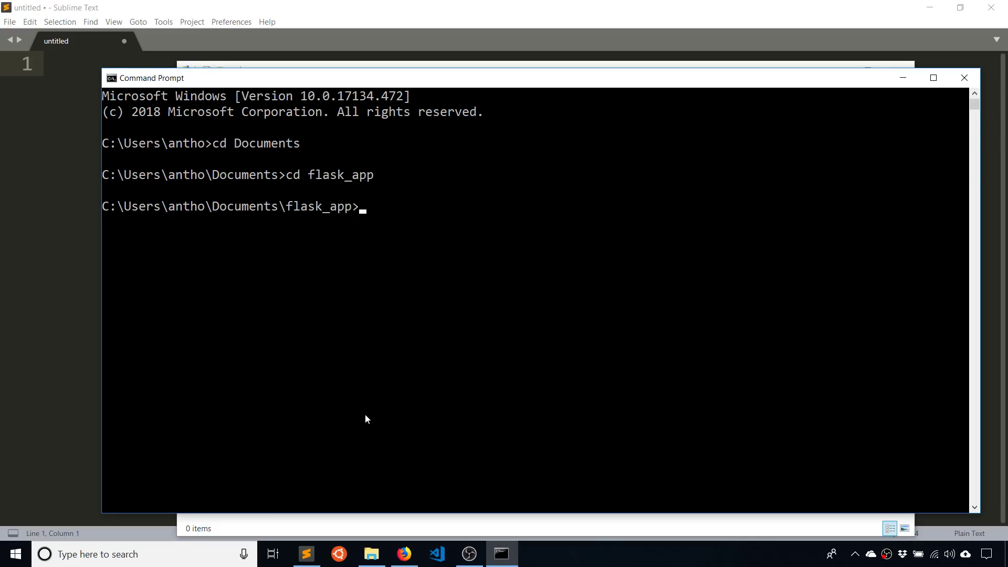
{"action": "type", "text": "cls"}
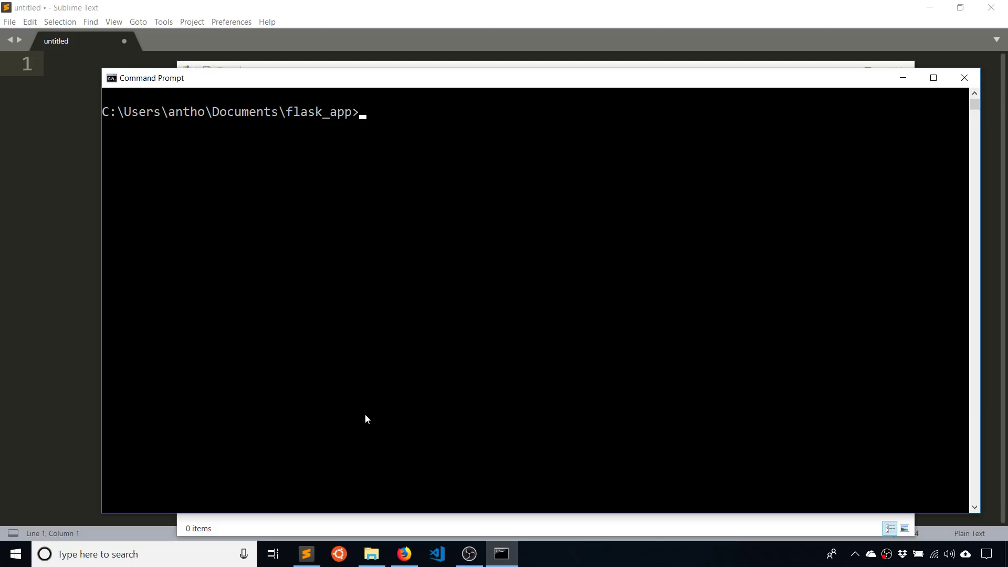
Enter the command 'py -m venv env' at the flask_app prompt
{"action": "type", "text": "py -m"}
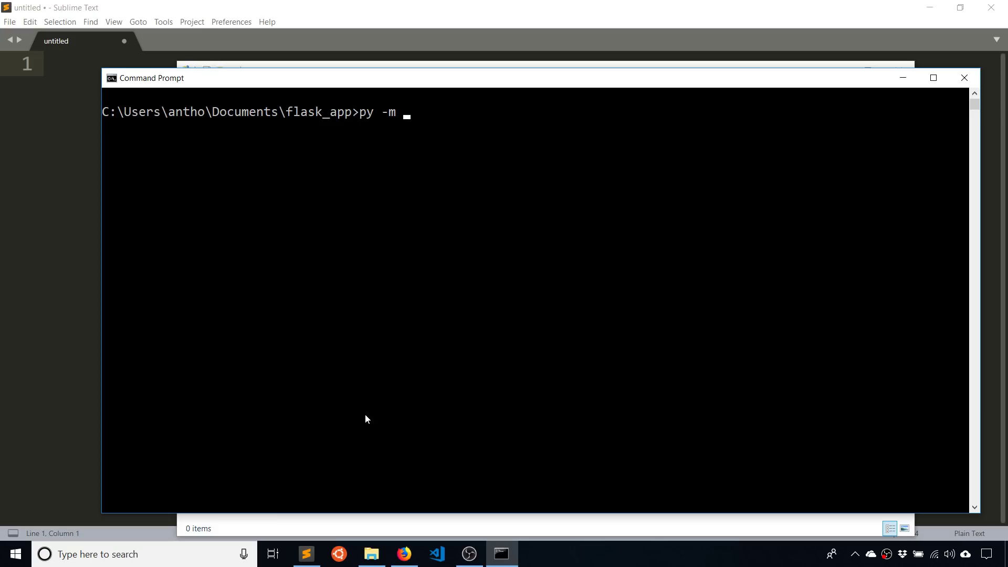
{"action": "type", "text": "ve"}
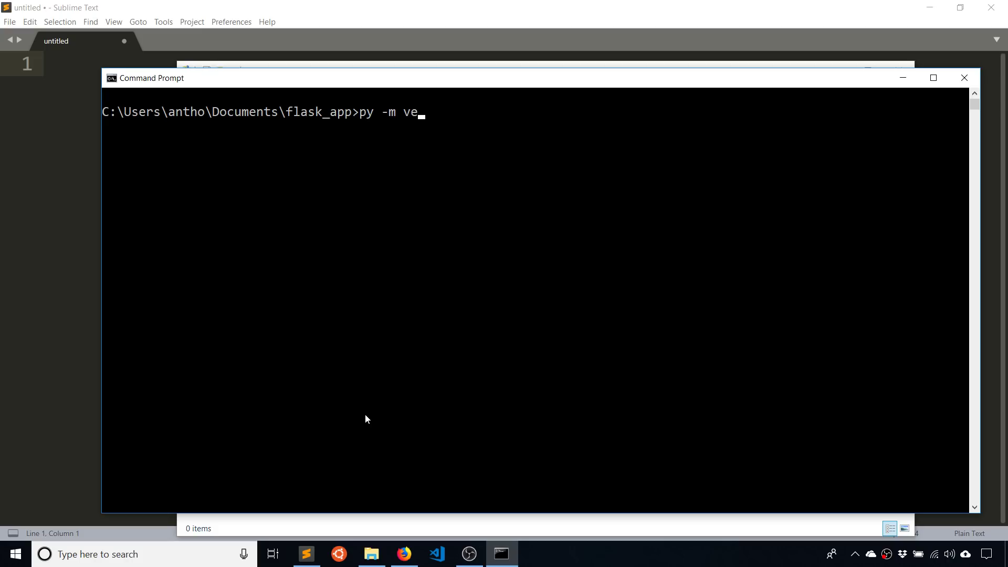
{"action": "type", "text": "nv"}
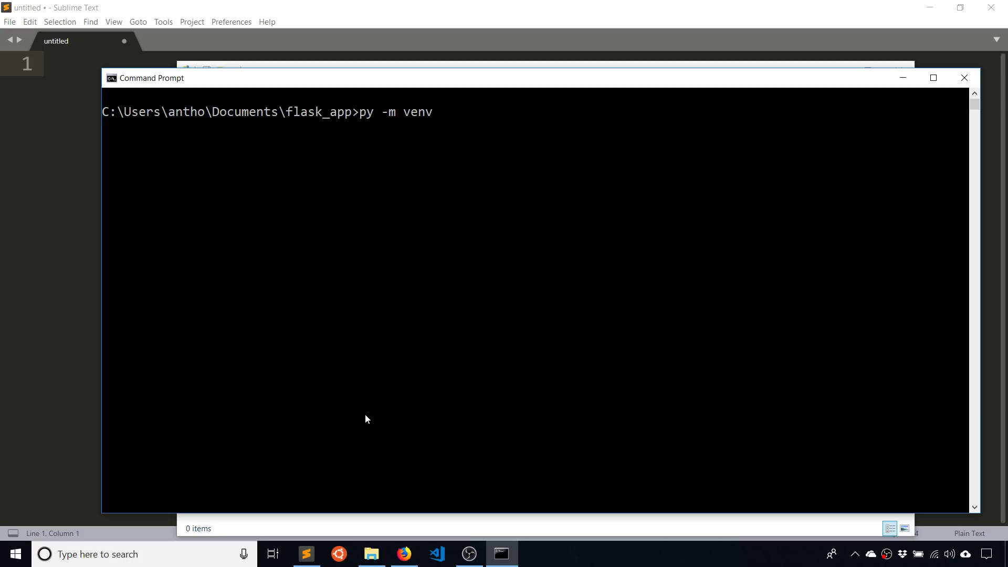
{"action": "type", "text": "env"}
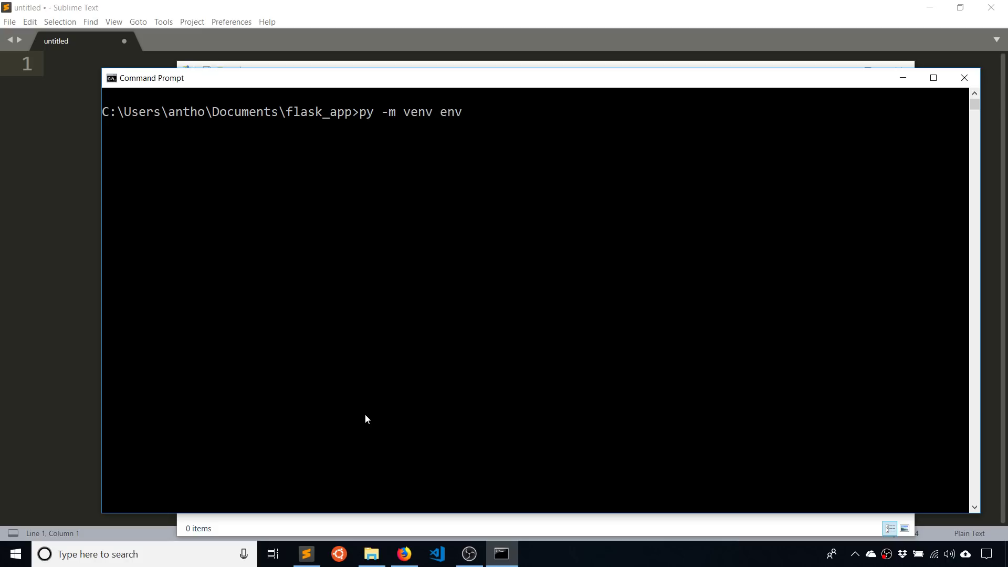
{"action": "mouse_move", "coordinate": [400, 132]}
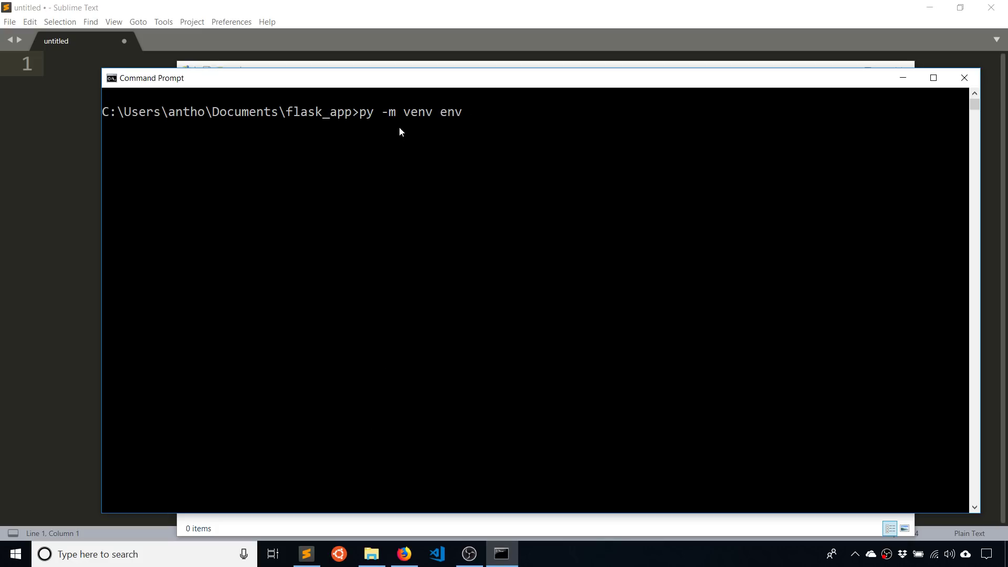
{"action": "mouse_move", "coordinate": [464, 232]}
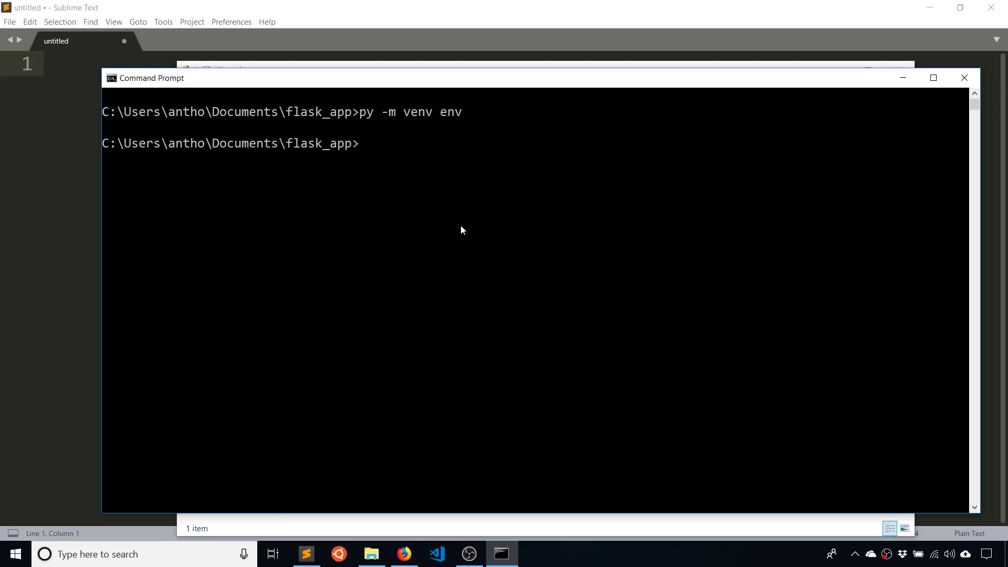
Confirm the new env folder inside flask_app in File Explorer, then close Explorer
{"action": "left_click", "coordinate": [371, 553]}
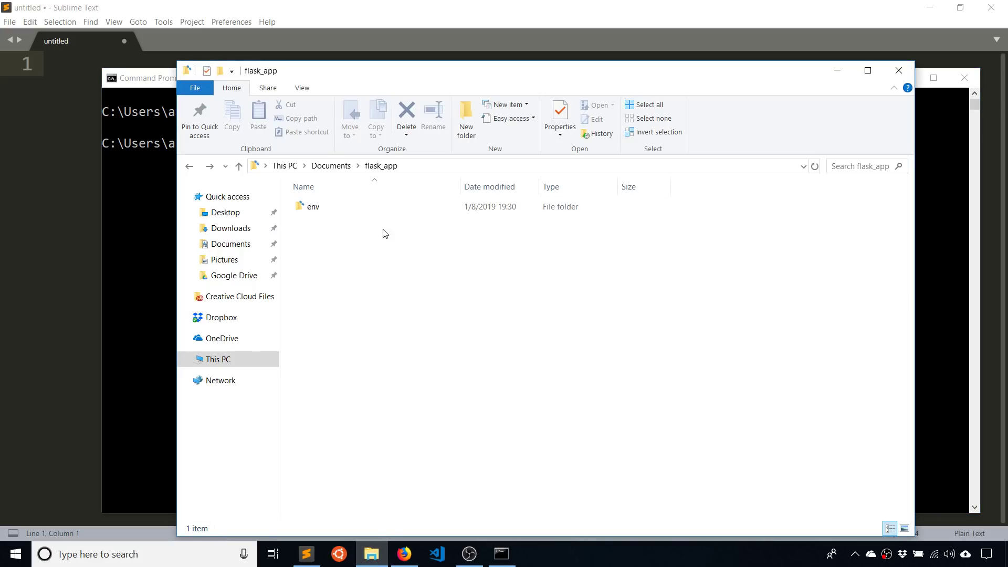
{"action": "left_click", "coordinate": [313, 206]}
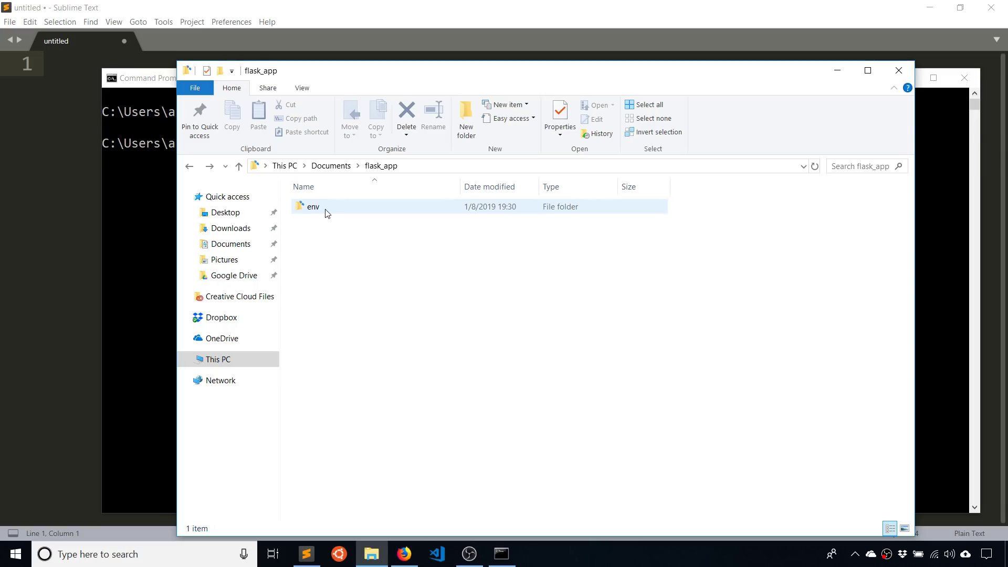
{"action": "double_click", "coordinate": [312, 207]}
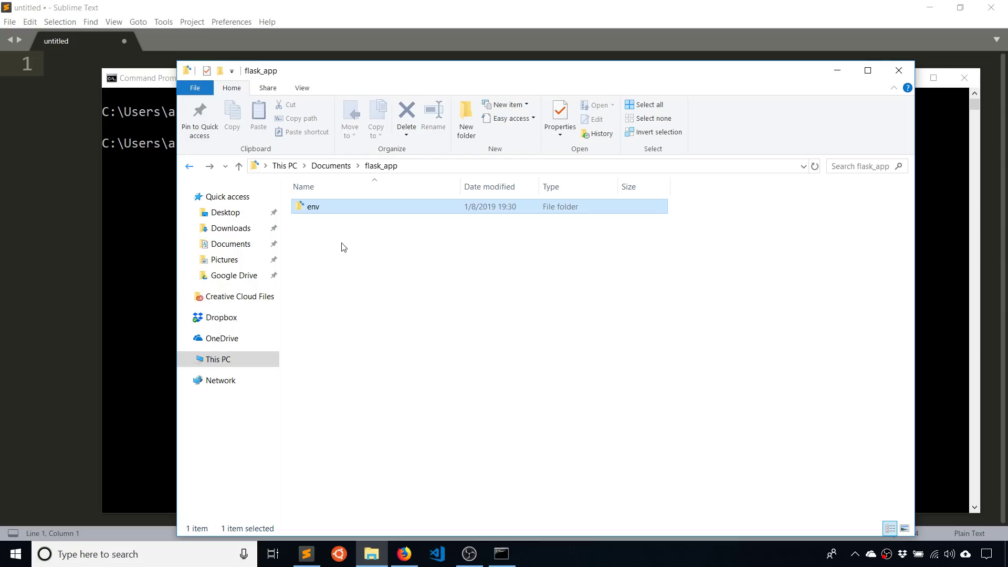
{"action": "left_click", "coordinate": [340, 248]}
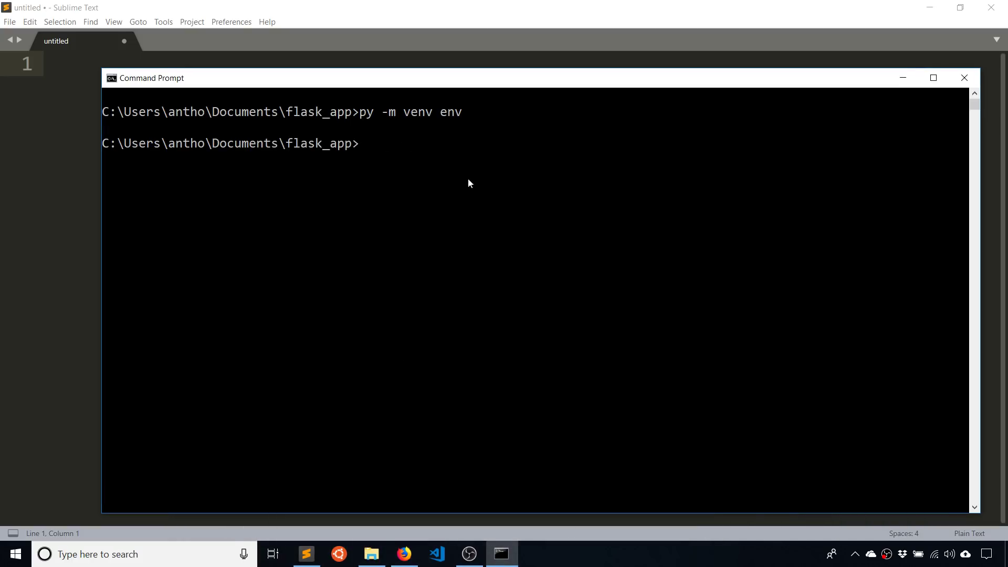
{"action": "mouse_move", "coordinate": [435, 192]}
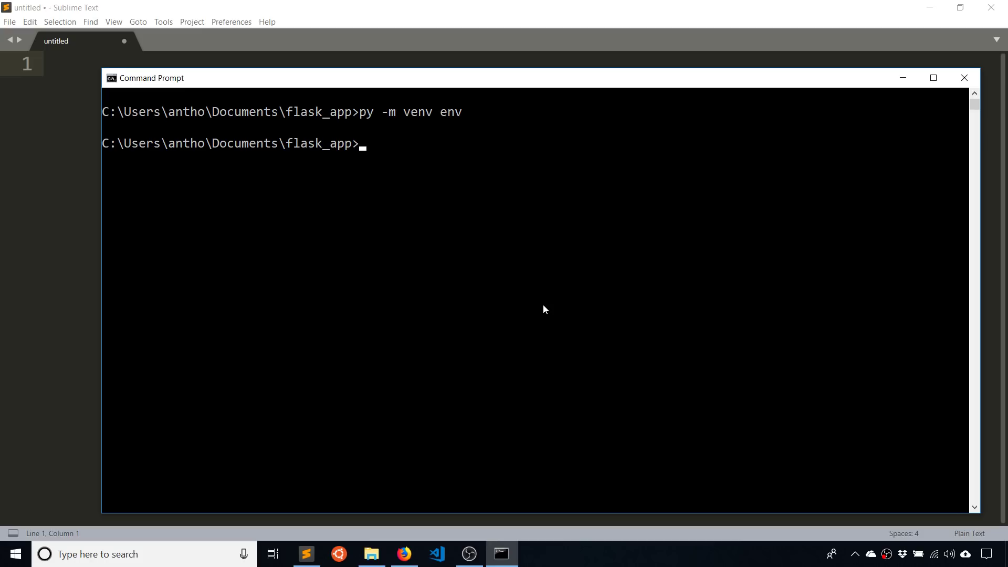
Activate the virtual environment by running env\Scripts\activate
{"action": "type", "text": "e"}
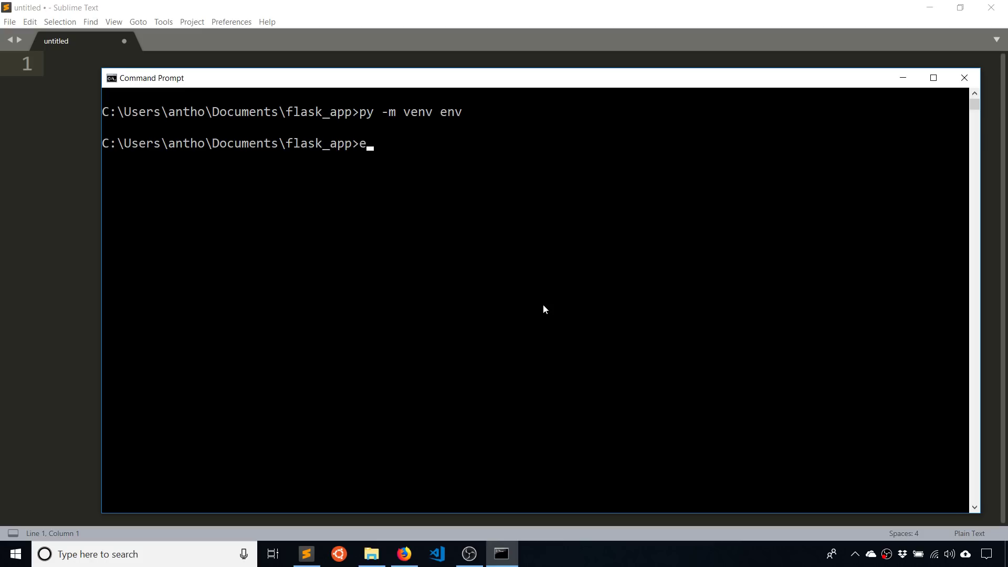
{"action": "type", "text": "nv"}
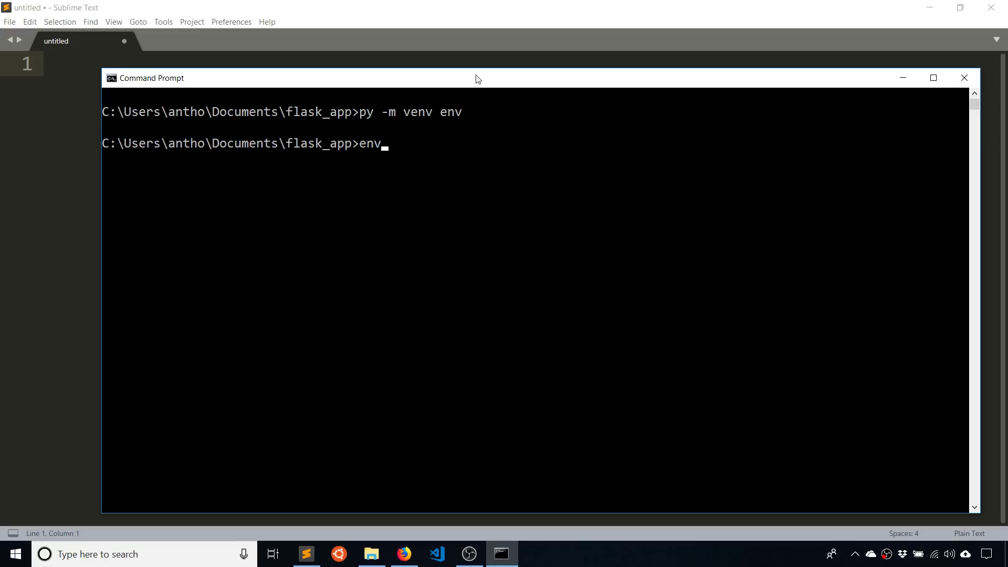
{"action": "mouse_move", "coordinate": [513, 177]}
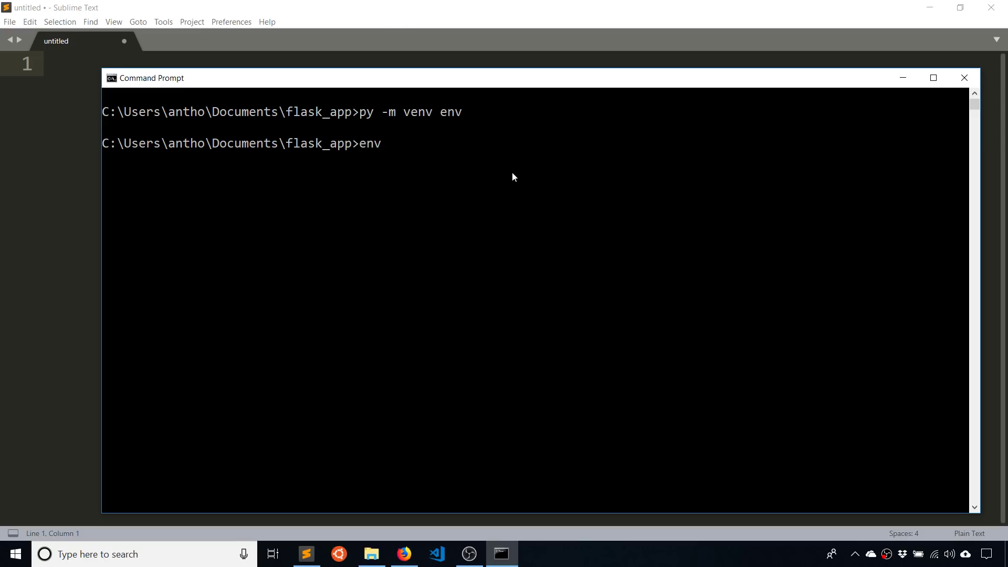
{"action": "type", "text": "\\Scr"}
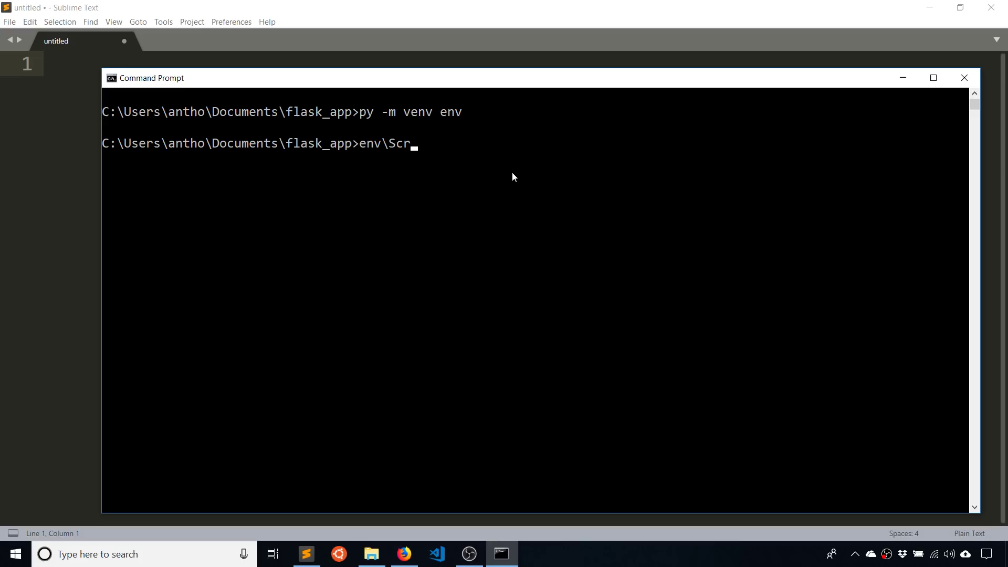
{"action": "type", "text": "ipts\\"}
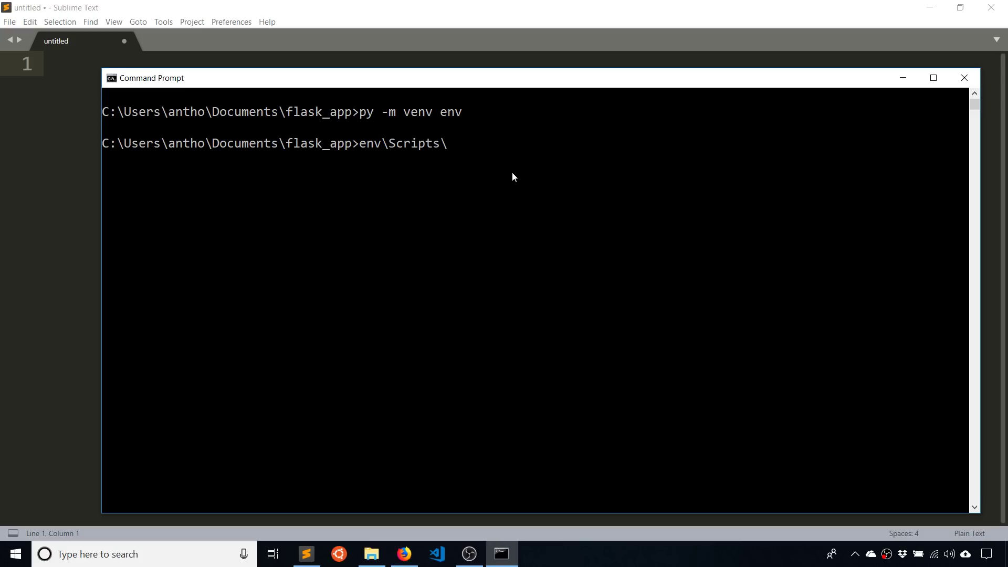
{"action": "type", "text": "activate"}
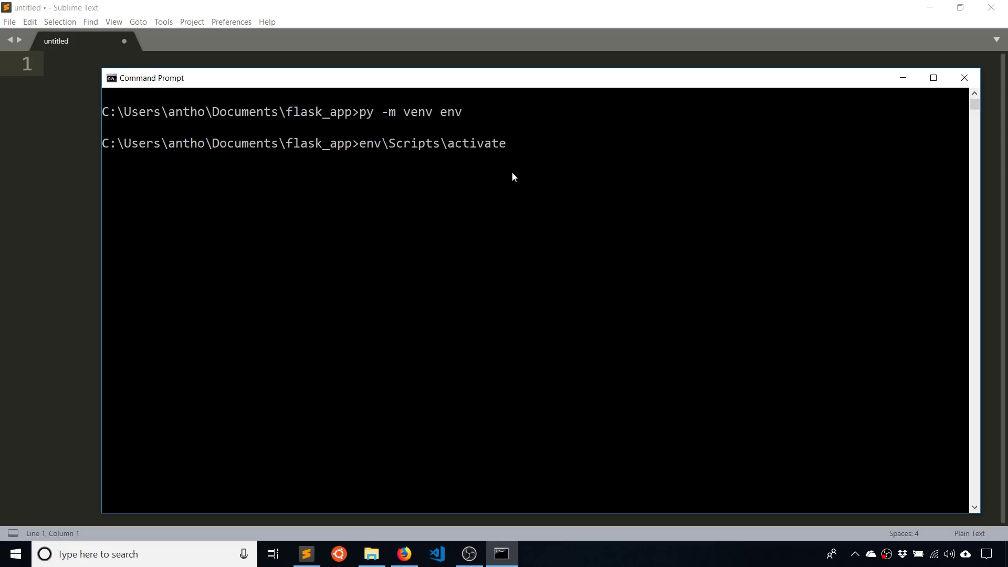
{"action": "key", "text": "Return"}
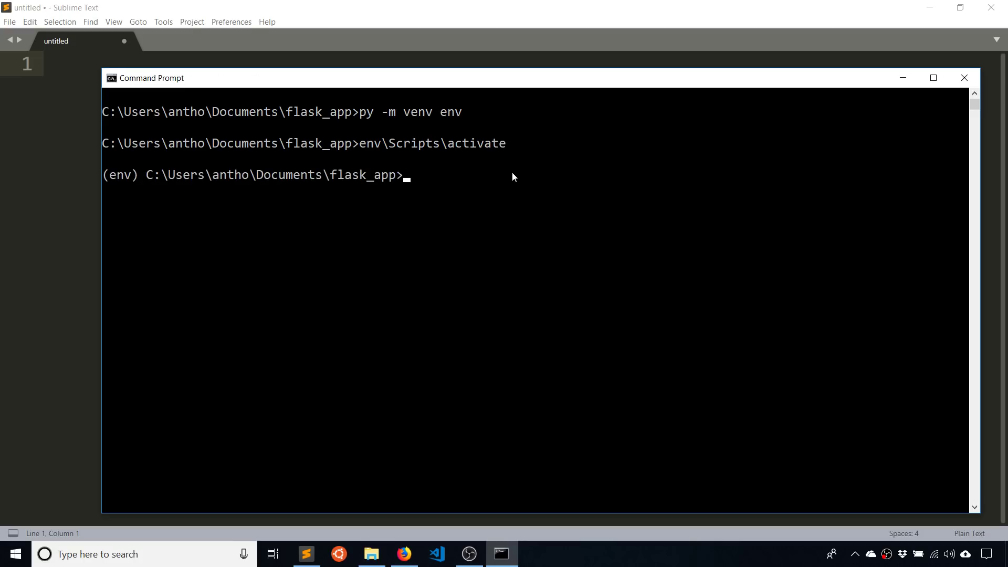
{"action": "mouse_move", "coordinate": [458, 197]}
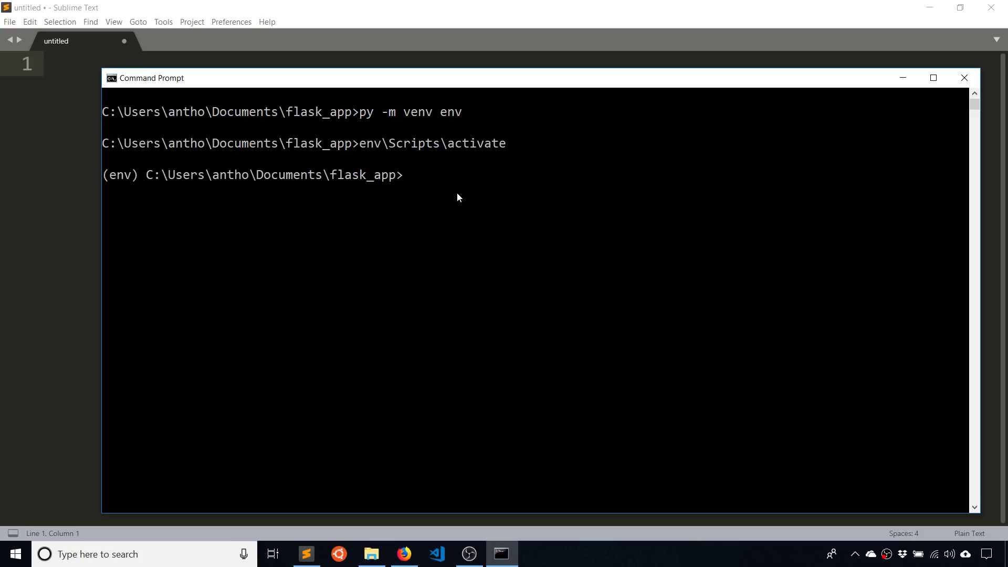
{"action": "mouse_move", "coordinate": [133, 174]}
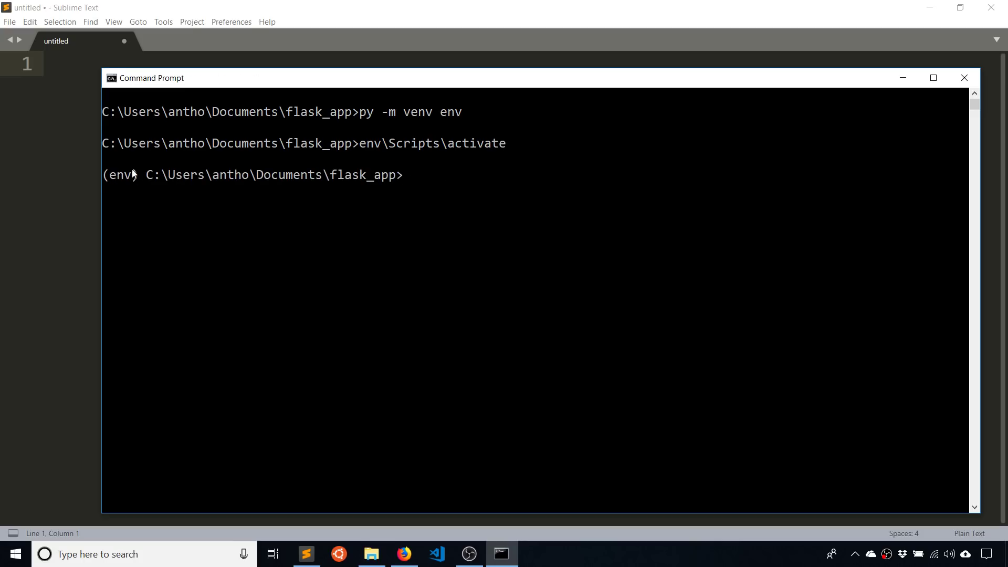
{"action": "mouse_move", "coordinate": [131, 182]}
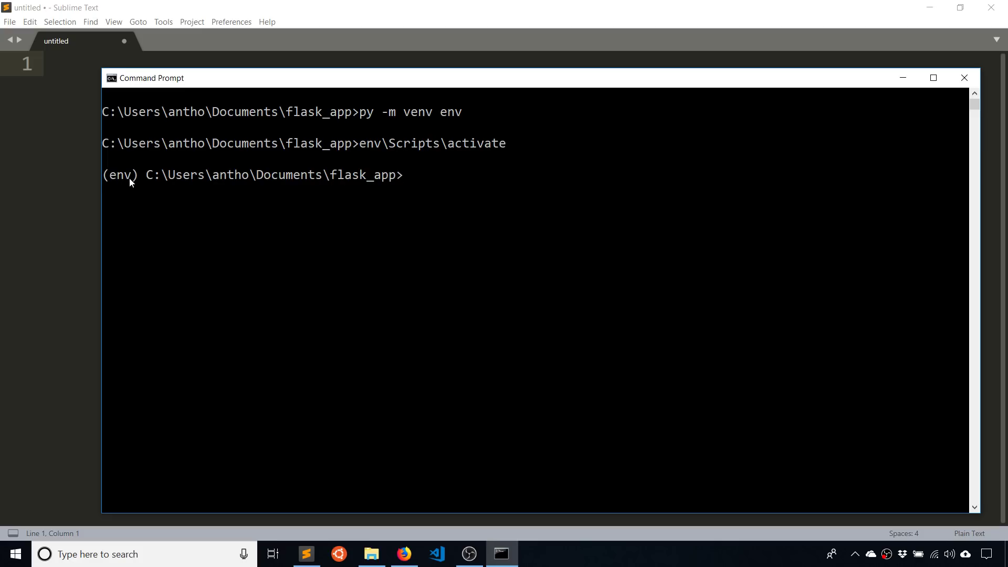
{"action": "mouse_move", "coordinate": [126, 172]}
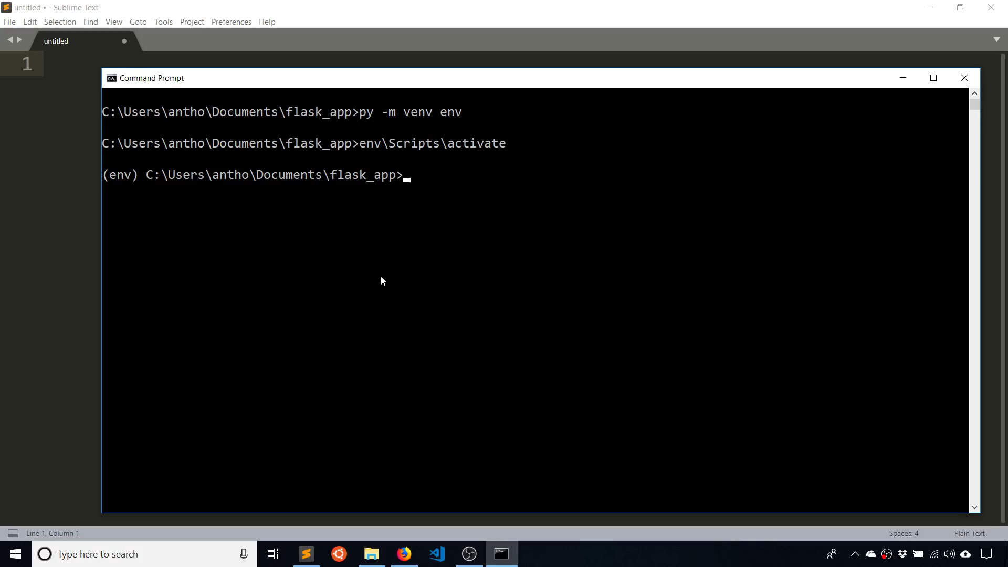
Install Flask with 'pip install flask', then clear the screen with cls
{"action": "type", "text": "pi"}
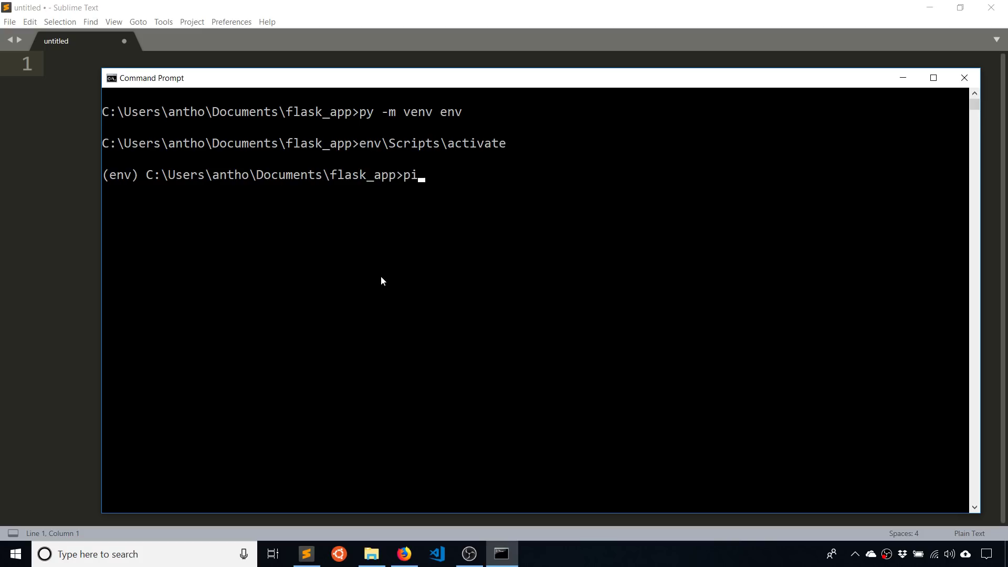
{"action": "type", "text": "p install flask"}
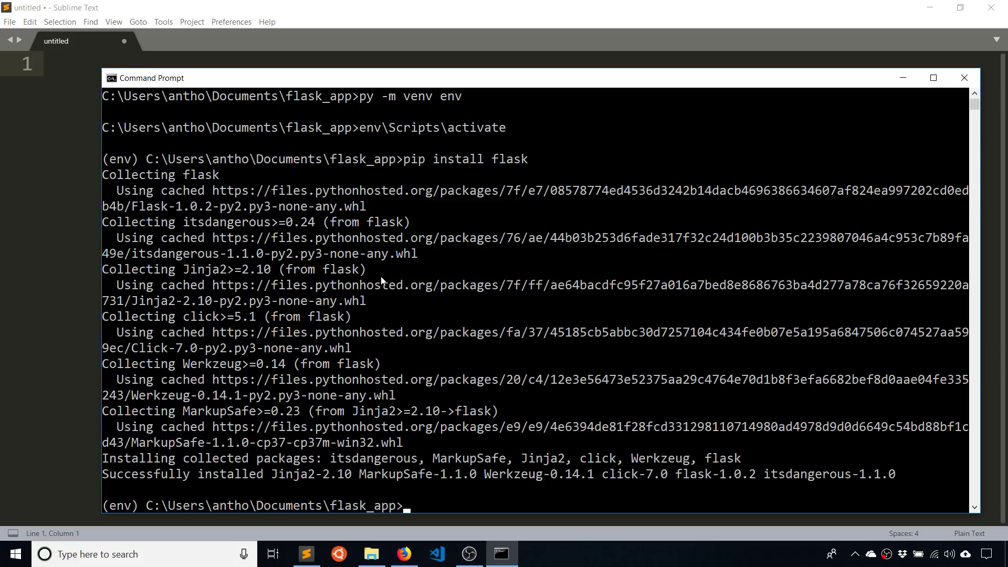
{"action": "type", "text": "cls"}
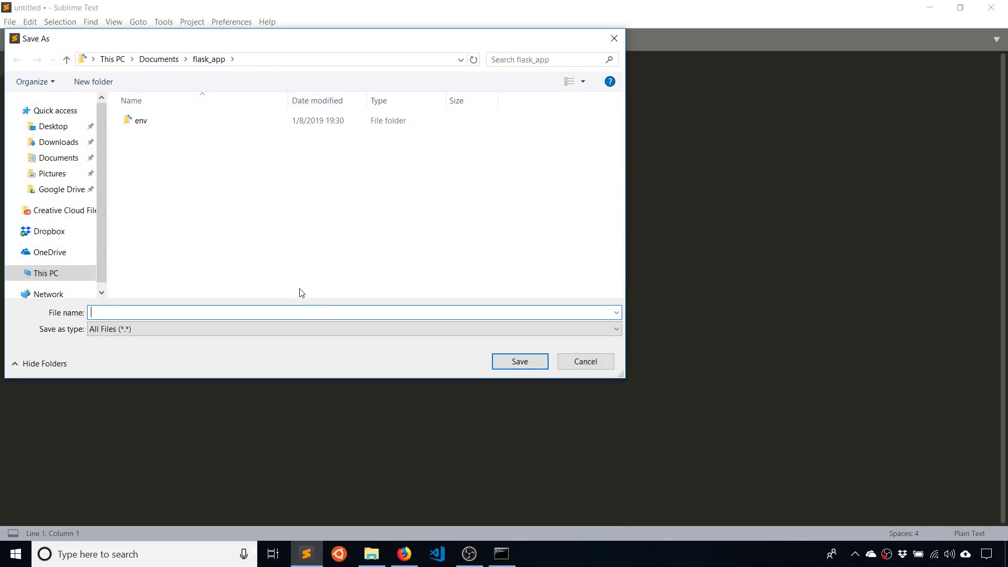
Save the blank file as app.py in flask_app and return to Command Prompt
{"action": "type", "text": "app."}
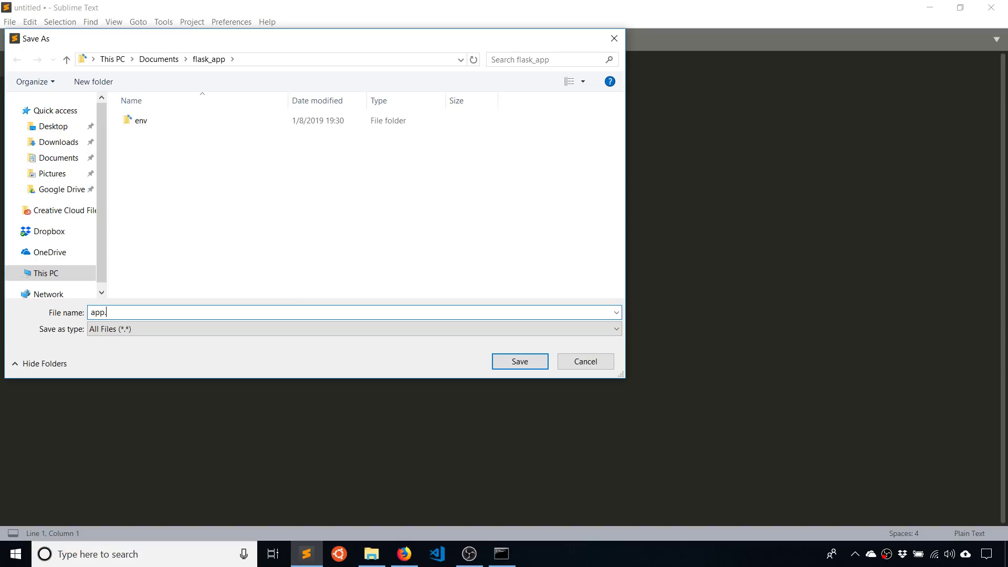
{"action": "left_click", "coordinate": [518, 361]}
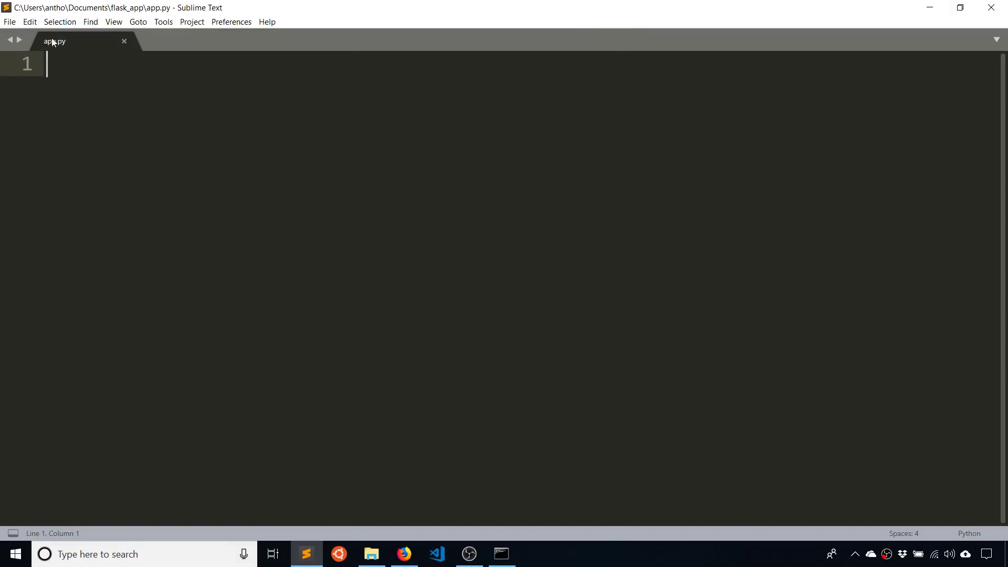
{"action": "mouse_move", "coordinate": [343, 216]}
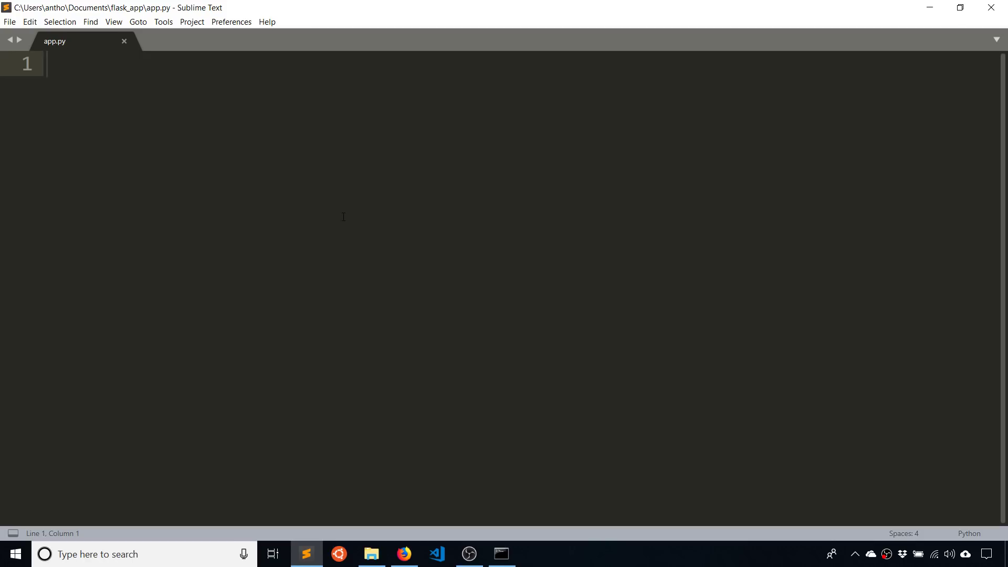
{"action": "mouse_move", "coordinate": [412, 354]}
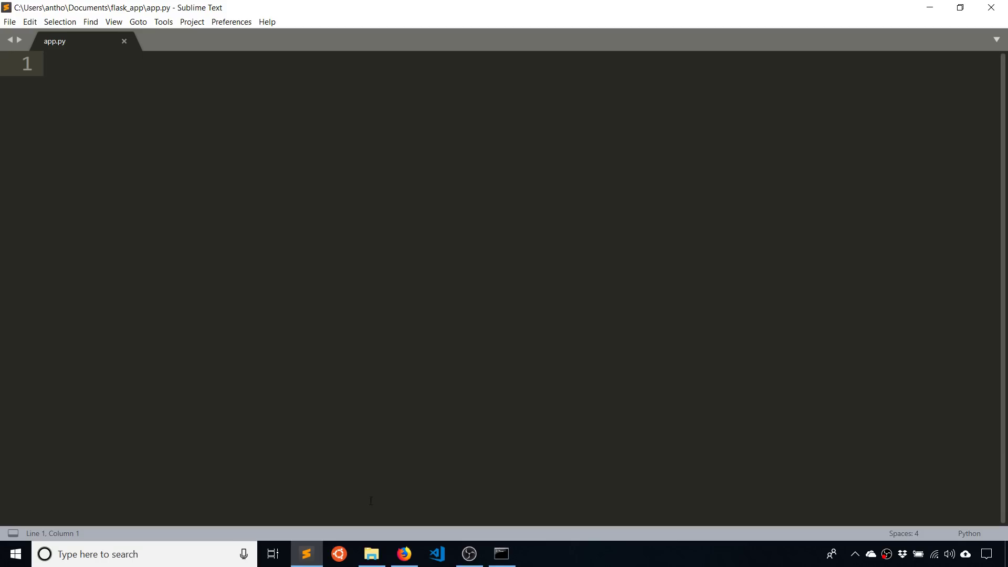
{"action": "left_click", "coordinate": [500, 554]}
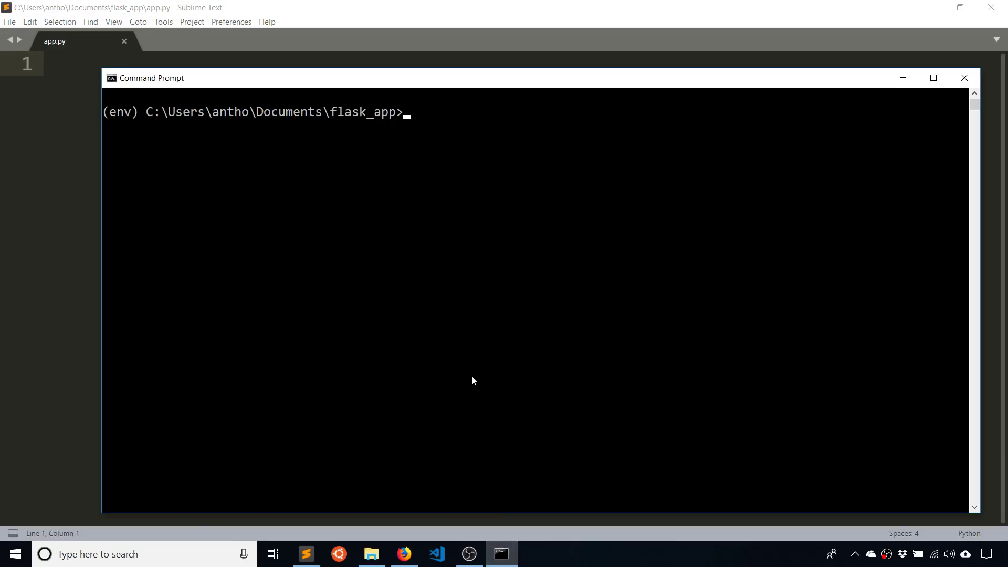
Run 'set FLASK_APP=app.py' at the (env) prompt
{"action": "type", "text": "set"}
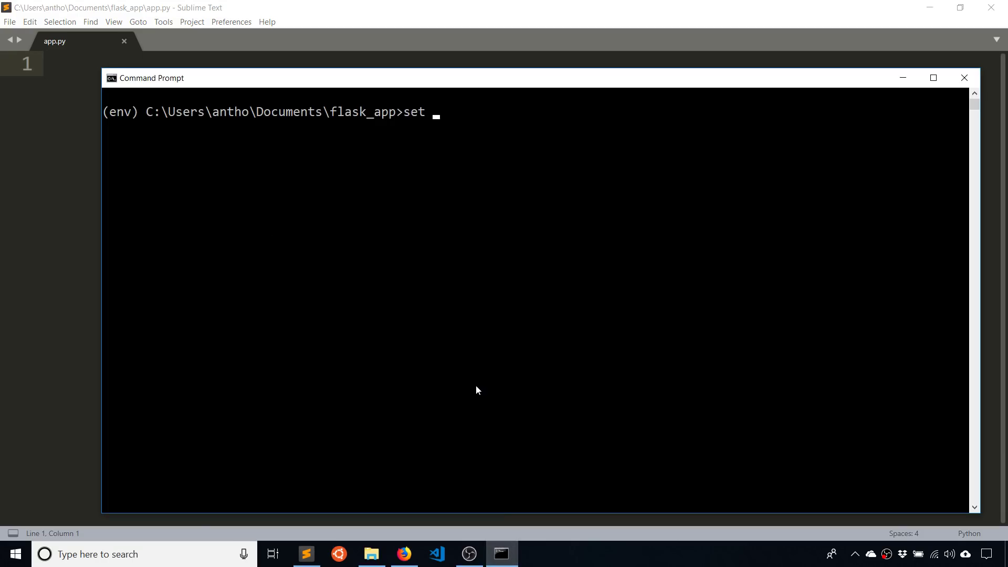
{"action": "type", "text": "F"}
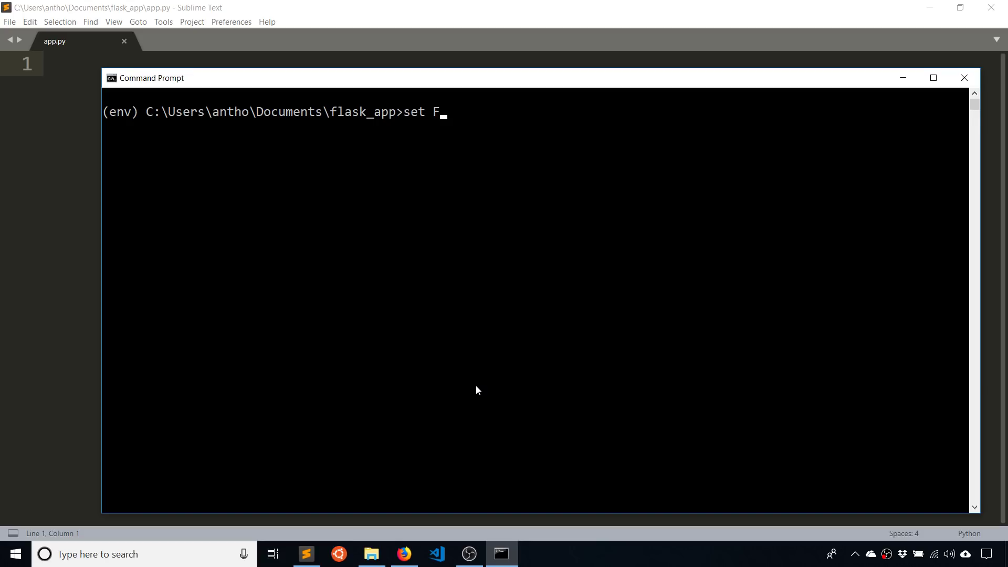
{"action": "type", "text": "LASK_APP"}
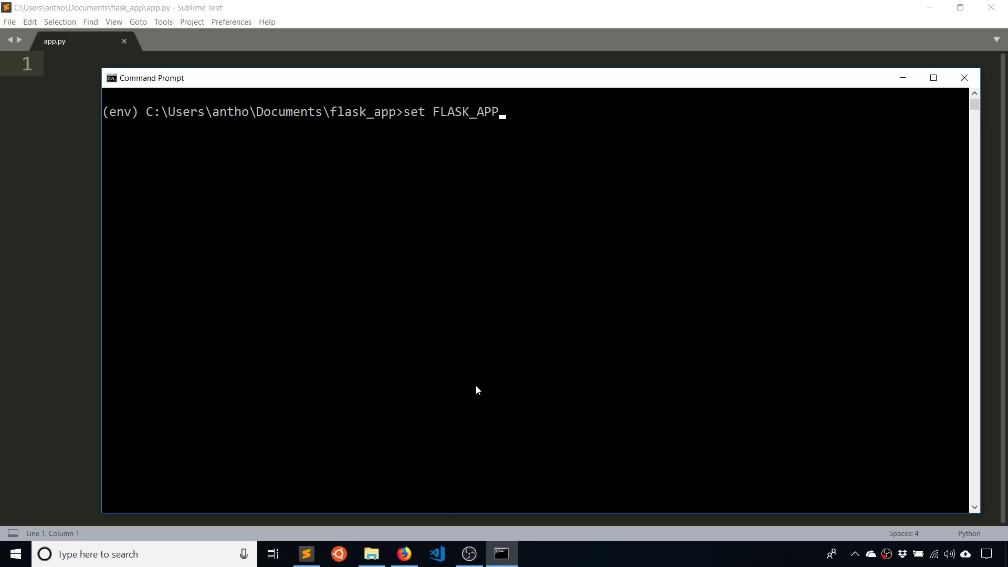
{"action": "type", "text": "="}
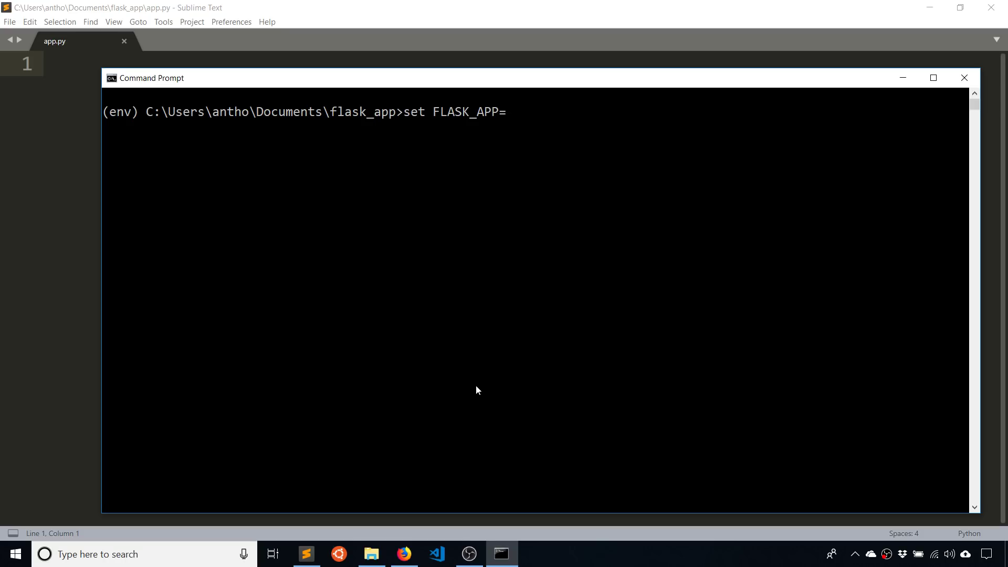
{"action": "type", "text": "app.py"}
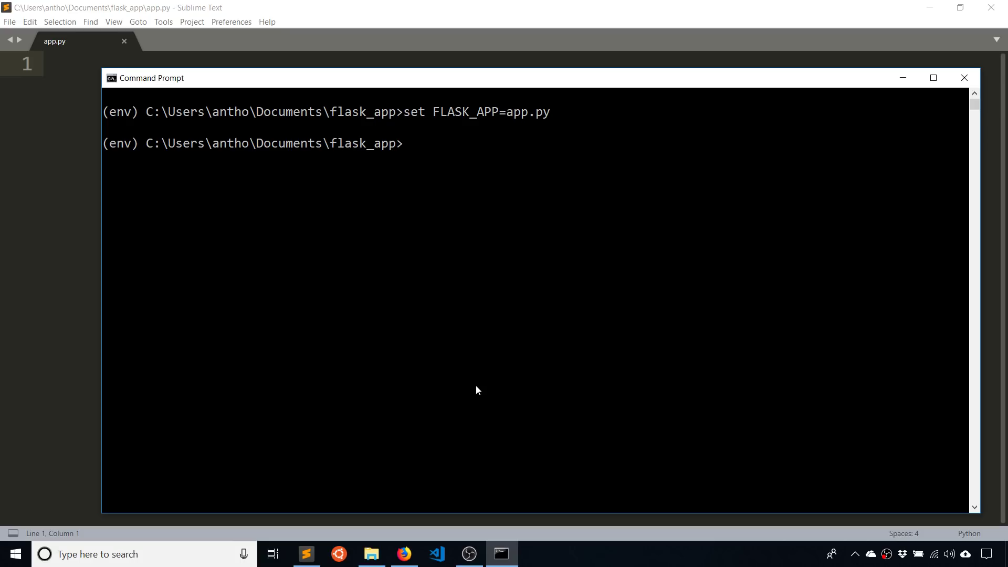
{"action": "mouse_move", "coordinate": [82, 37]}
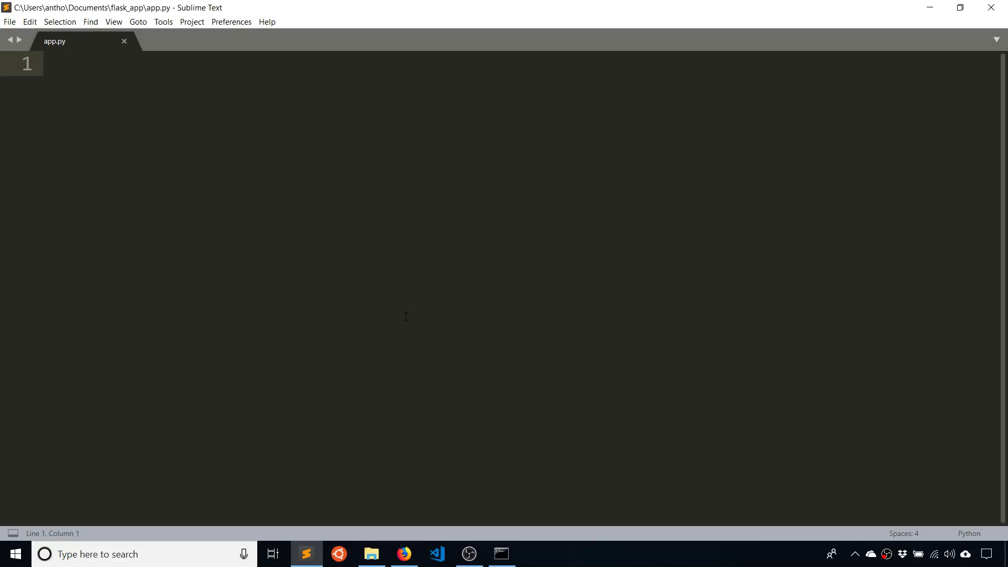
Write 'from flask import Flask' and 'app = Flask(__name__)' into app.py
{"action": "type", "text": "from flask i"}
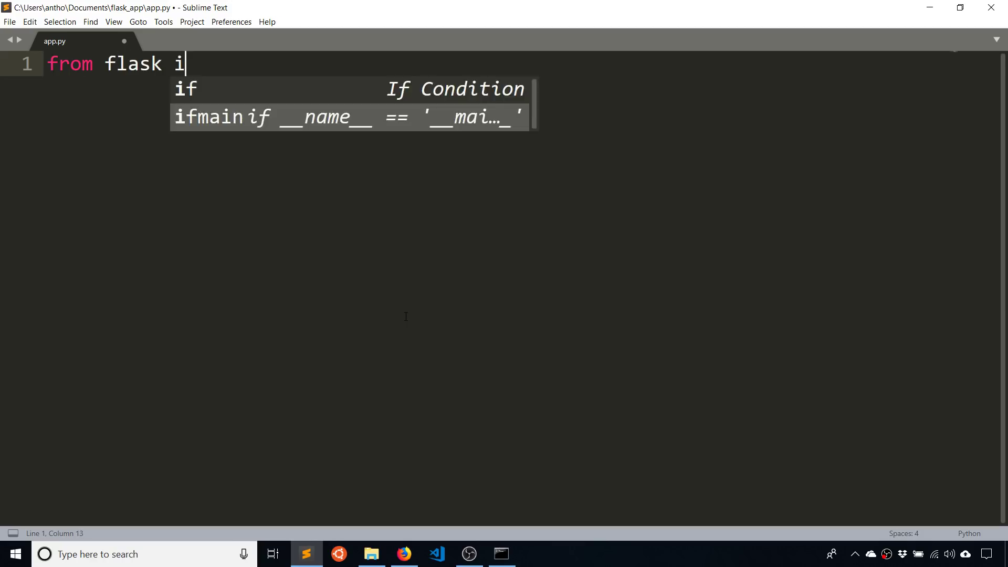
{"action": "type", "text": "mport Flask"}
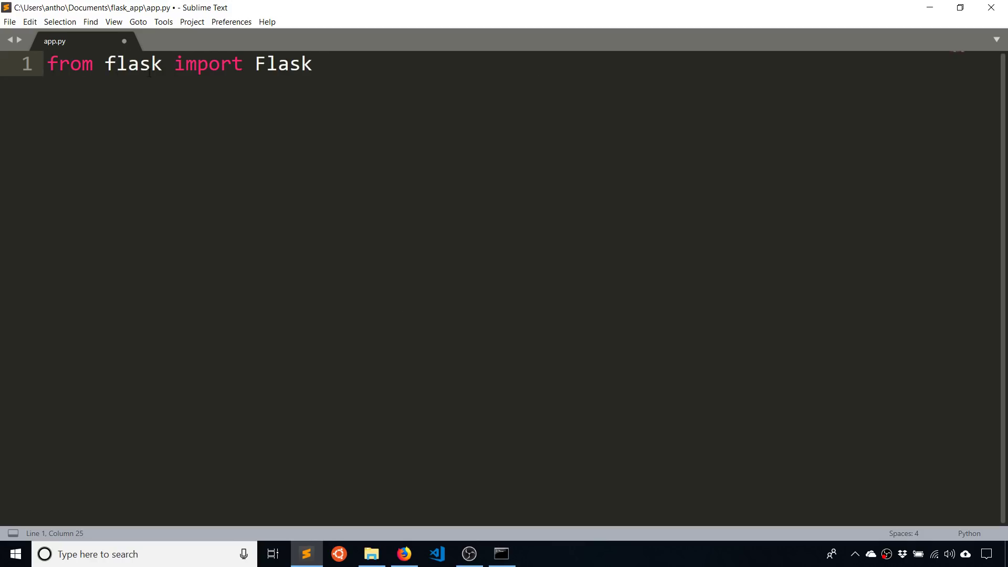
{"action": "left_click", "coordinate": [164, 64]}
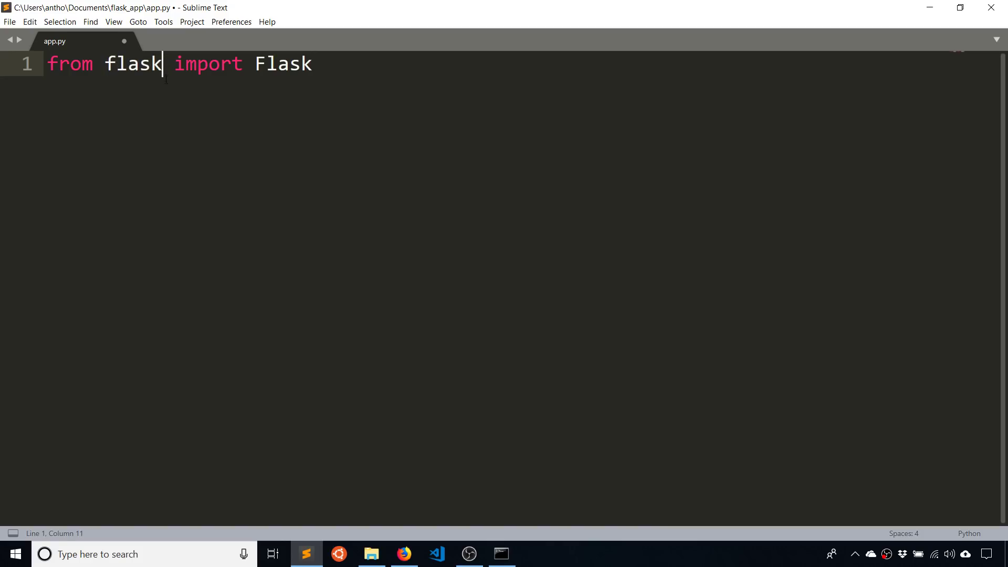
{"action": "left_click", "coordinate": [265, 63]}
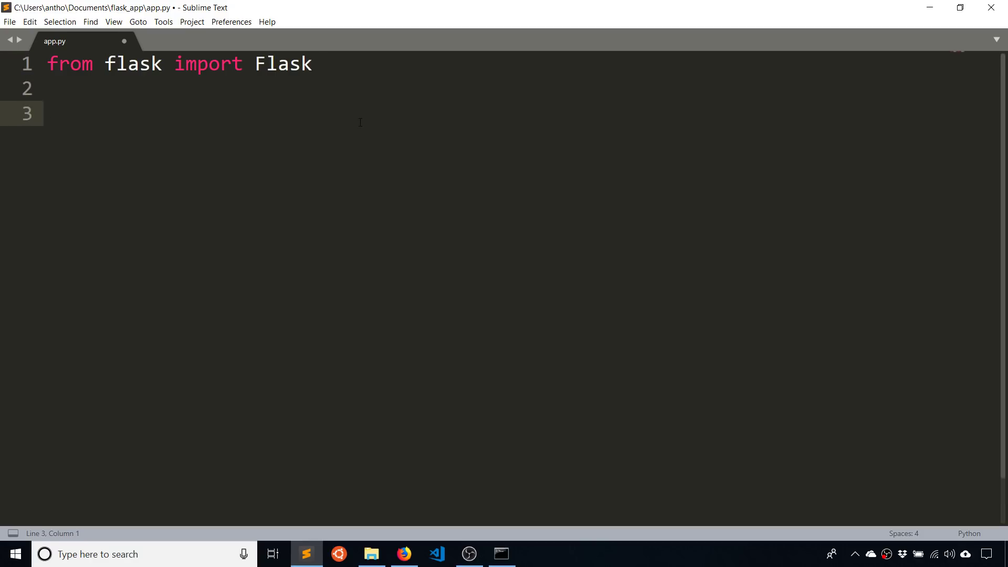
{"action": "type", "text": "app ="}
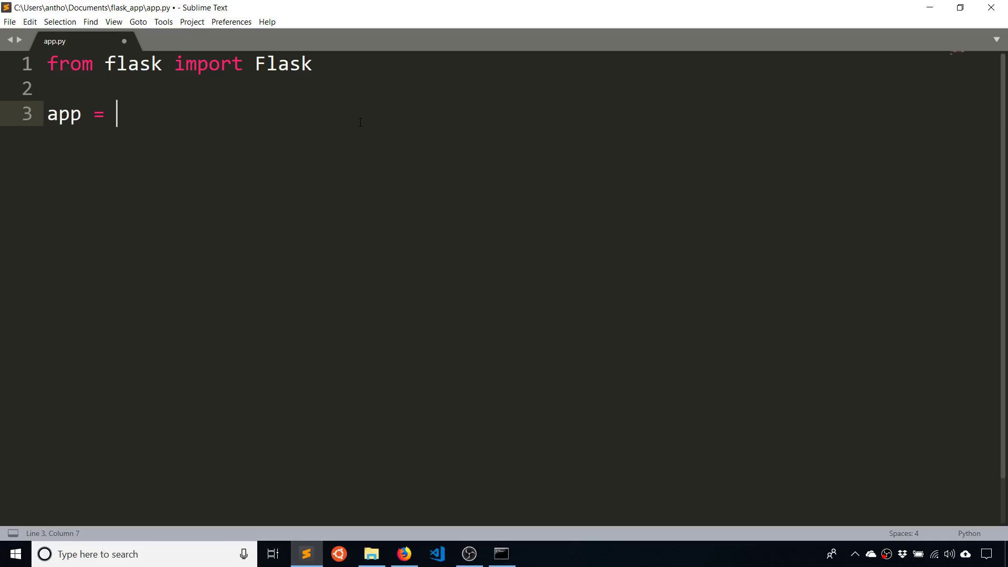
{"action": "type", "text": "Flask"}
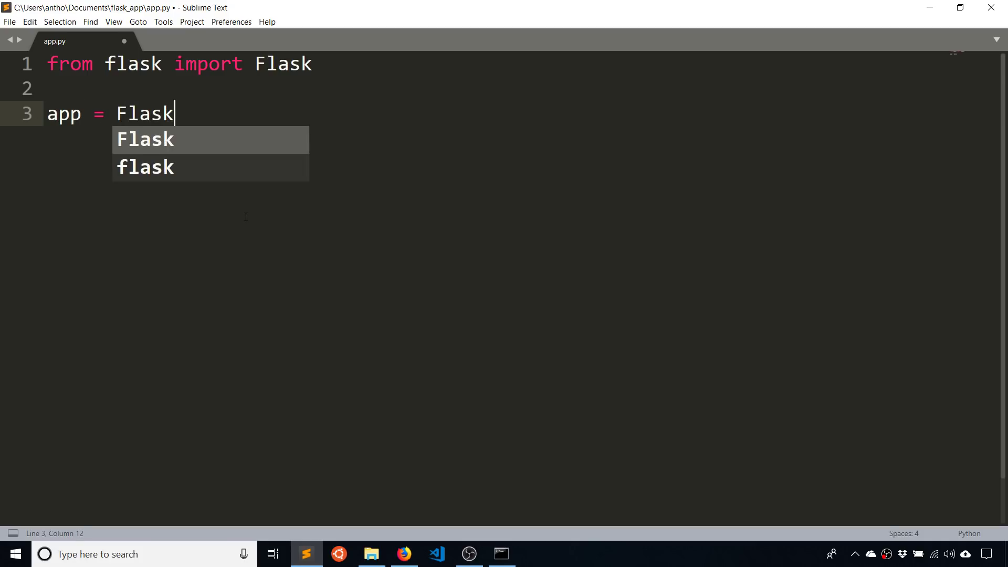
{"action": "type", "text": "(_"}
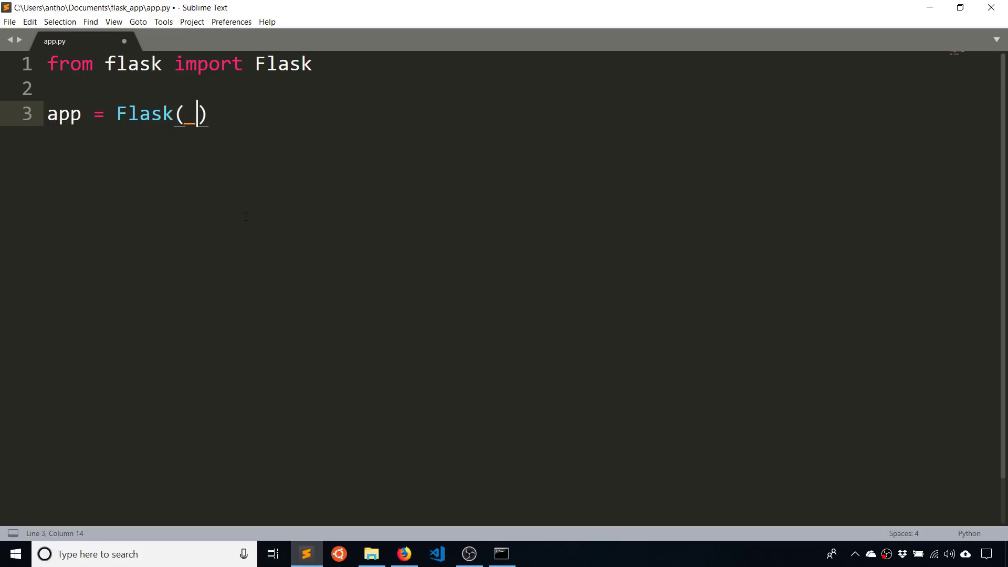
{"action": "type", "text": "_name__"}
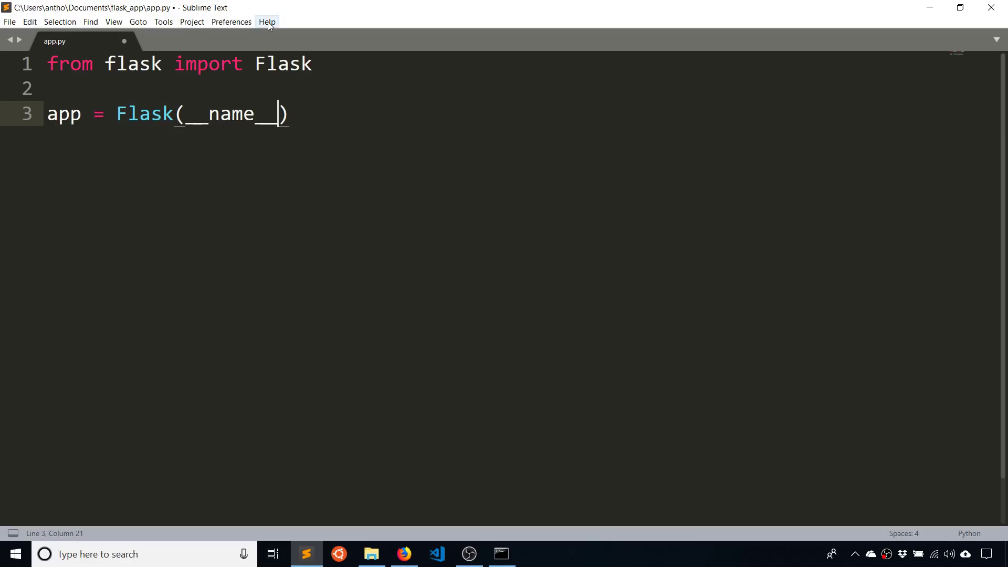
{"action": "type", "text": "_"}
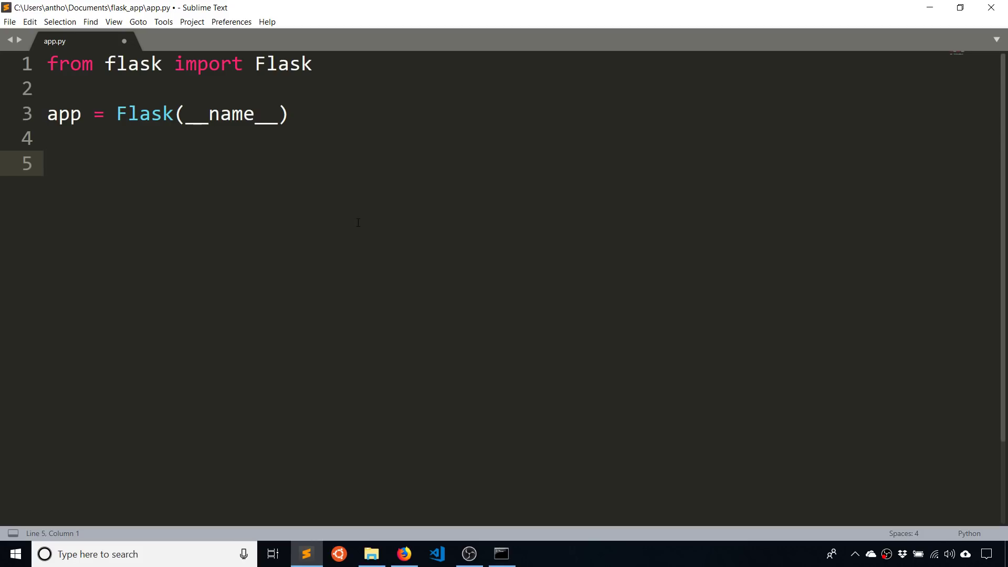
{"action": "type", "text": "@app.route("}
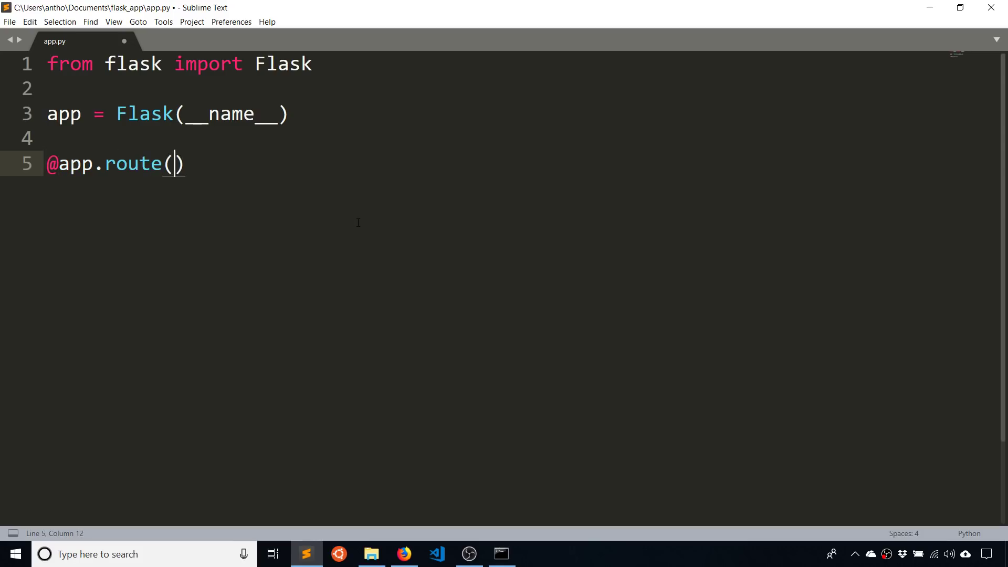
{"action": "type", "text": "'/'"}
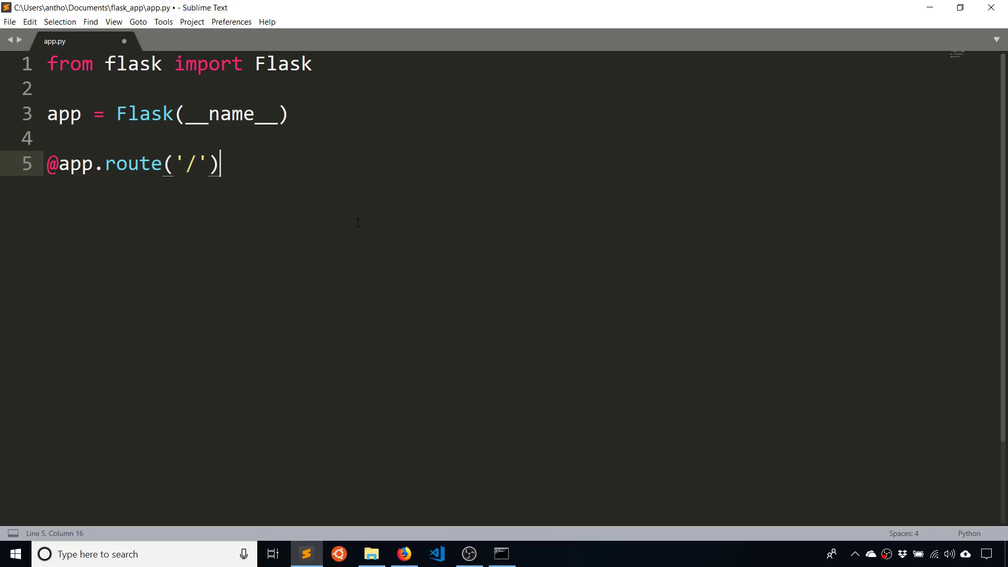
{"action": "key", "text": "Left"}
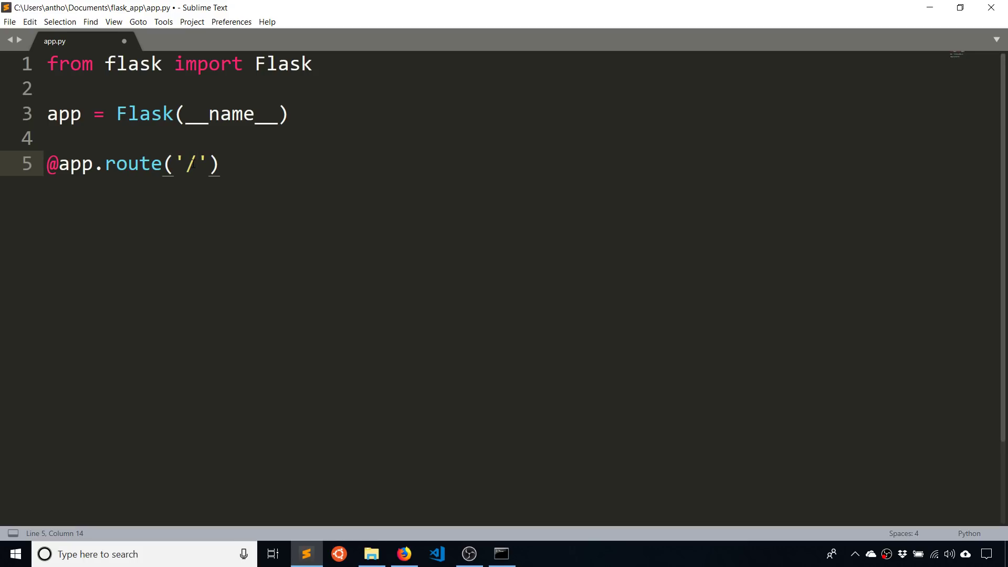
{"action": "type", "text": "fil"}
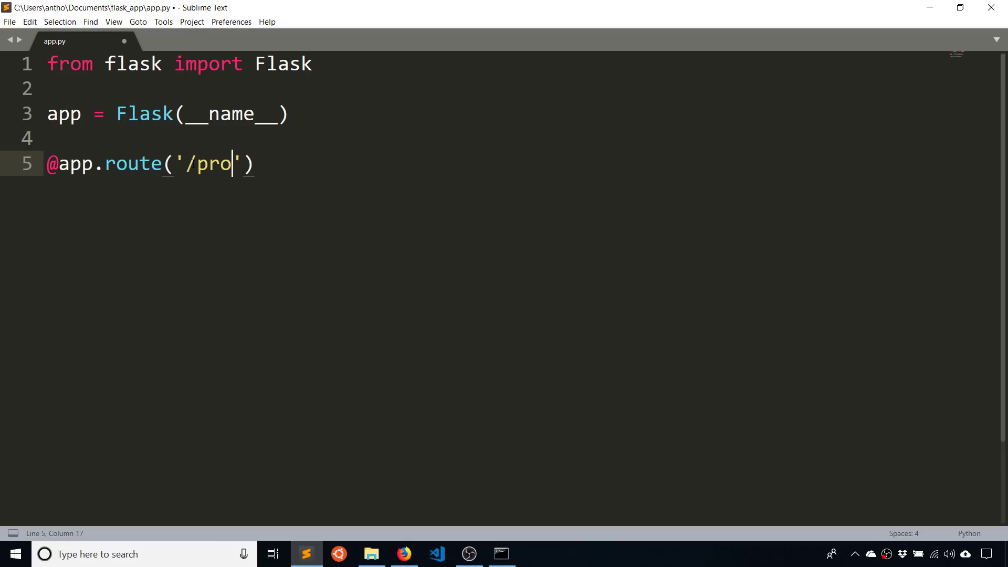
{"action": "key", "text": "Backspace"}
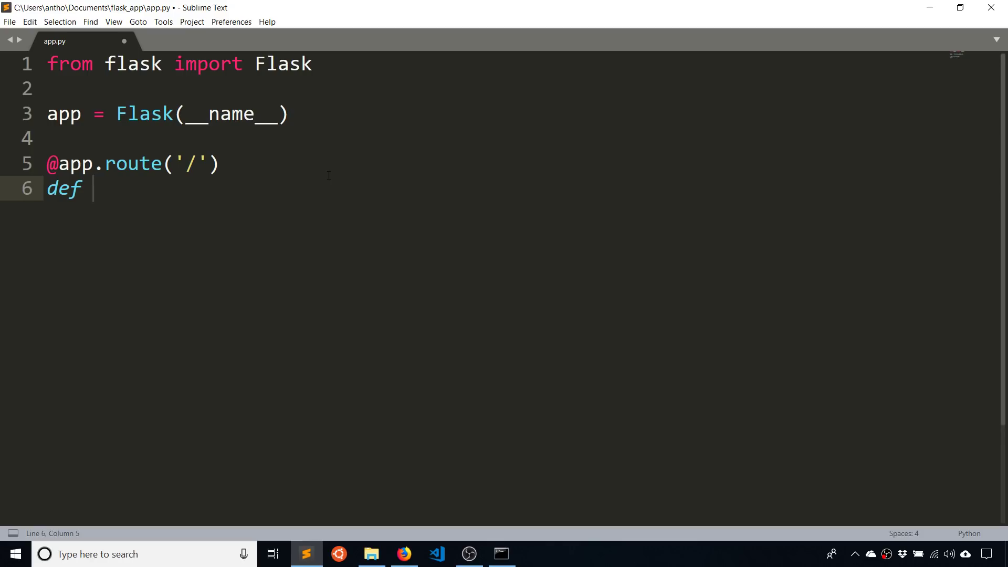
{"action": "type", "text": "index"}
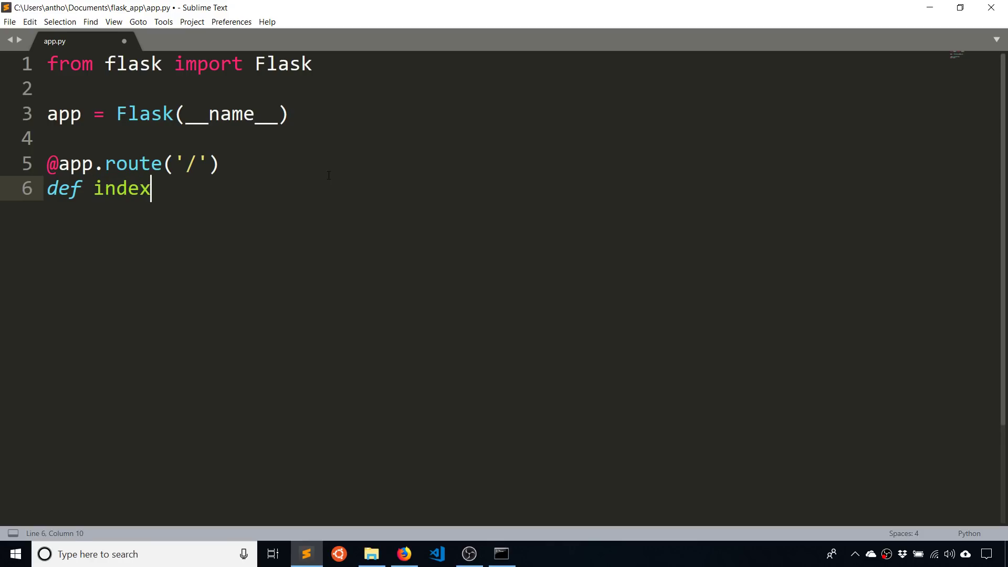
{"action": "type", "text": "():"}
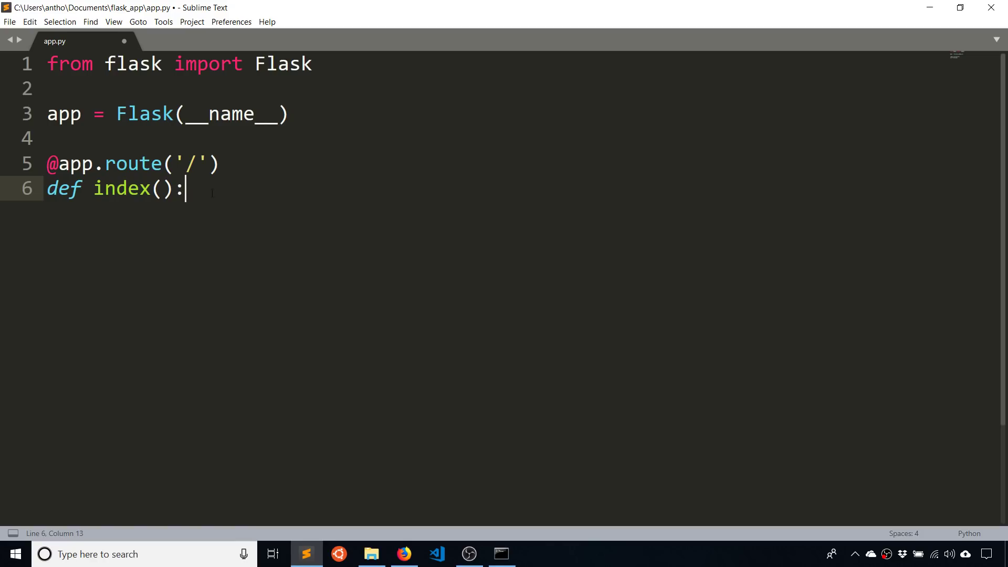
Highlight the index name and the decorator and function lines to point them out
{"action": "double_click", "coordinate": [120, 188]}
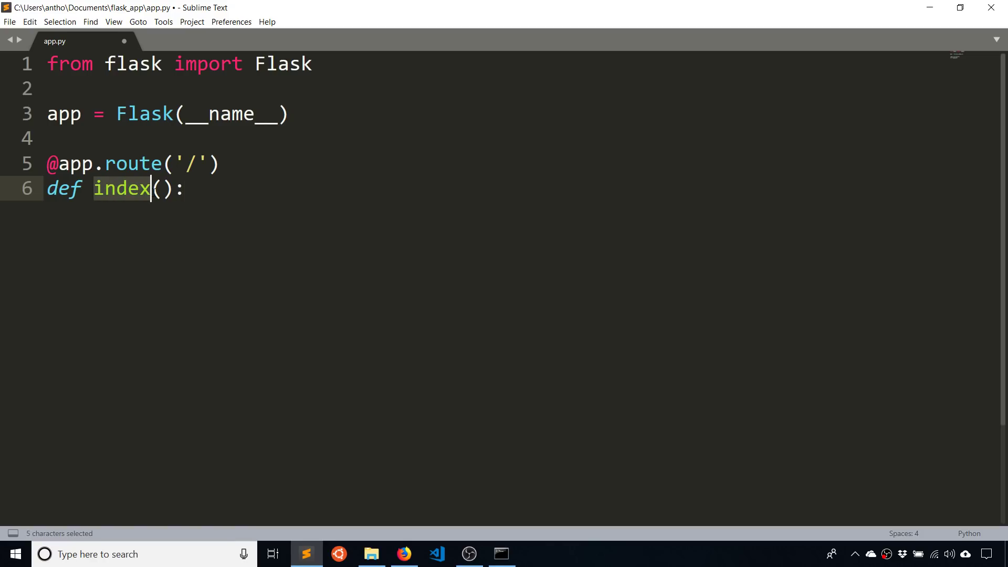
{"action": "left_click", "coordinate": [185, 163]}
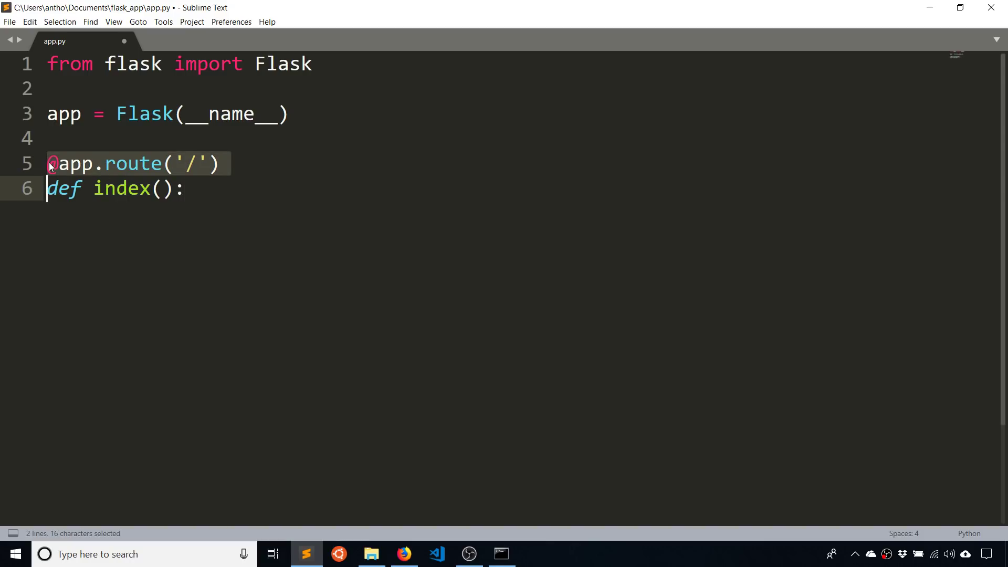
{"action": "left_click", "coordinate": [53, 163]}
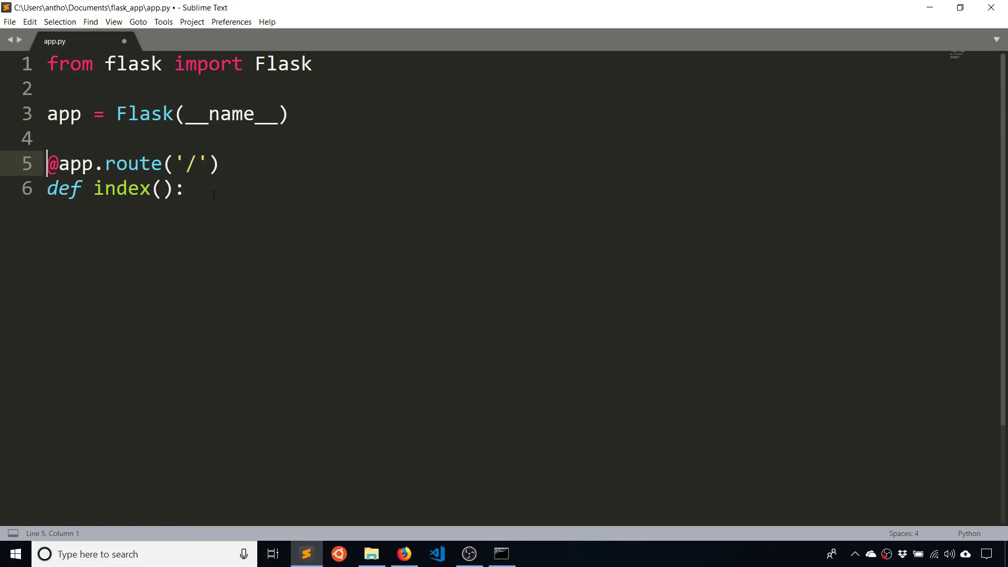
Make index() return '<h1>Hello!</h1>' and save app.py
{"action": "key", "text": "Enter"}
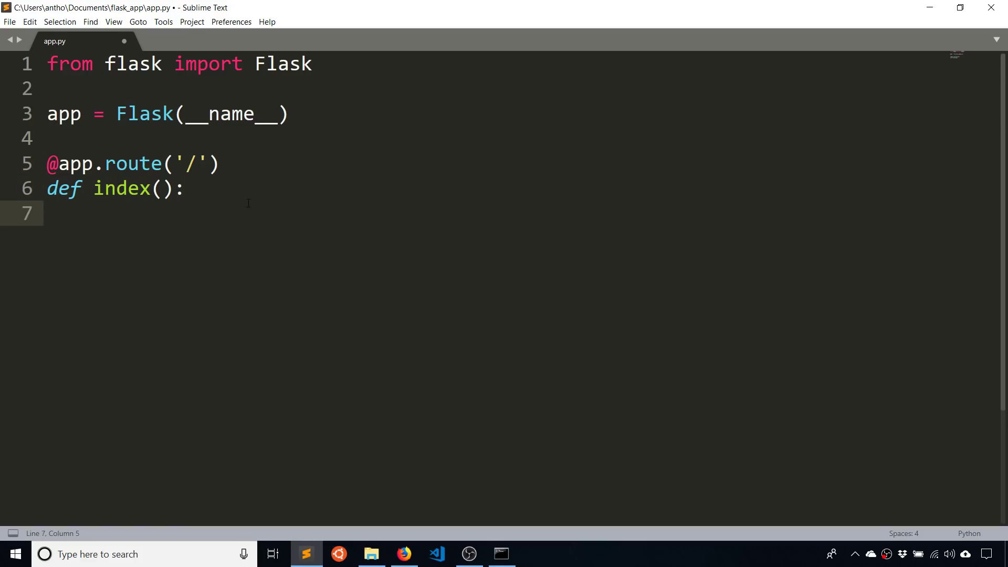
{"action": "type", "text": "return ''"}
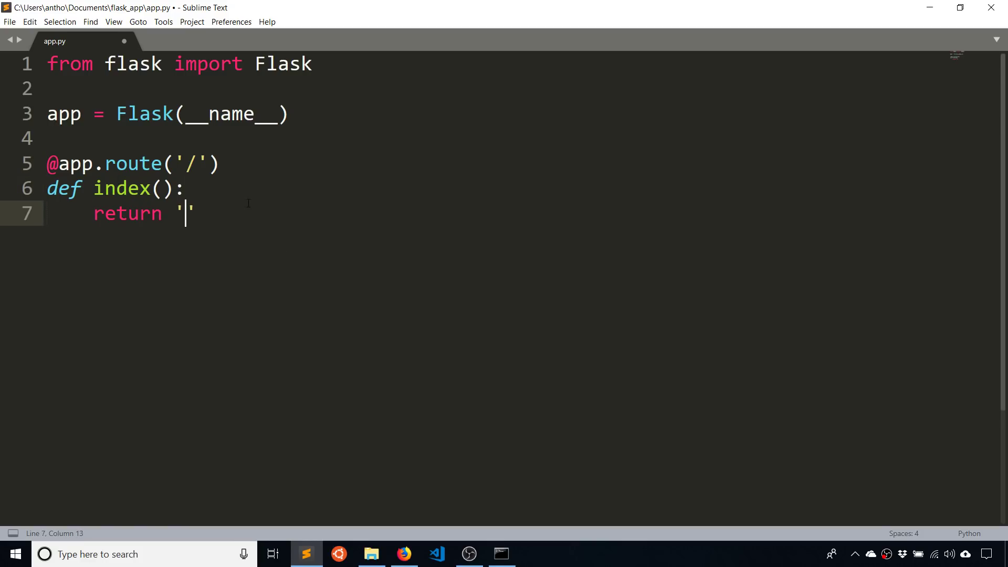
{"action": "type", "text": "<h1"}
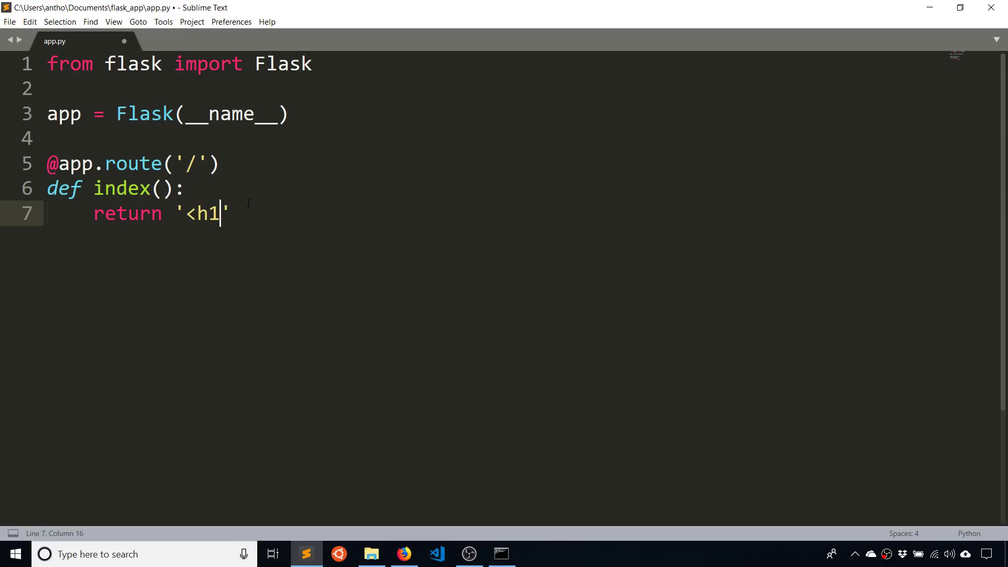
{"action": "type", "text": ">H"}
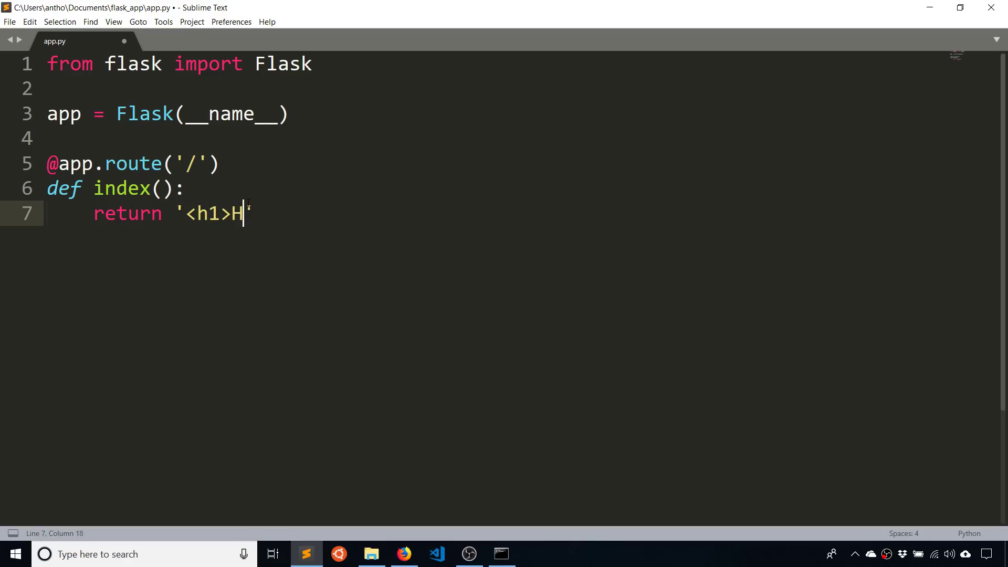
{"action": "type", "text": "ello"}
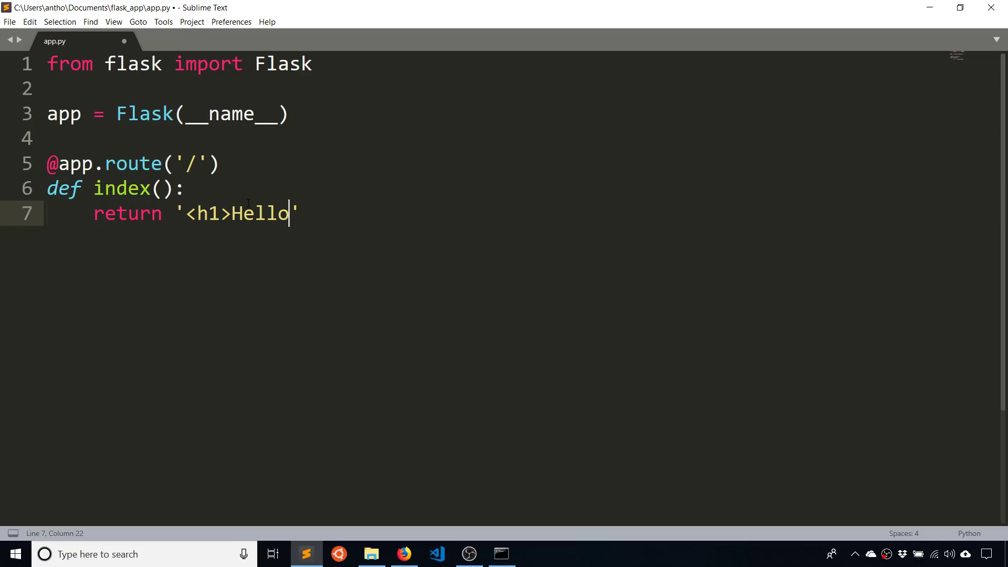
{"action": "type", "text": "!</h1"}
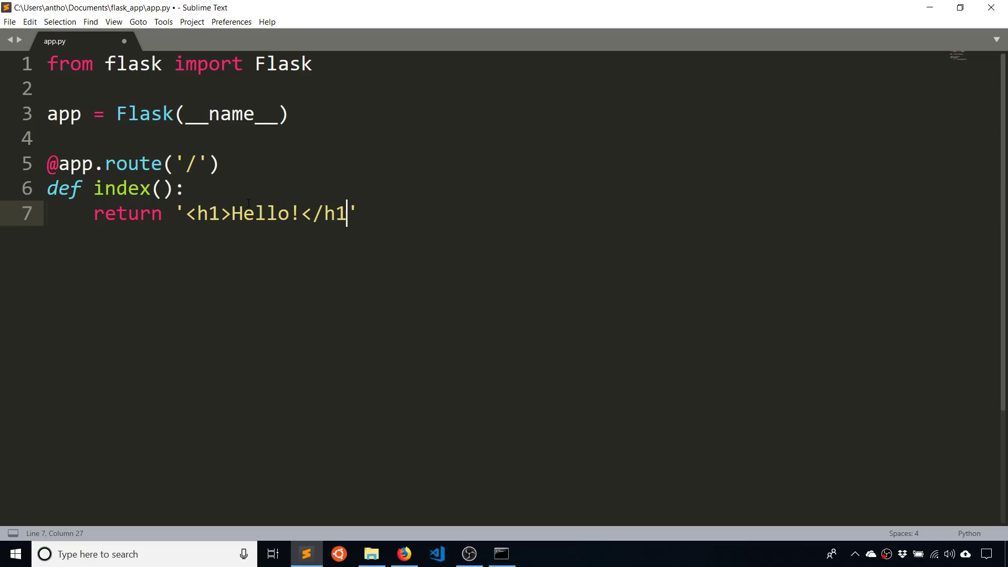
{"action": "type", "text": ">"}
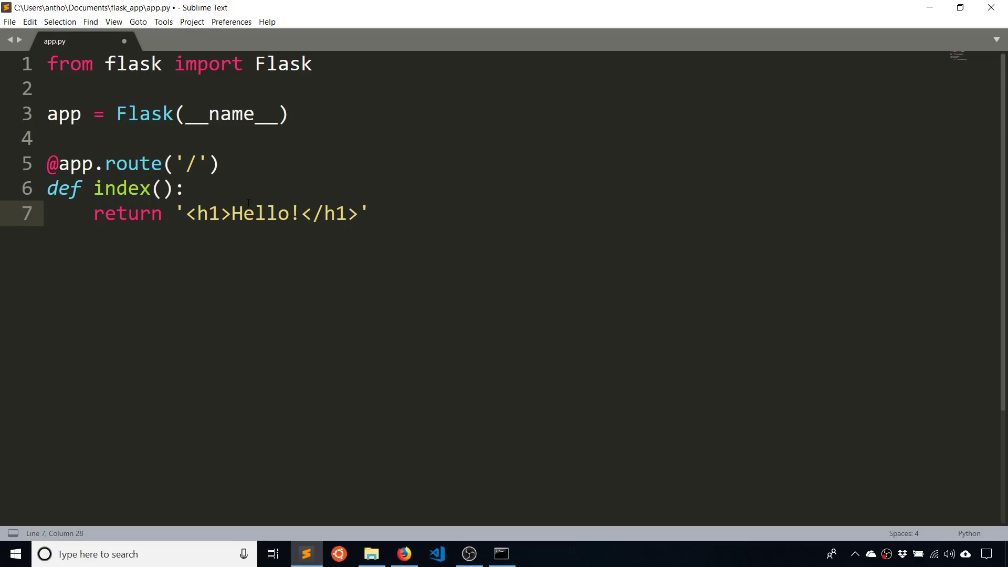
{"action": "key", "text": "ctrl+s"}
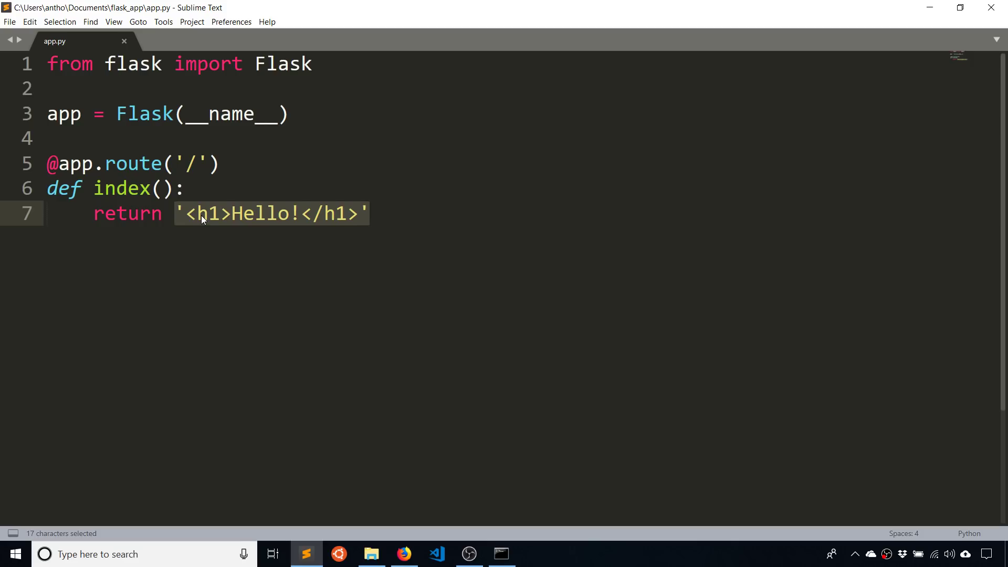
{"action": "mouse_move", "coordinate": [395, 217]}
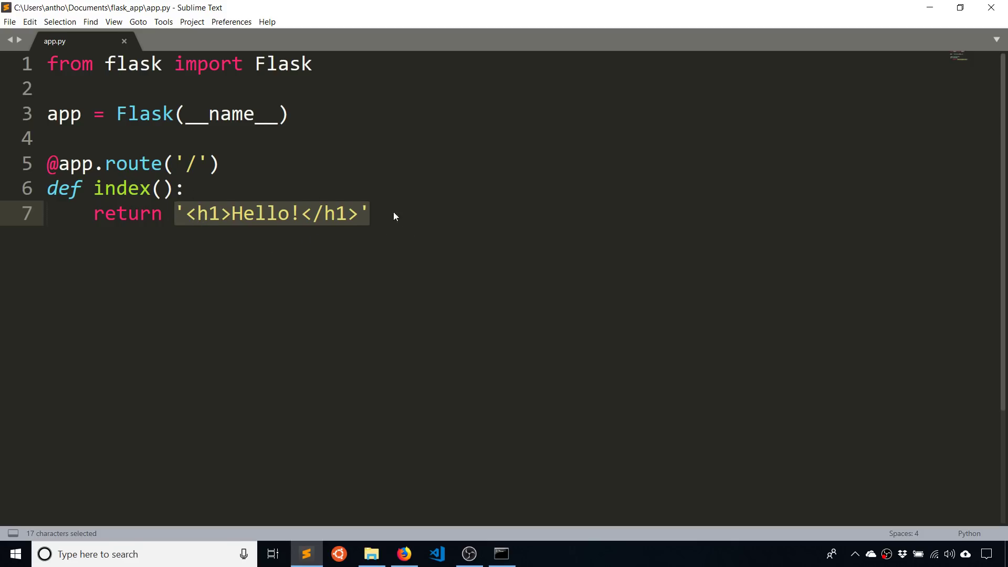
{"action": "mouse_move", "coordinate": [383, 218]}
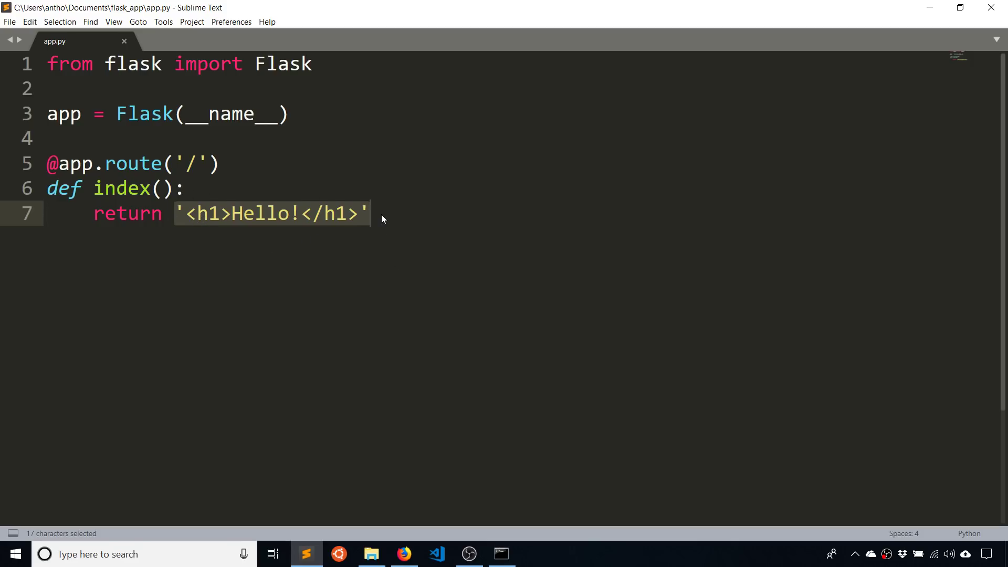
Clear the selection, save app.py again, and bring Command Prompt to the front
{"action": "left_click", "coordinate": [369, 214]}
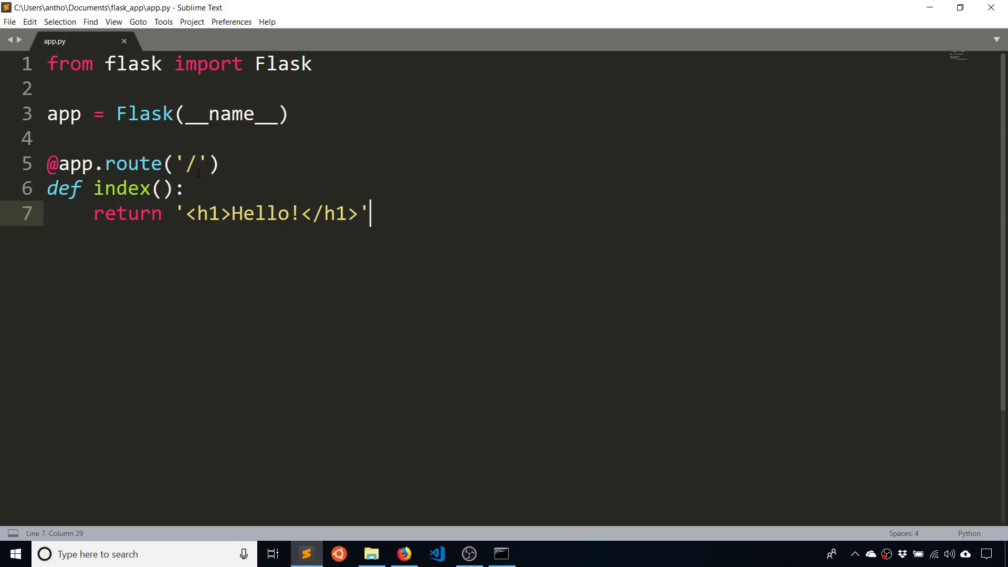
{"action": "key", "text": "ctrl+s"}
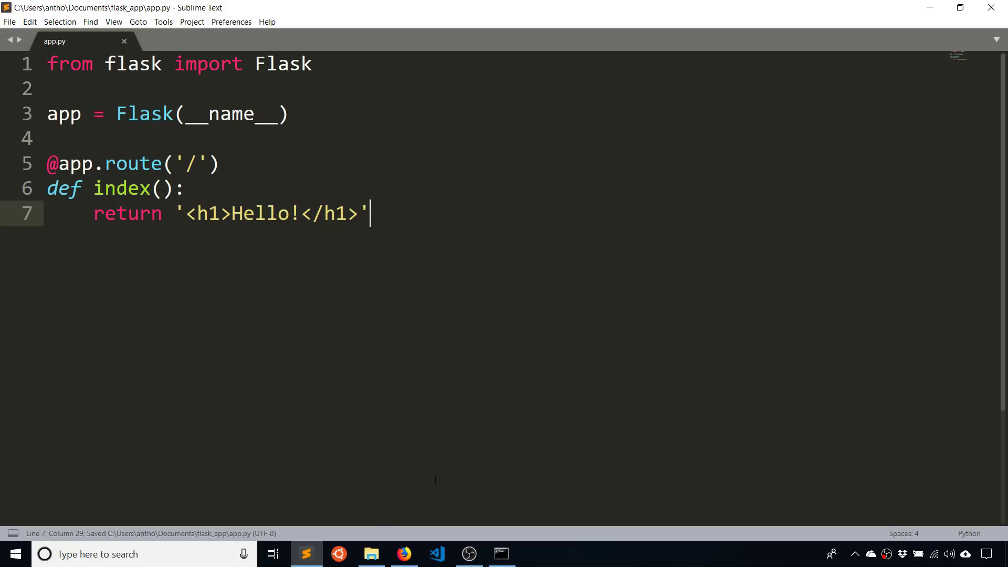
{"action": "left_click", "coordinate": [501, 553]}
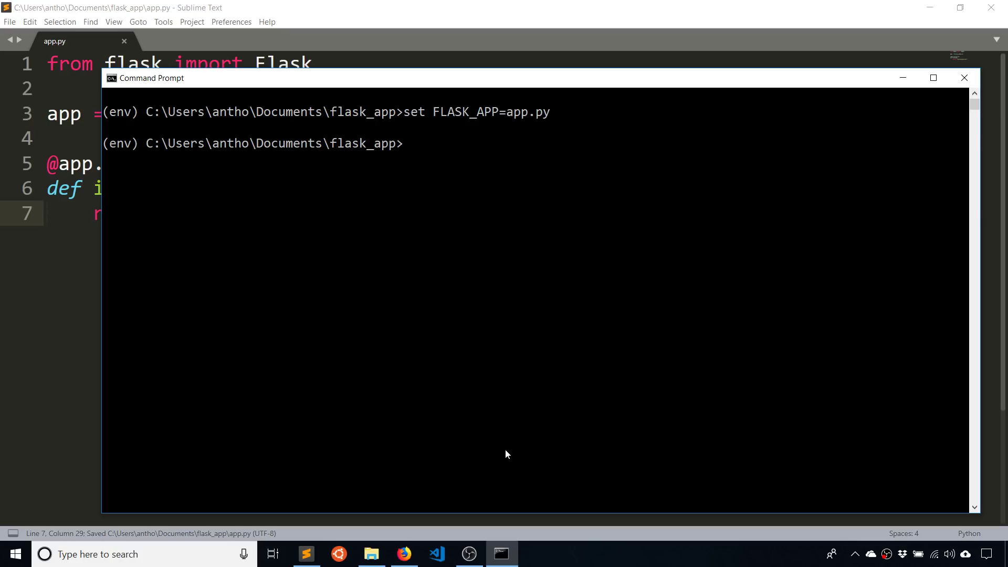
{"action": "type", "text": "flask run"}
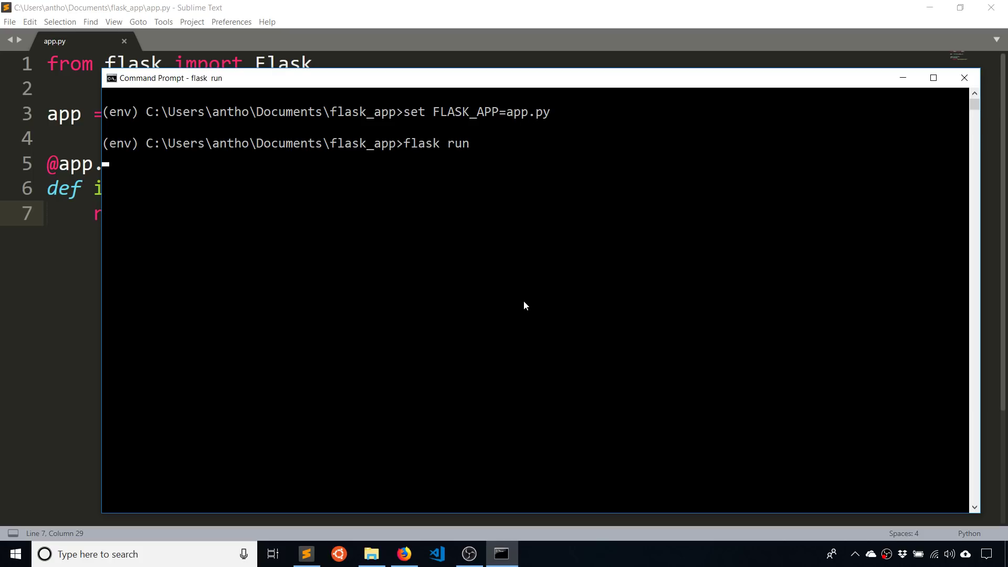
{"action": "key", "text": "Return"}
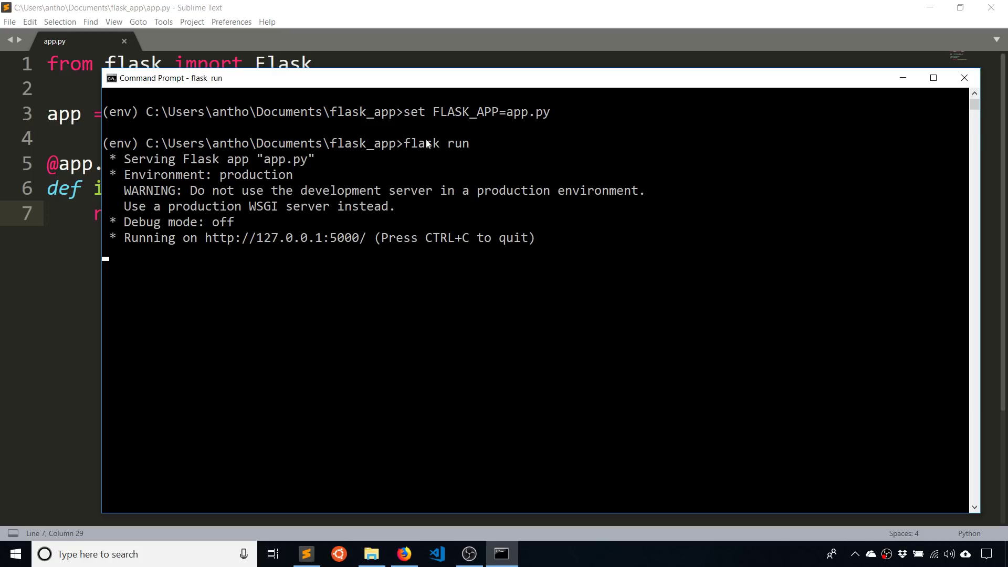
{"action": "mouse_move", "coordinate": [209, 246]}
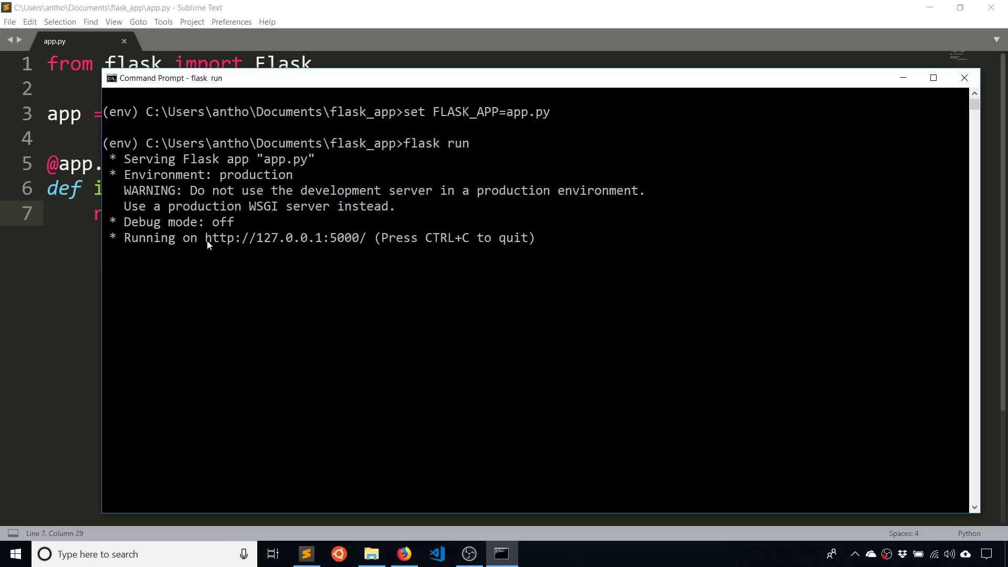
{"action": "double_click", "coordinate": [284, 238]}
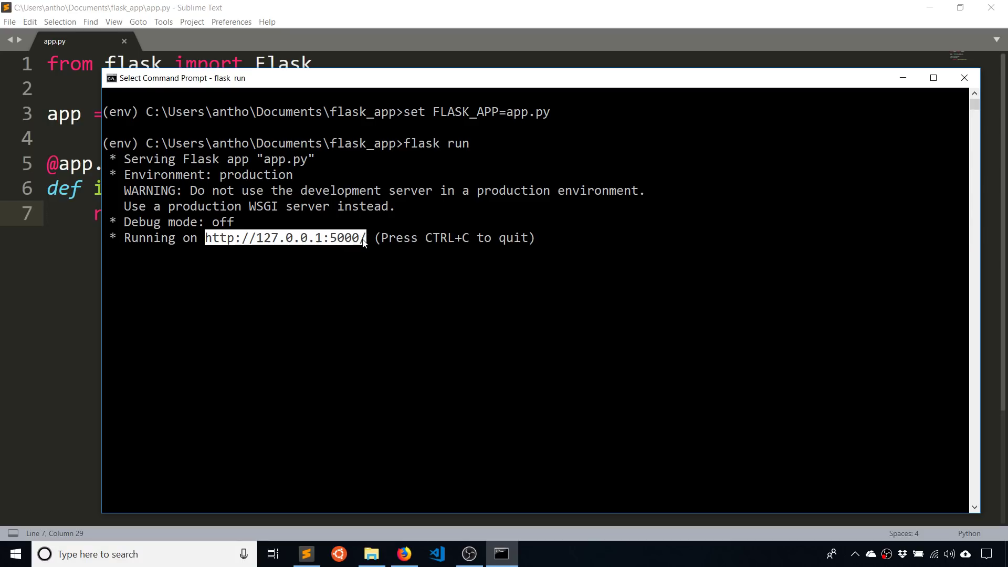
{"action": "mouse_move", "coordinate": [369, 251]}
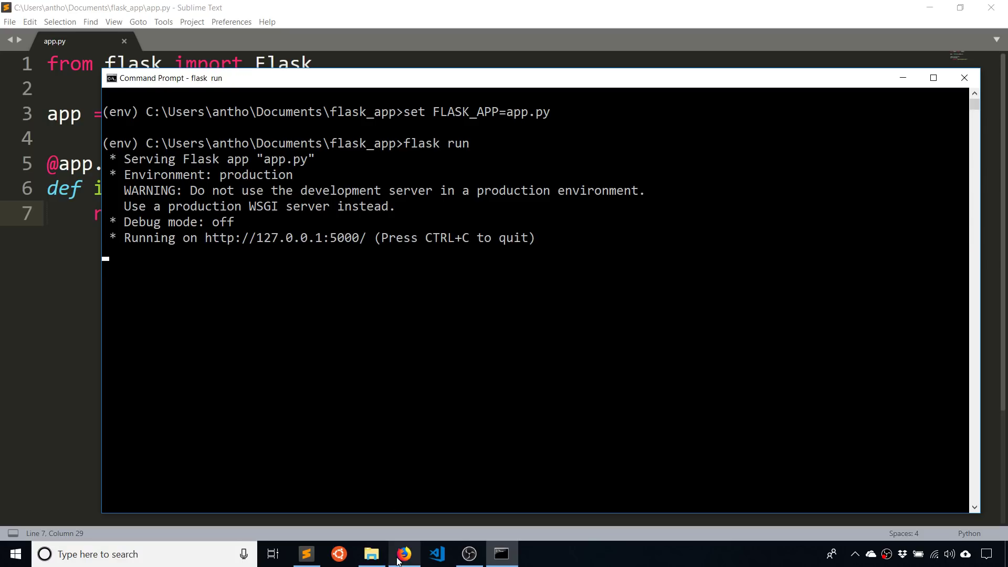
{"action": "left_click", "coordinate": [404, 553]}
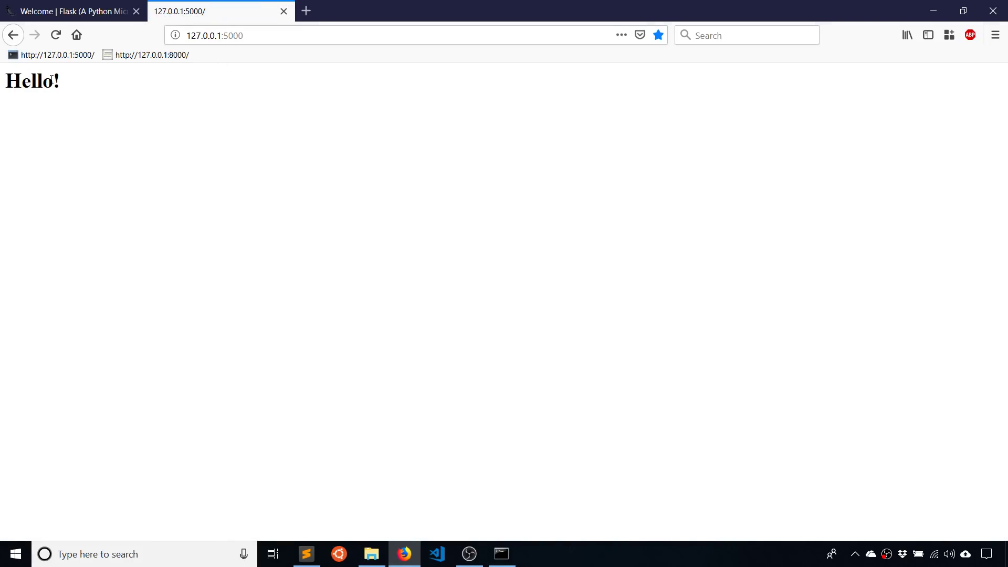
{"action": "mouse_move", "coordinate": [363, 430]}
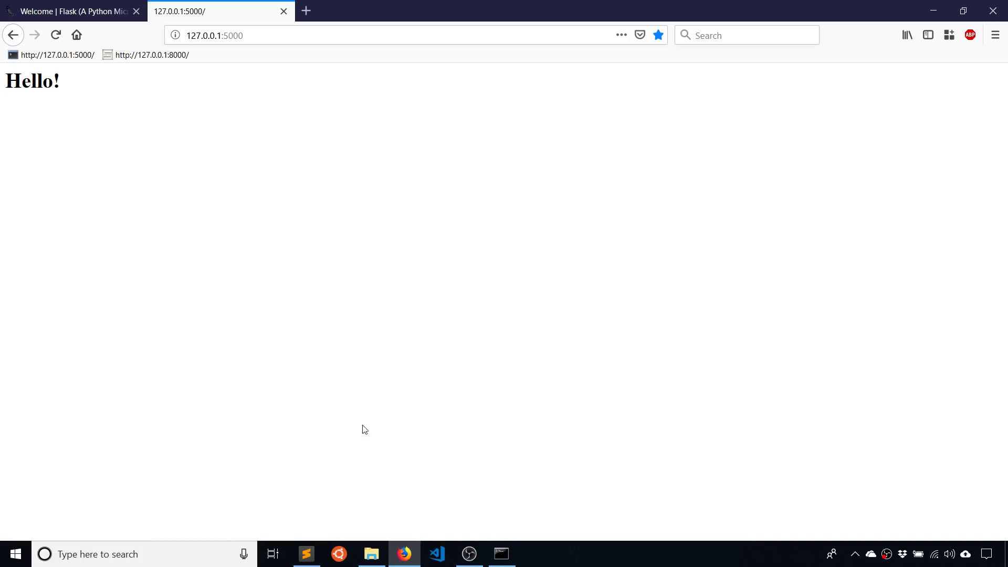
{"action": "mouse_move", "coordinate": [315, 542]}
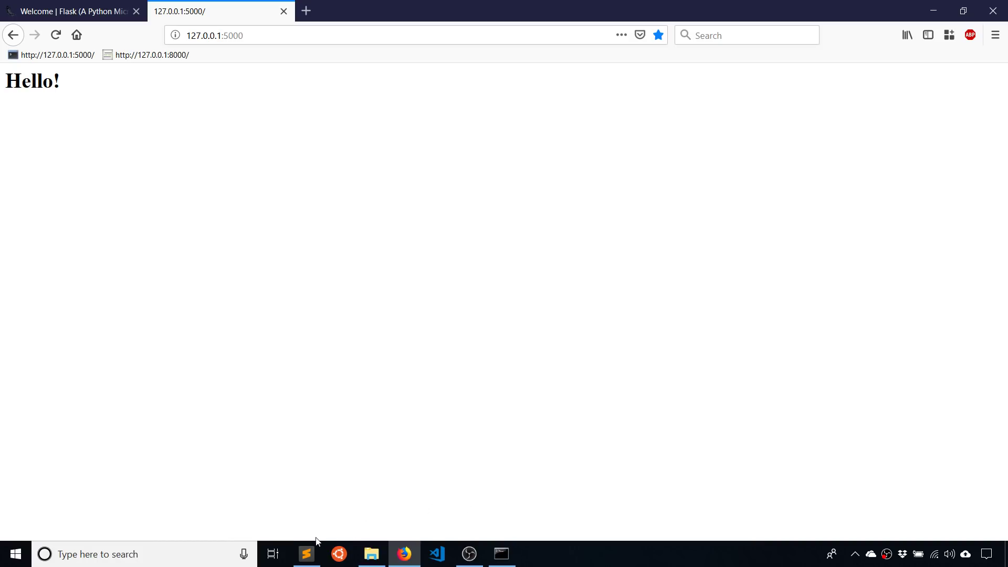
Change the route to '/<name>' and give index() a name parameter
{"action": "left_click", "coordinate": [306, 553]}
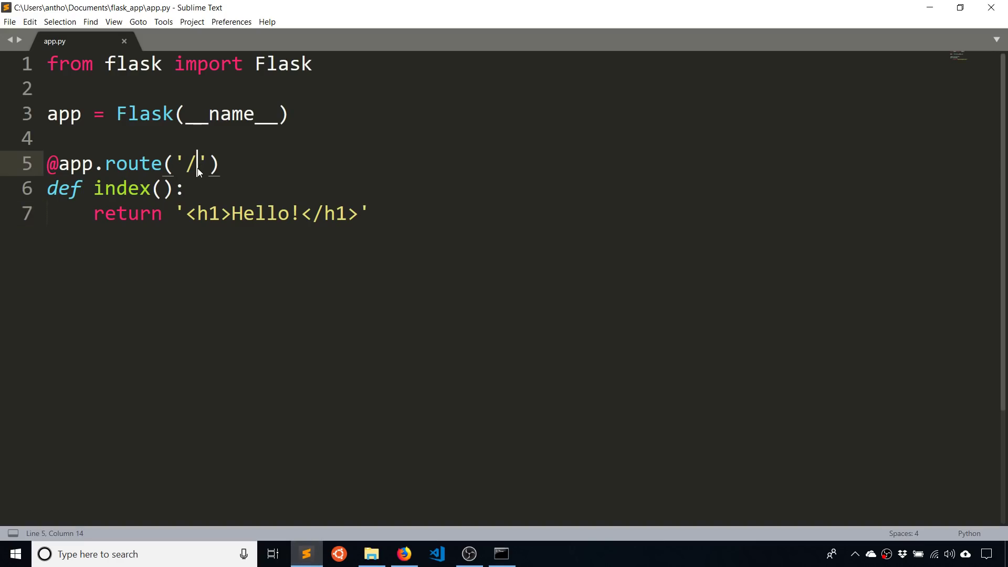
{"action": "mouse_move", "coordinate": [315, 298]}
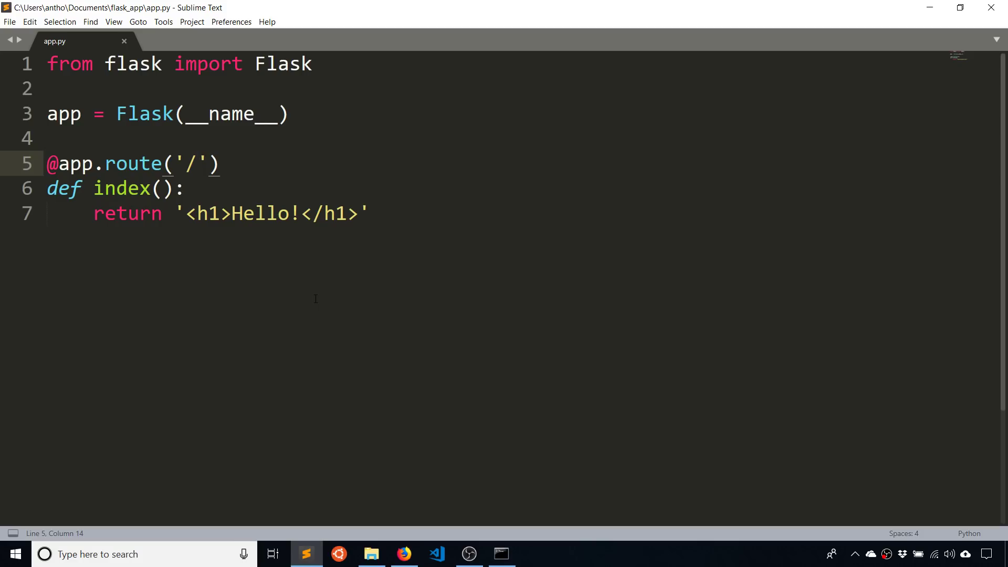
{"action": "type", "text": "<"}
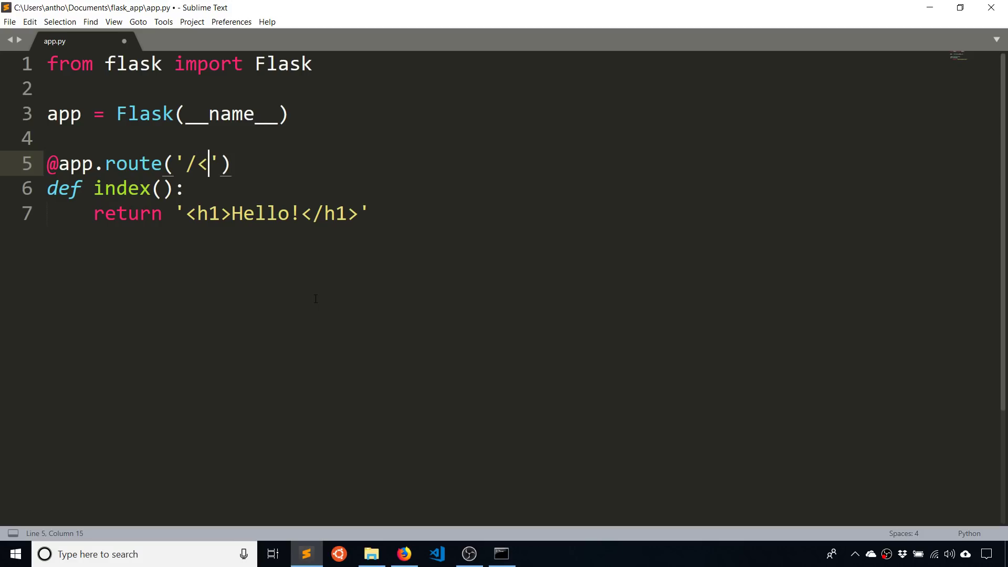
{"action": "type", "text": "name>"}
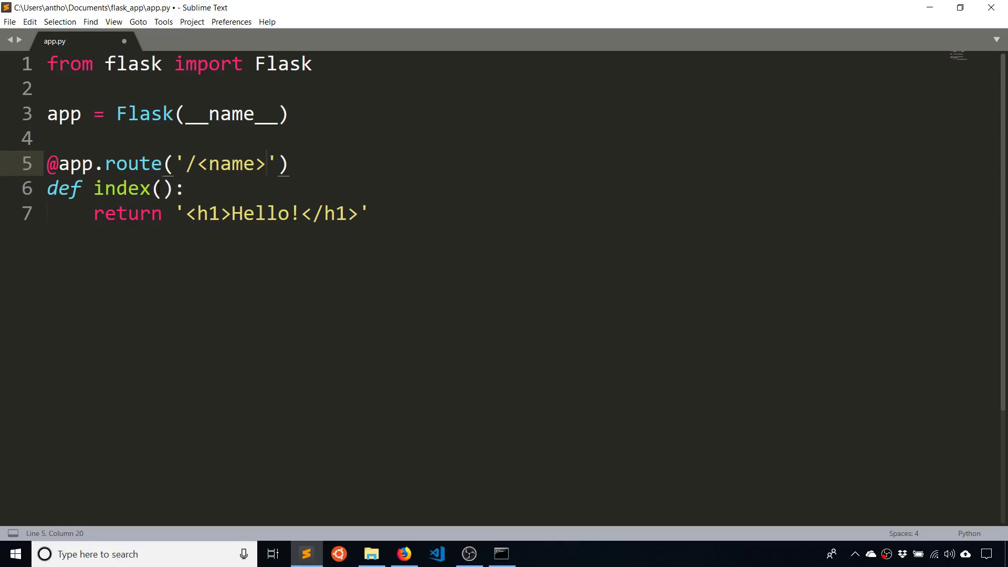
{"action": "type", "text": "name"}
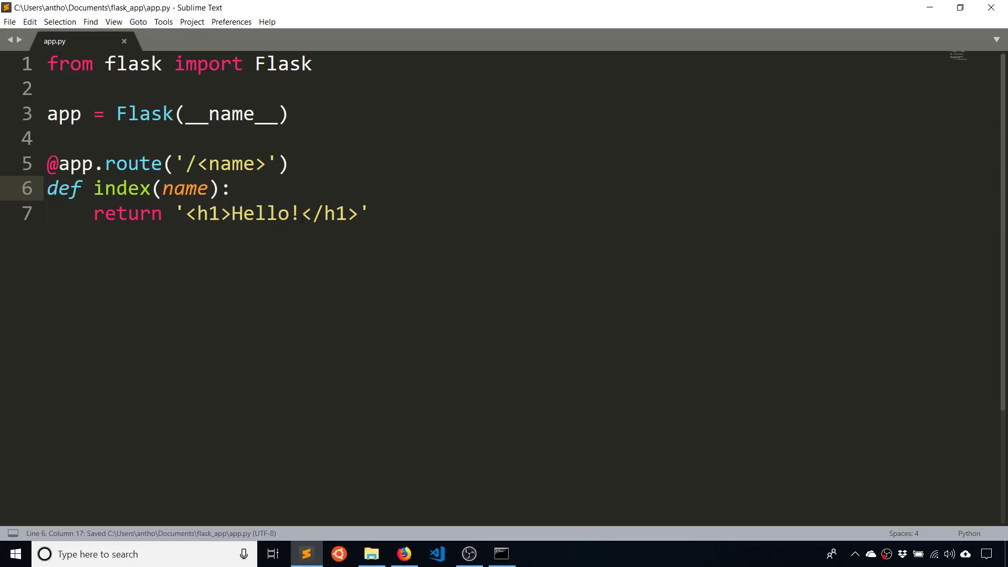
Make the return line produce 'Hello {}!'.format(name)
{"action": "left_click", "coordinate": [366, 214]}
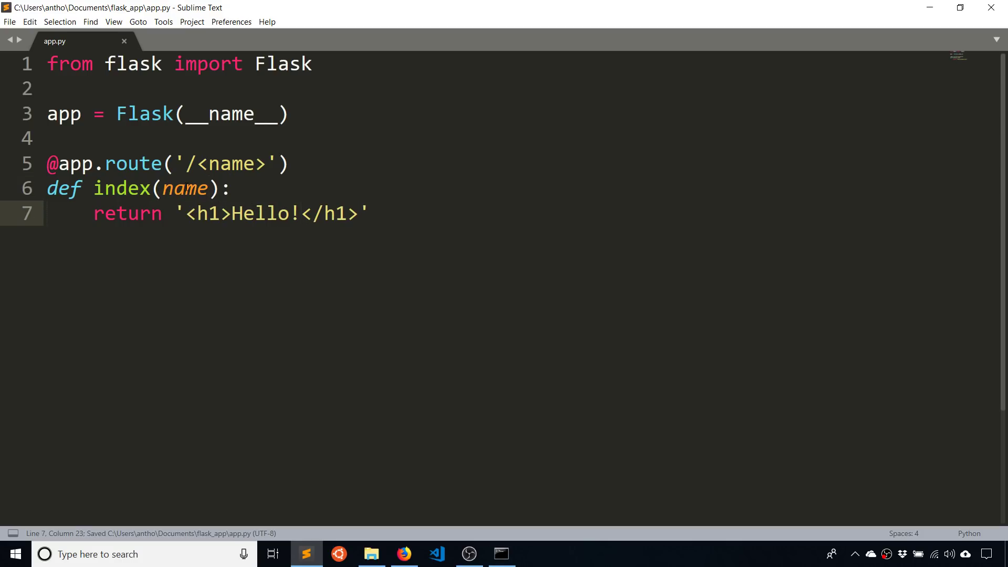
{"action": "left_click", "coordinate": [299, 213]}
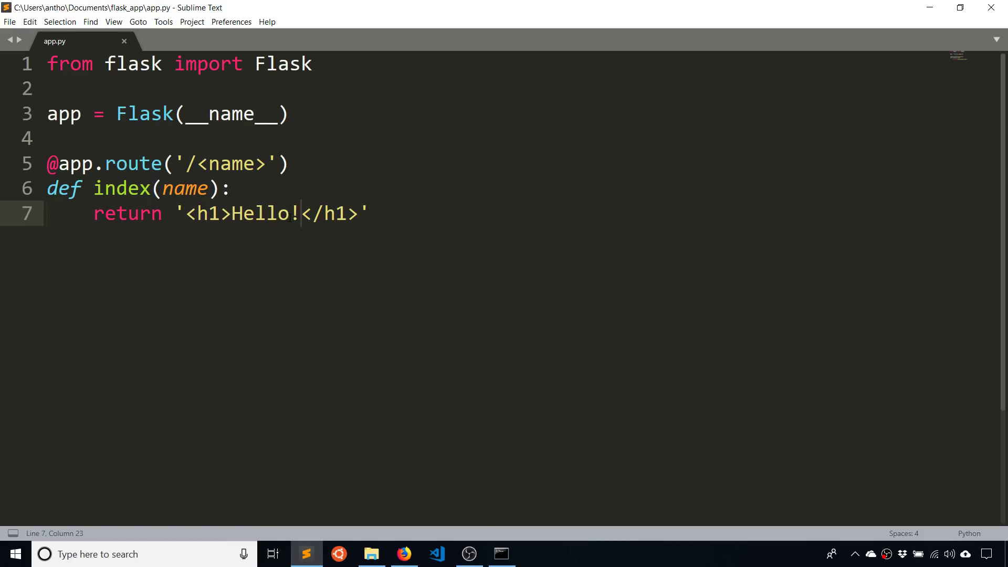
{"action": "type", "text": "{}"}
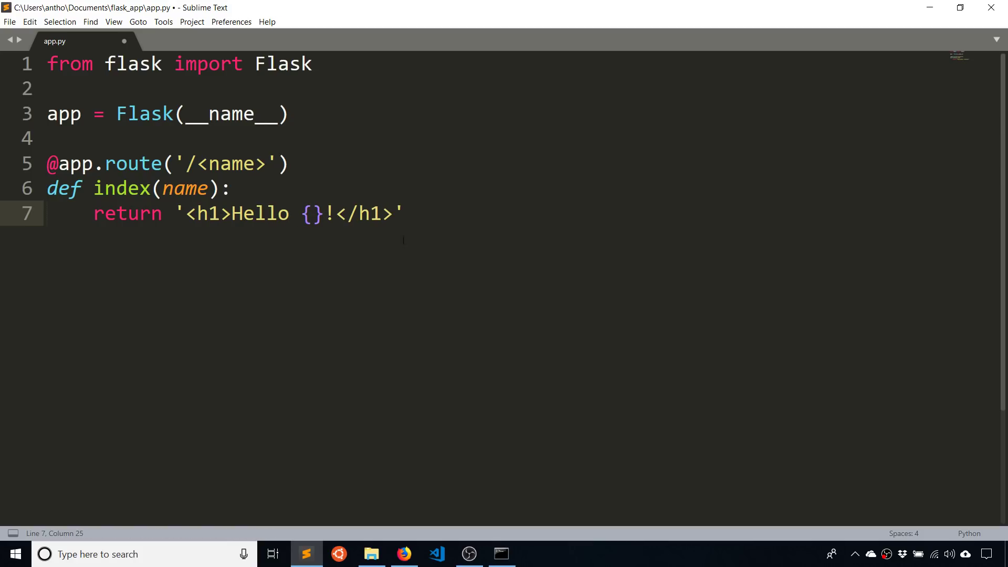
{"action": "type", "text": ".format"}
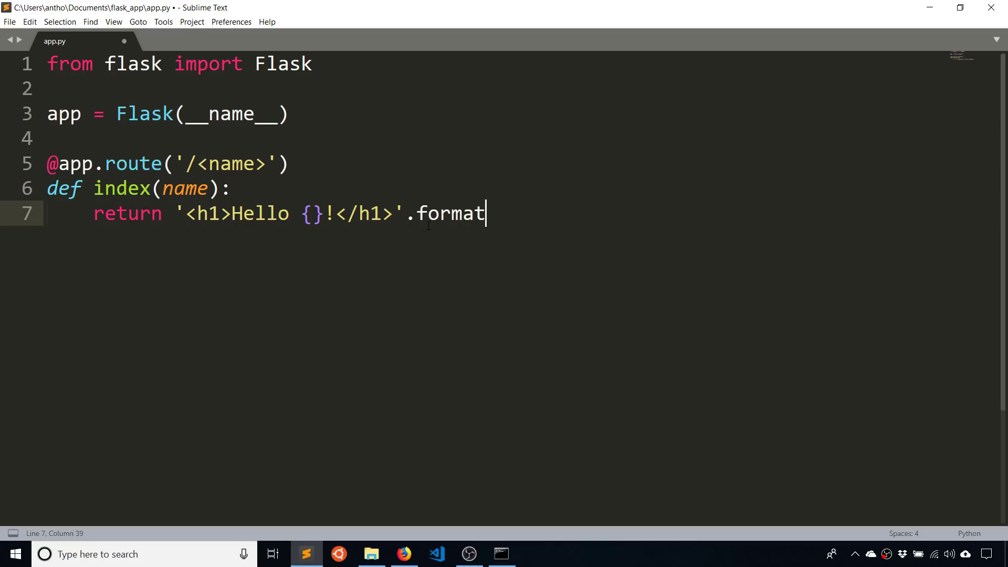
{"action": "type", "text": "(name)"}
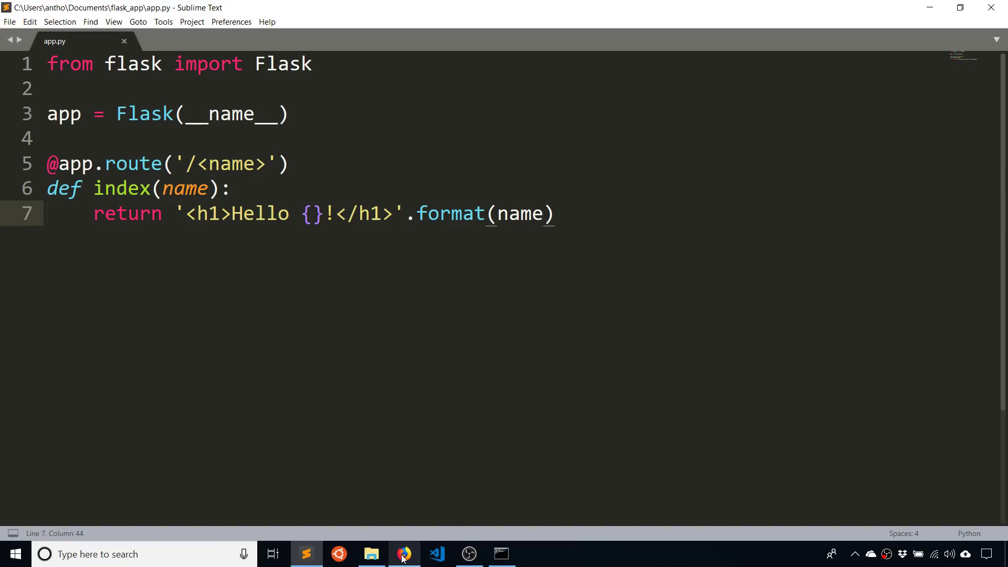
Bring the Command Prompt running the Flask server back to the front
{"action": "left_click", "coordinate": [500, 554]}
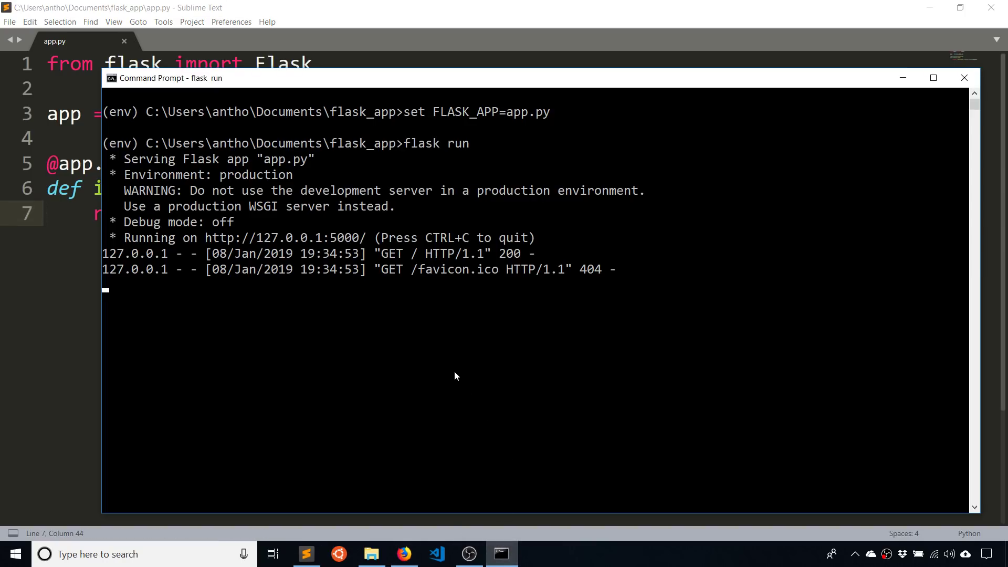
{"action": "mouse_move", "coordinate": [450, 349]}
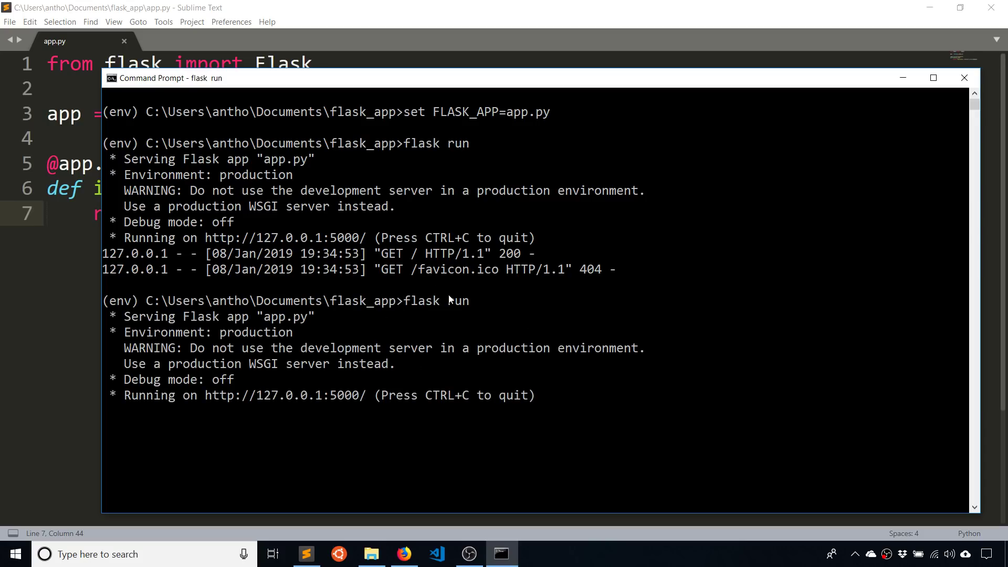
{"action": "mouse_move", "coordinate": [286, 342]}
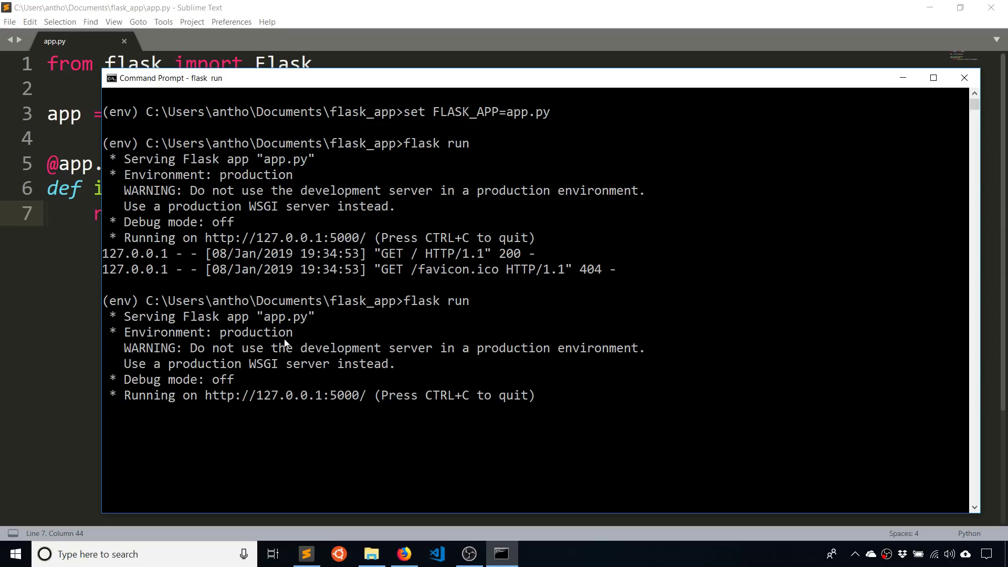
{"action": "mouse_move", "coordinate": [377, 350]}
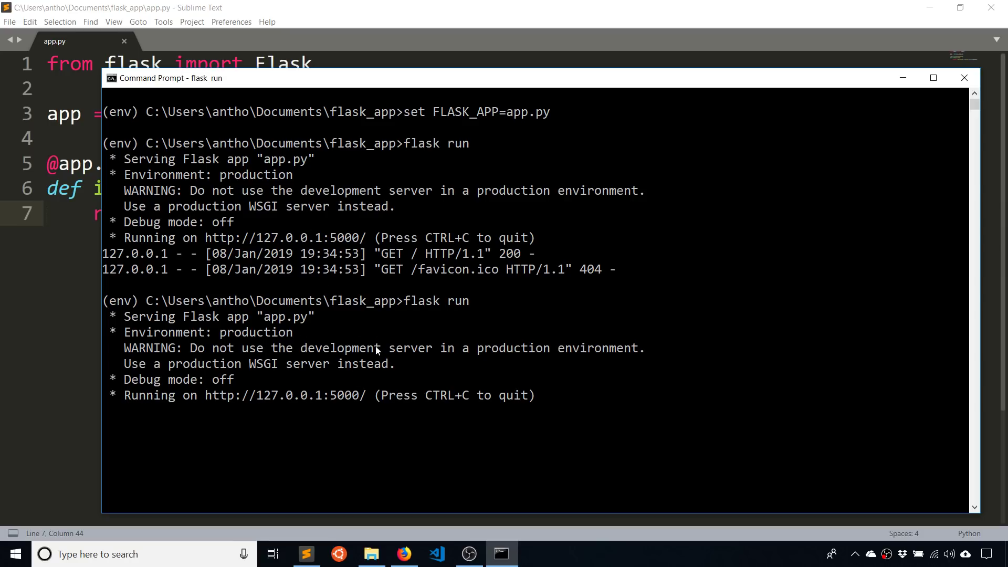
{"action": "mouse_move", "coordinate": [416, 332]}
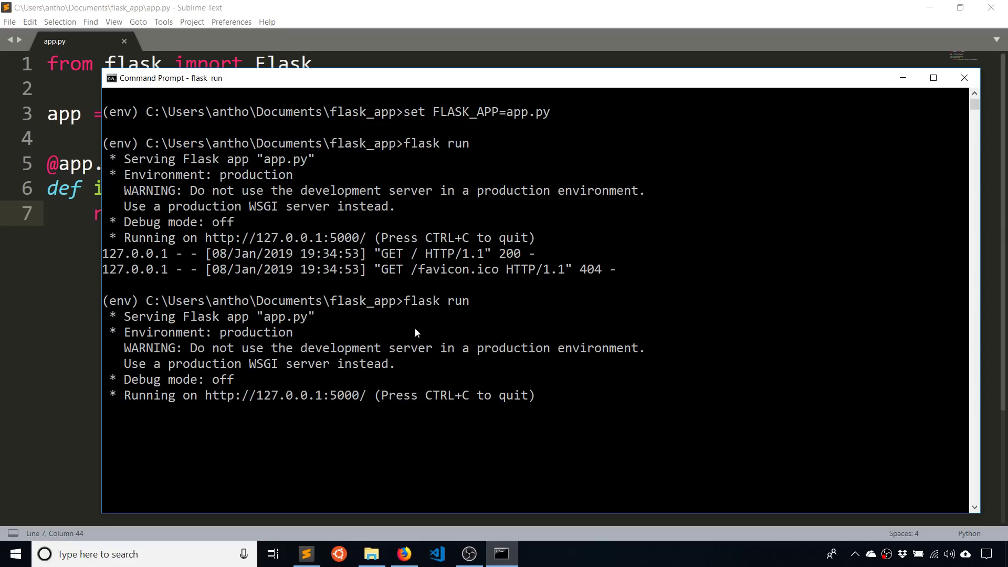
{"action": "mouse_move", "coordinate": [358, 281]}
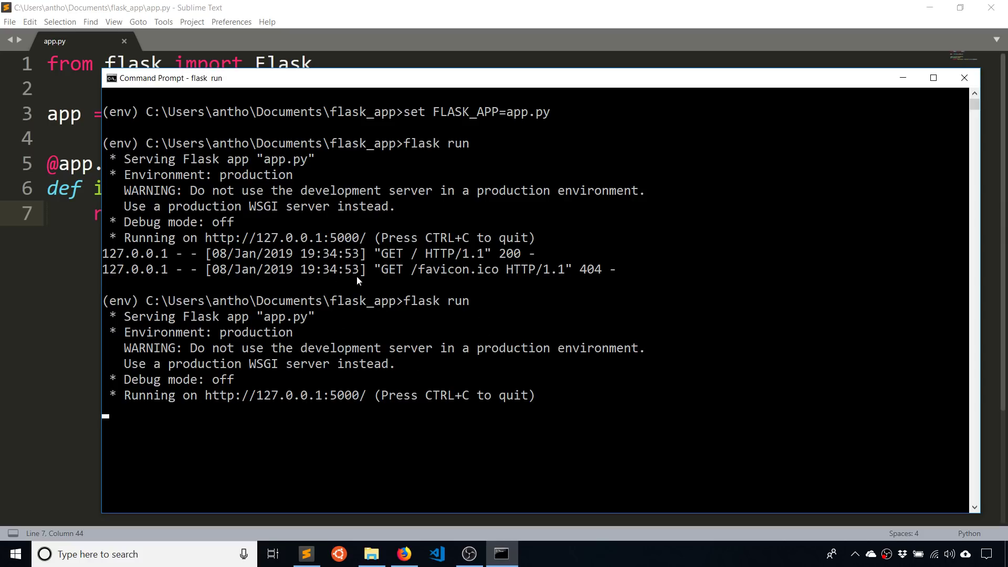
{"action": "mouse_move", "coordinate": [277, 429]}
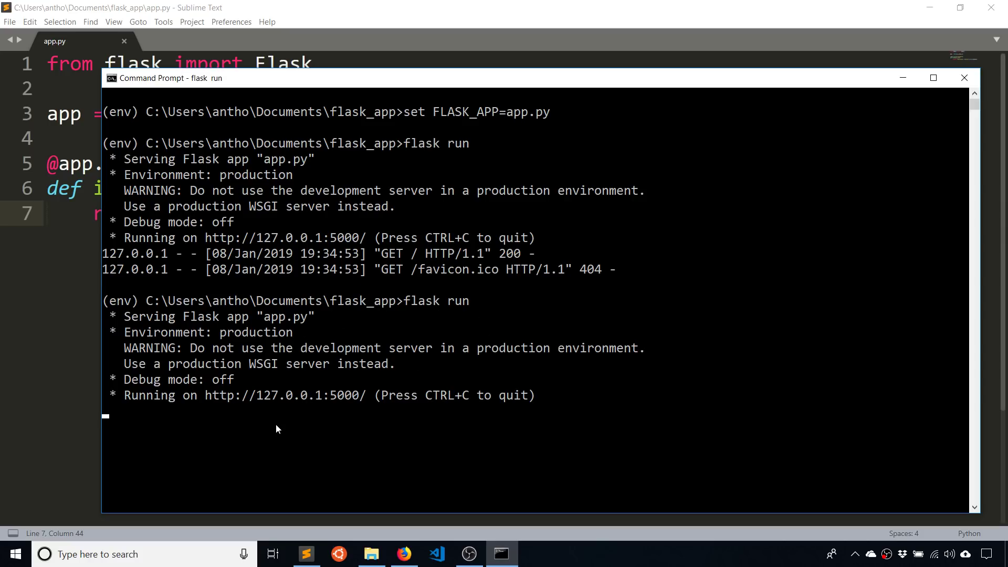
{"action": "mouse_move", "coordinate": [229, 377]}
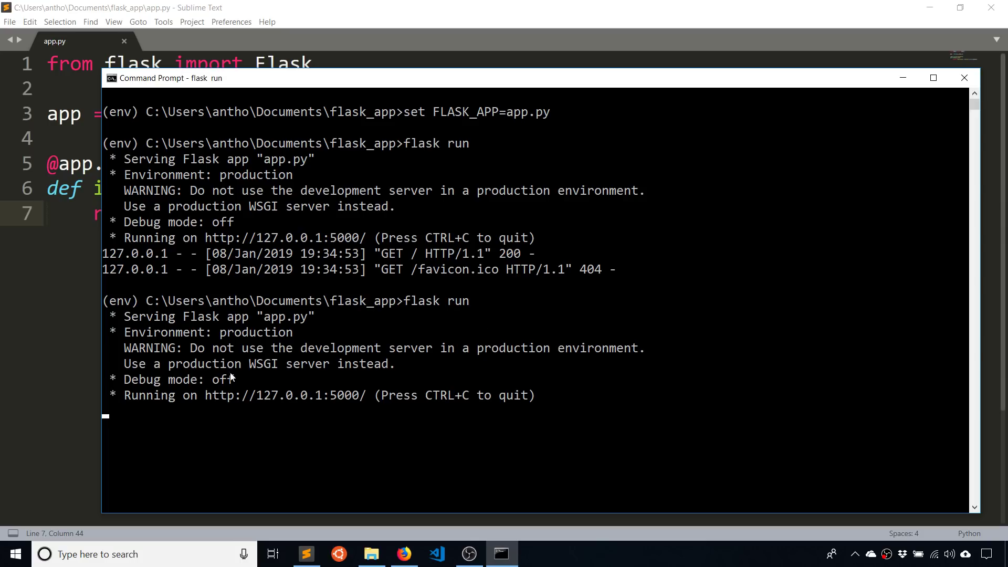
Reload 127.0.0.1:5000 to get a 404, check the '/<name>' route, then return to Firefox
{"action": "left_click", "coordinate": [403, 553]}
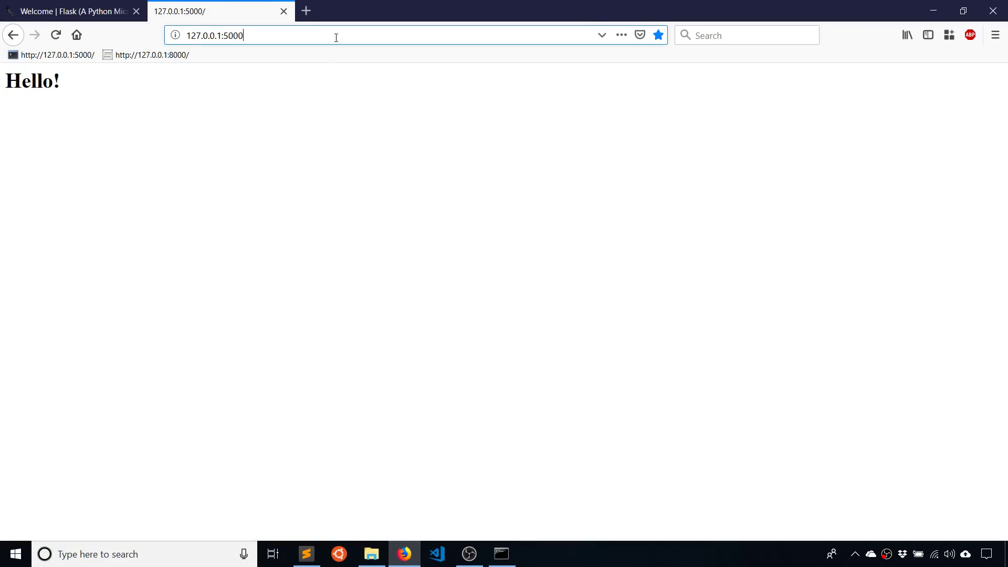
{"action": "key", "text": "Return"}
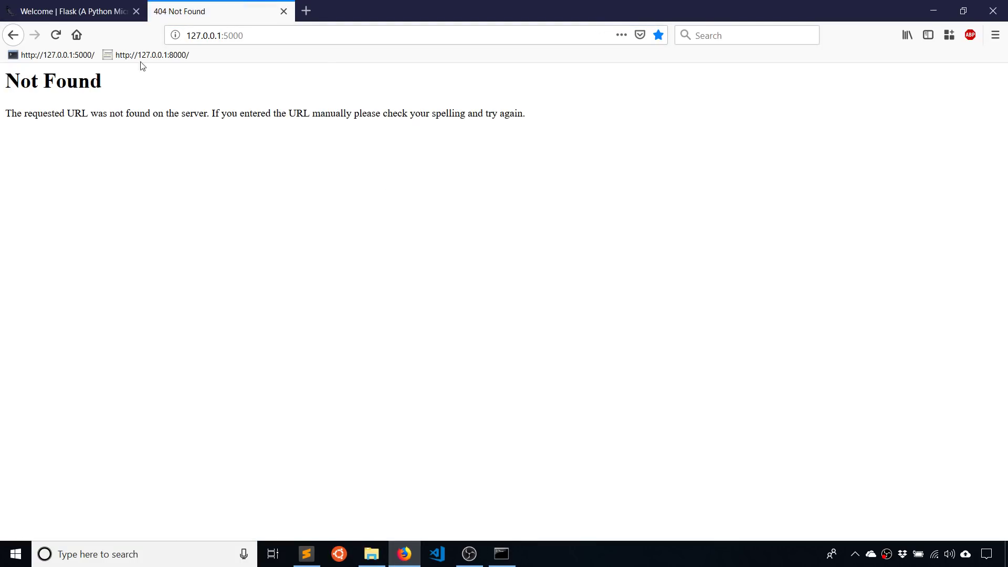
{"action": "mouse_move", "coordinate": [225, 83]}
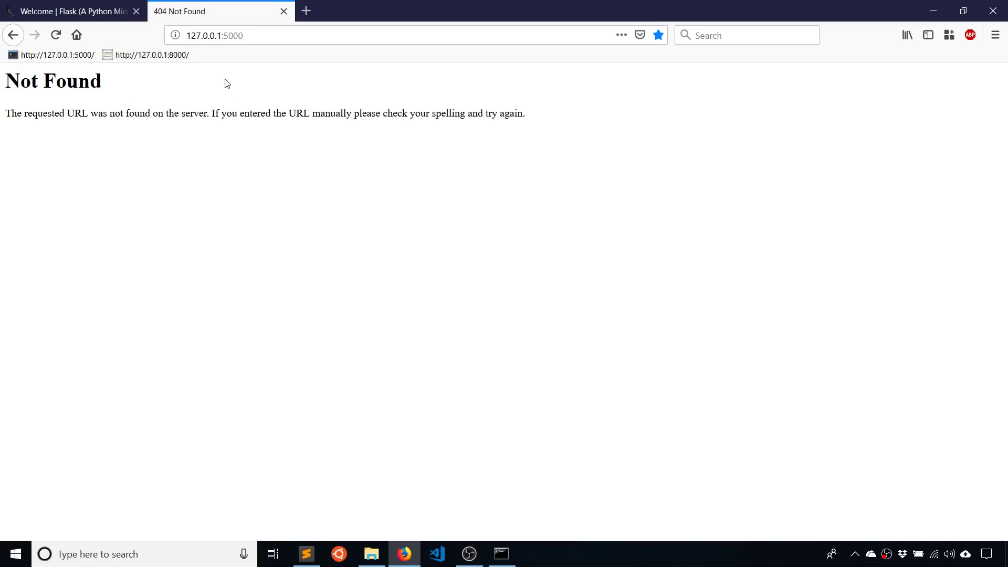
{"action": "mouse_move", "coordinate": [324, 496]}
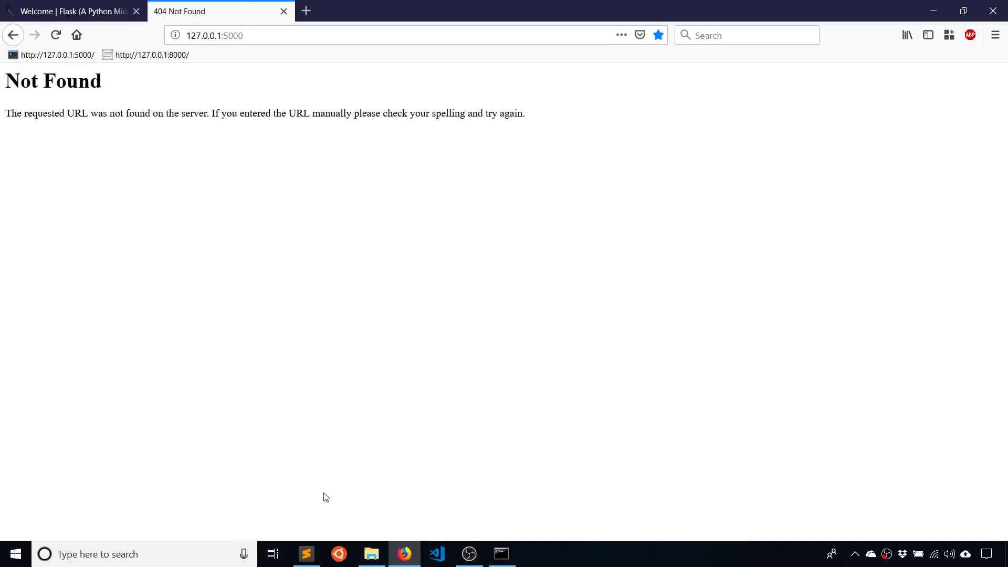
{"action": "left_click", "coordinate": [306, 555]}
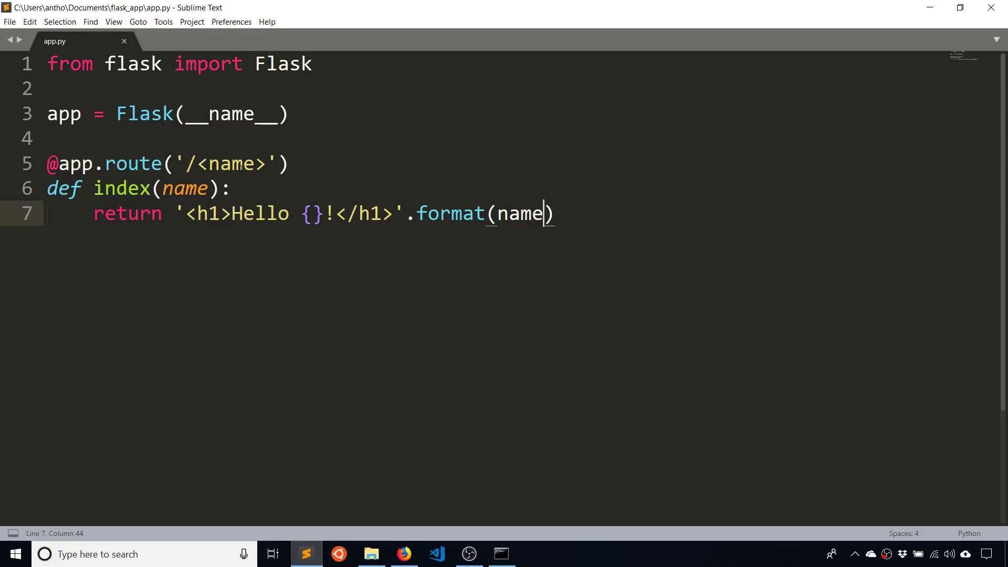
{"action": "left_click", "coordinate": [403, 553]}
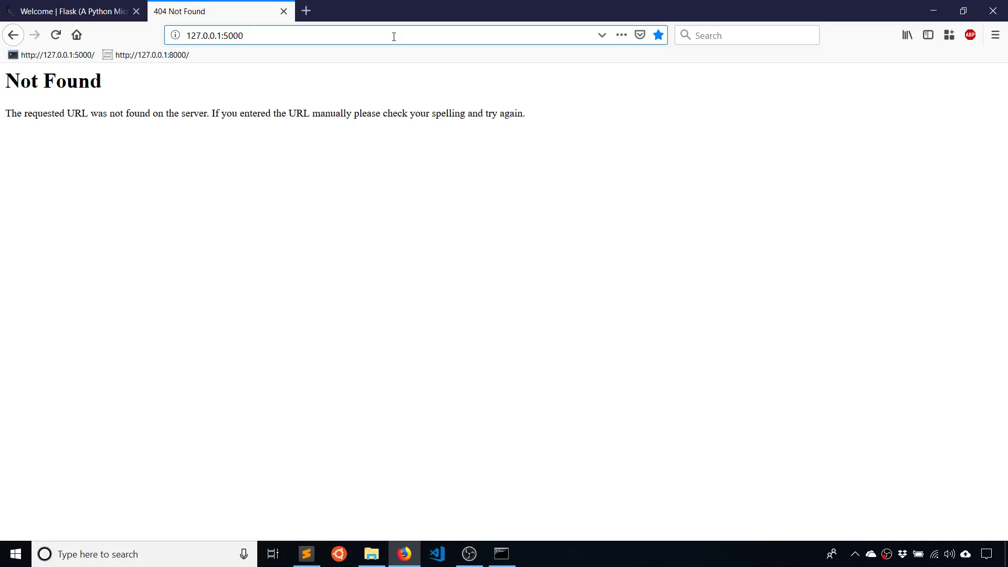
Load /Anthony, /John and /Python at 127.0.0.1:5000 to see personalized greetings
{"action": "type", "text": "/Anthon"}
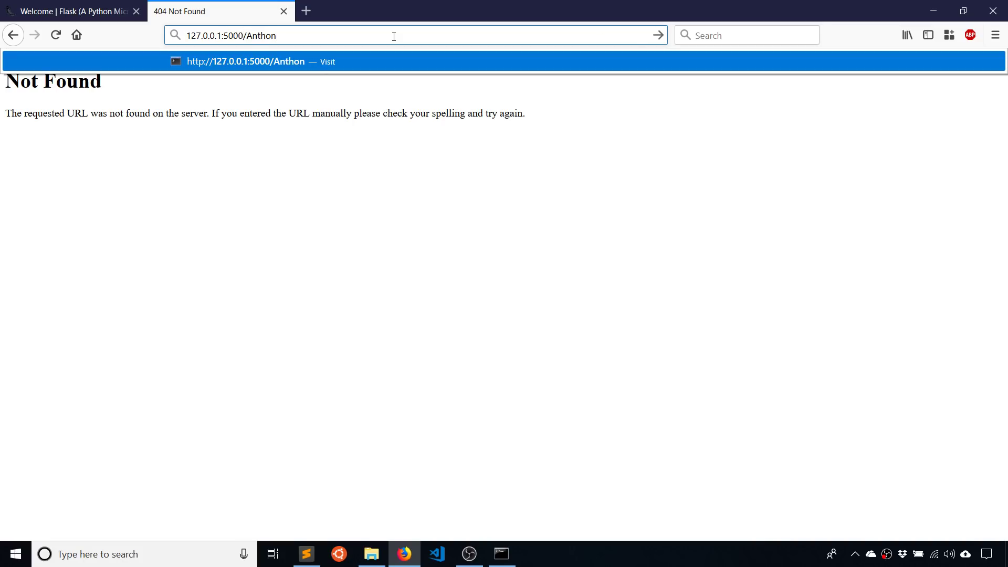
{"action": "type", "text": "y"}
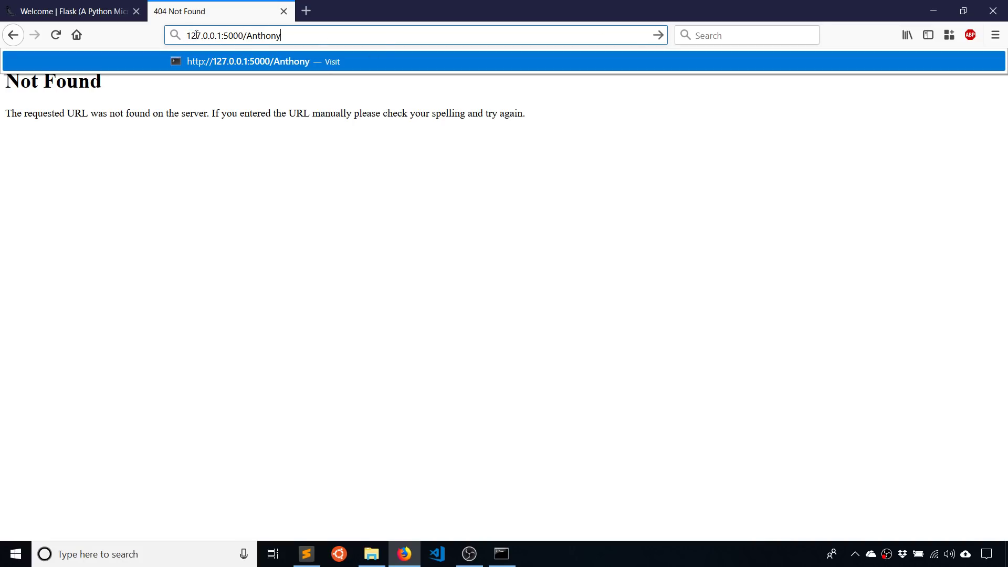
{"action": "mouse_move", "coordinate": [289, 36]}
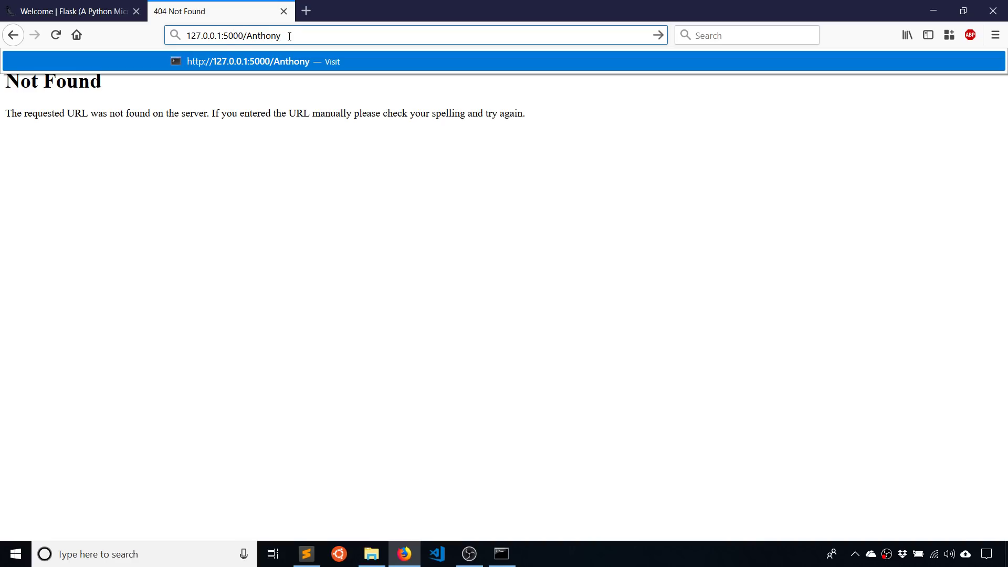
{"action": "key", "text": "Return"}
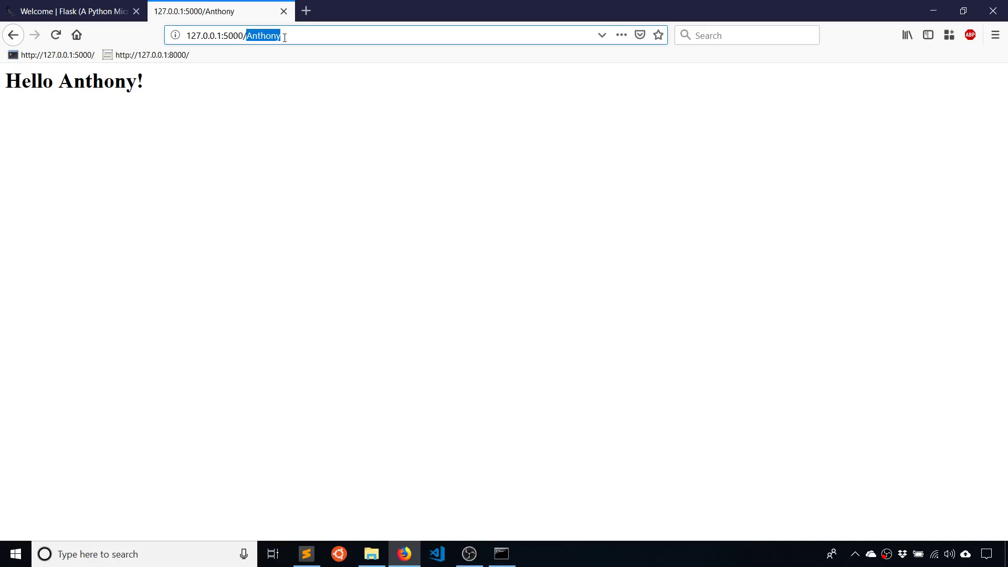
{"action": "type", "text": "Jo"}
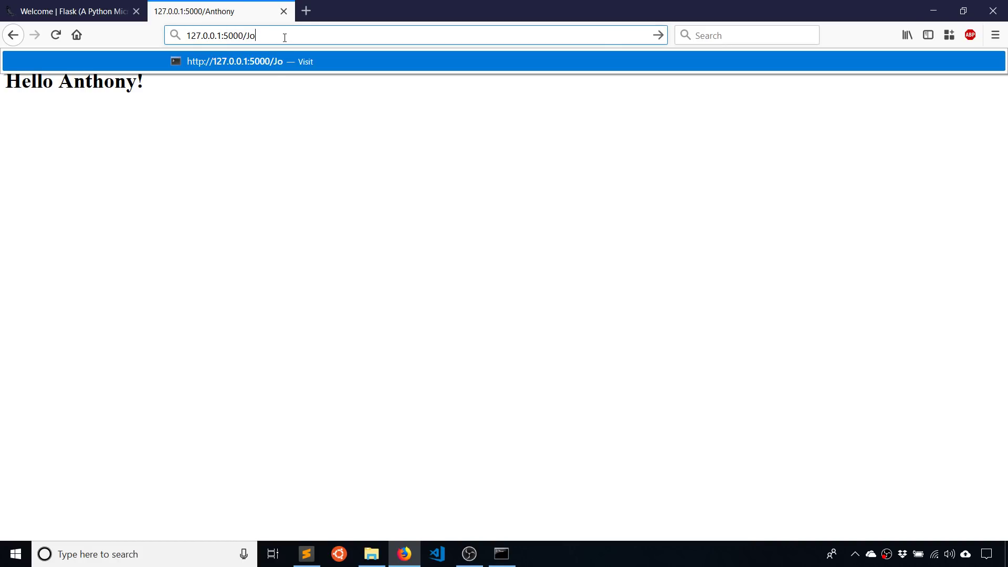
{"action": "key", "text": "Return"}
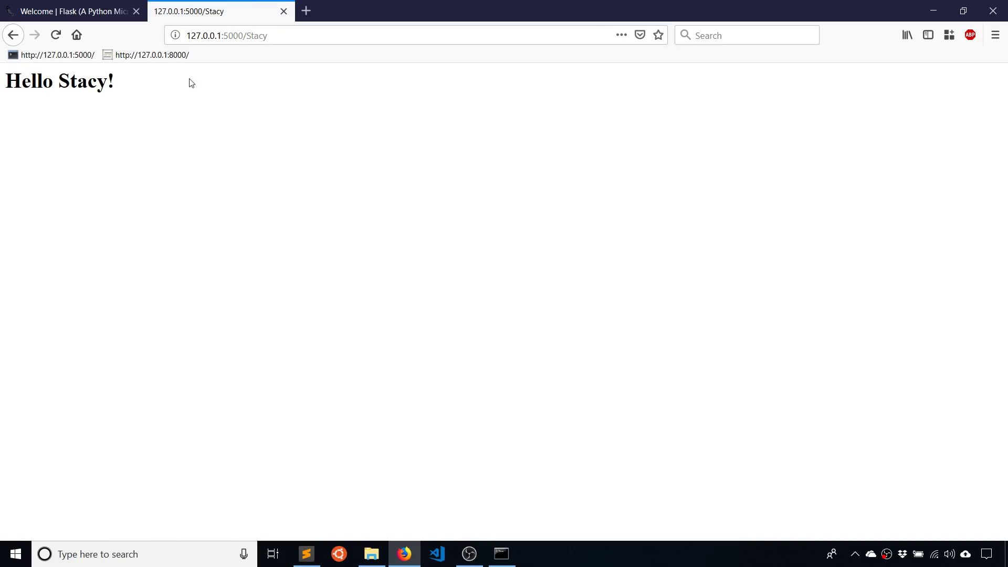
{"action": "left_click", "coordinate": [257, 34]}
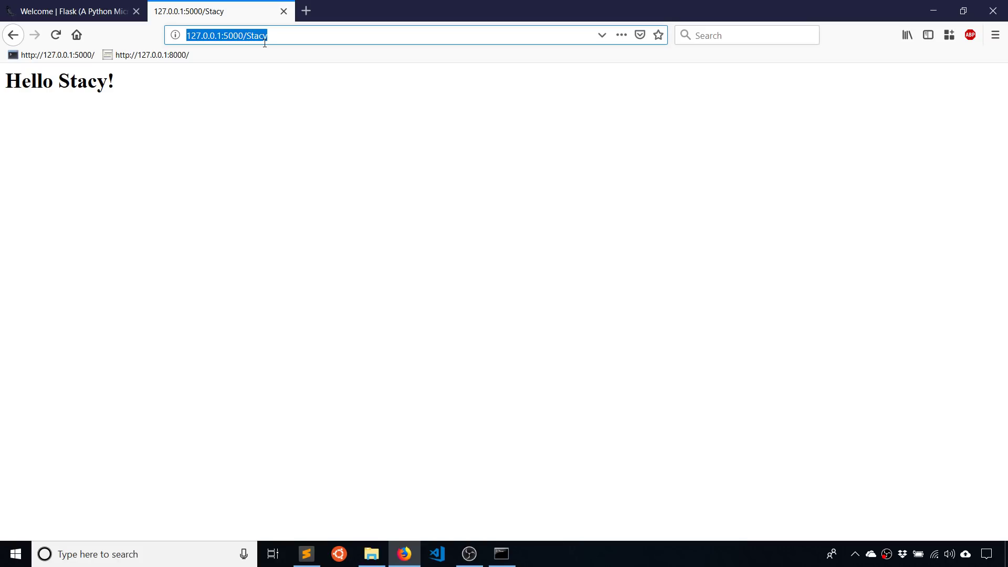
{"action": "type", "text": "127.0.0.1:5000/Pyth"}
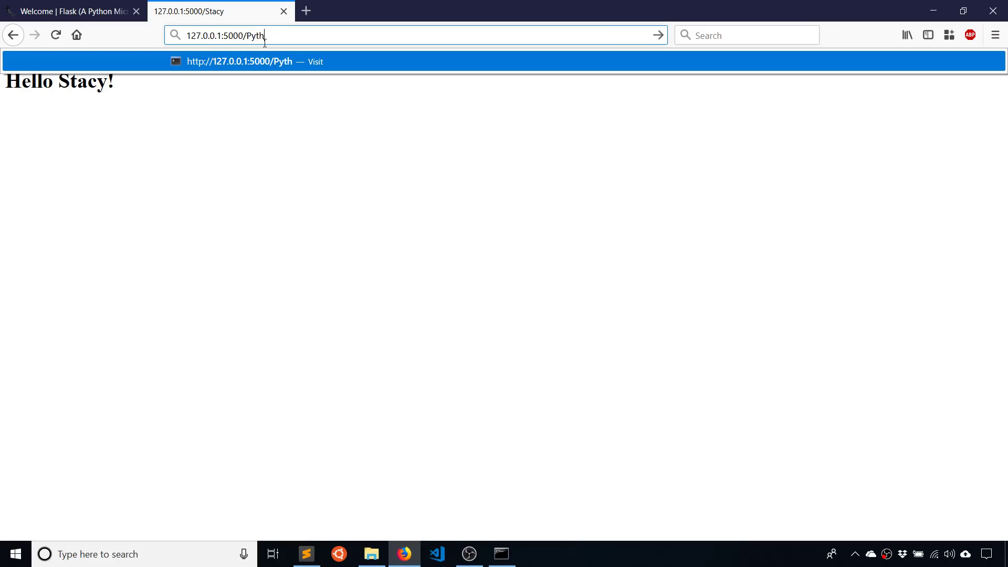
{"action": "key", "text": "Return"}
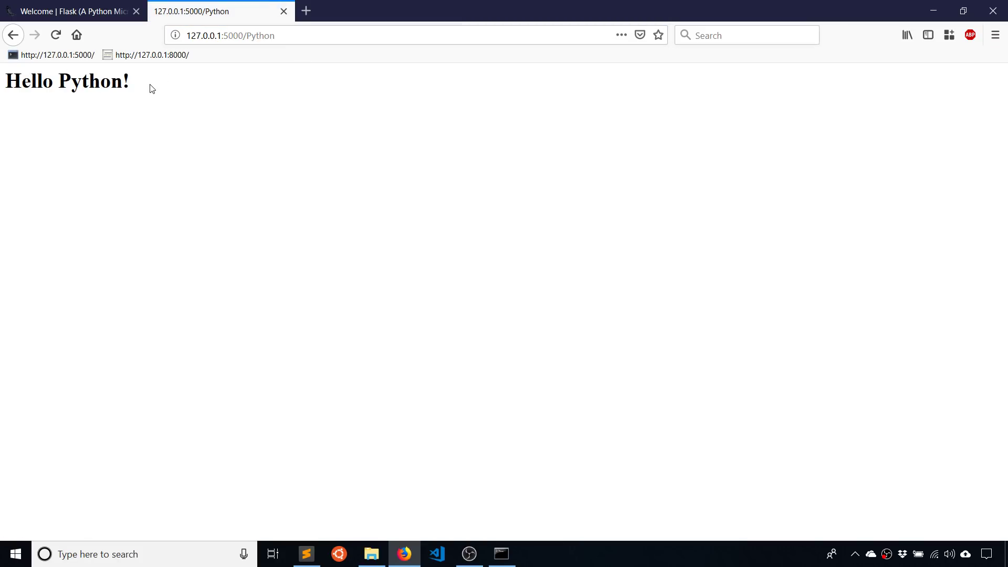
{"action": "mouse_move", "coordinate": [500, 553]}
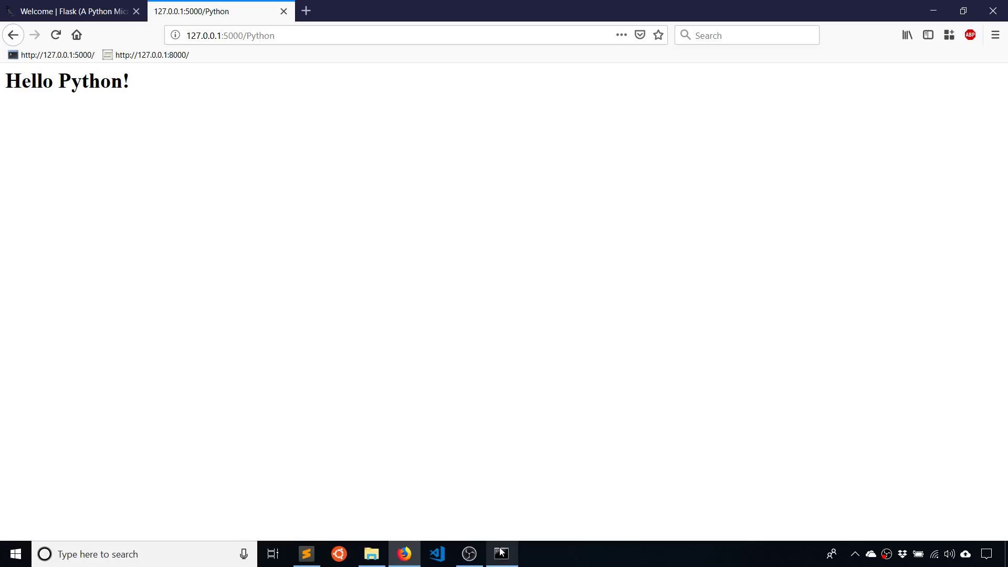
Review the request log in Command Prompt and stop the Flask server with Ctrl+C
{"action": "left_click", "coordinate": [501, 554]}
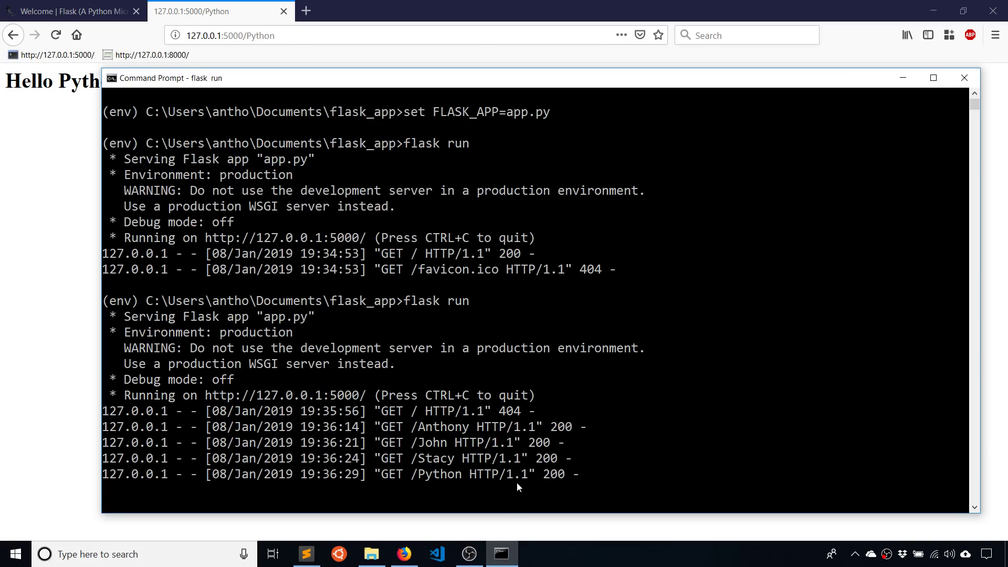
{"action": "mouse_move", "coordinate": [458, 360]}
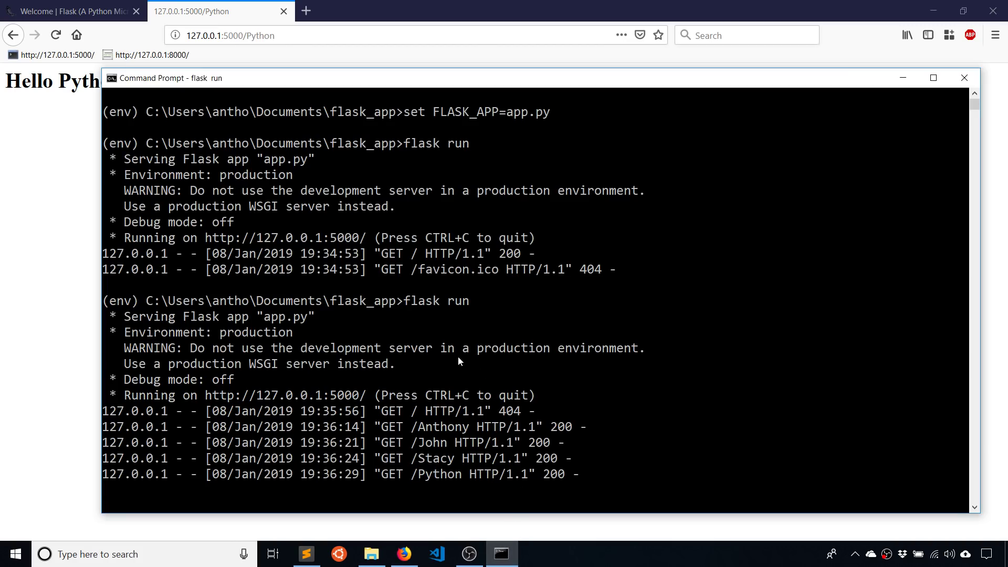
{"action": "key", "text": "ctrl+c"}
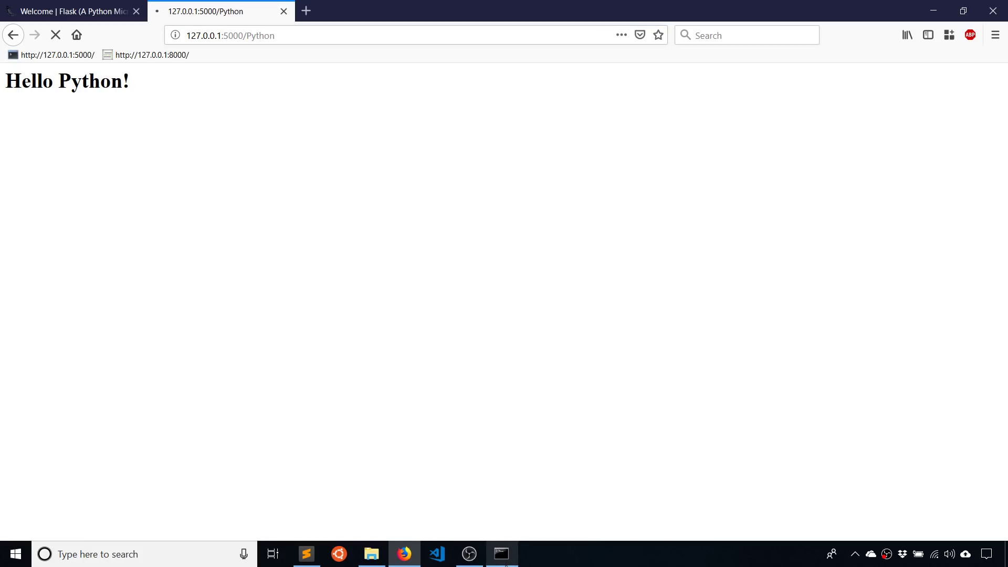
Deactivate the virtual environment in Command Prompt
{"action": "left_click", "coordinate": [501, 553]}
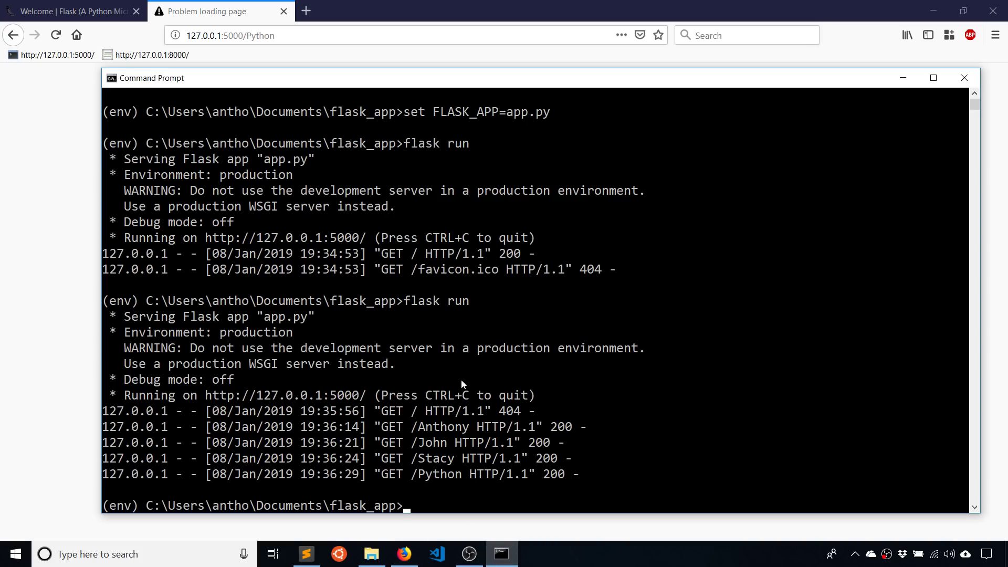
{"action": "mouse_move", "coordinate": [110, 509]}
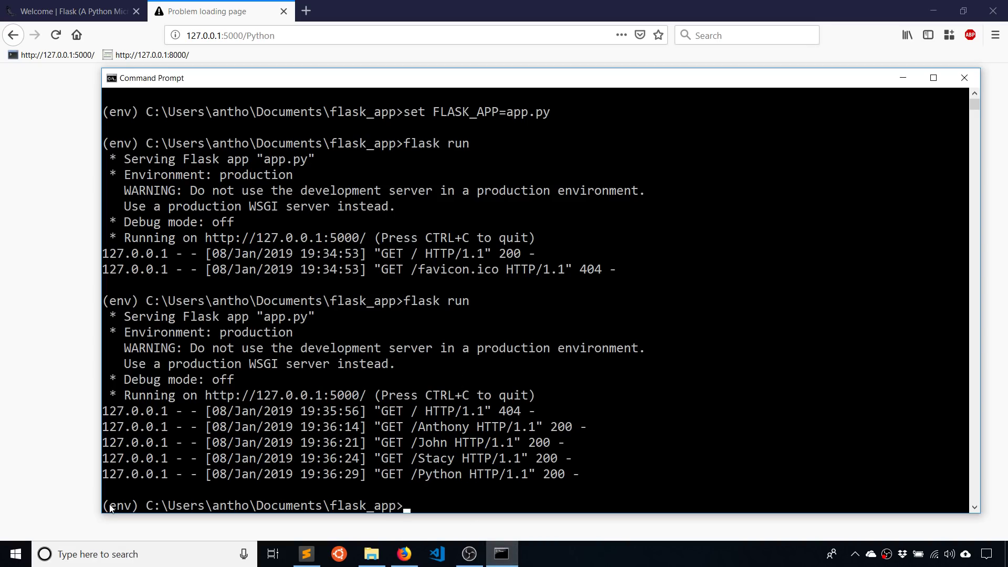
{"action": "type", "text": "deac"}
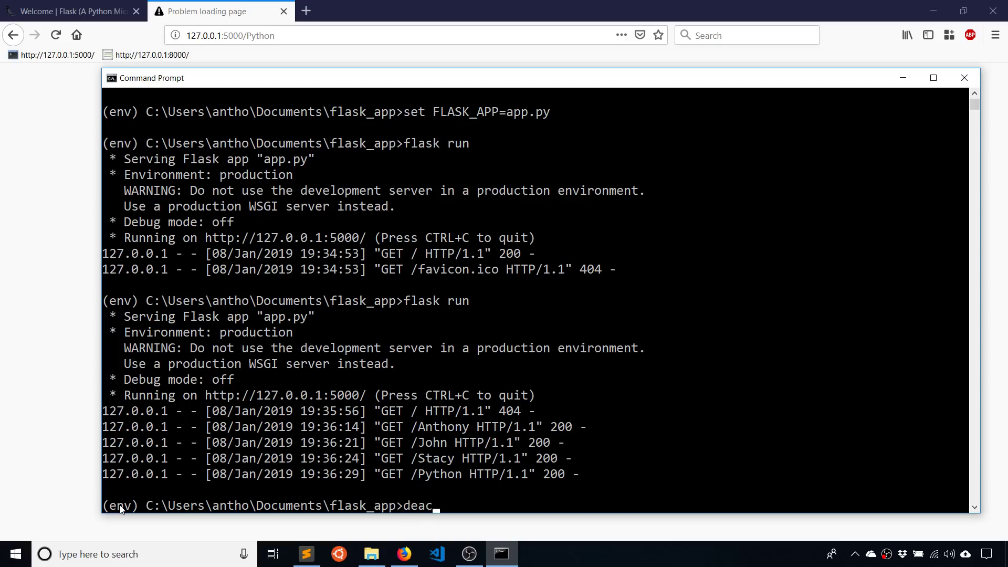
{"action": "key", "text": "Return"}
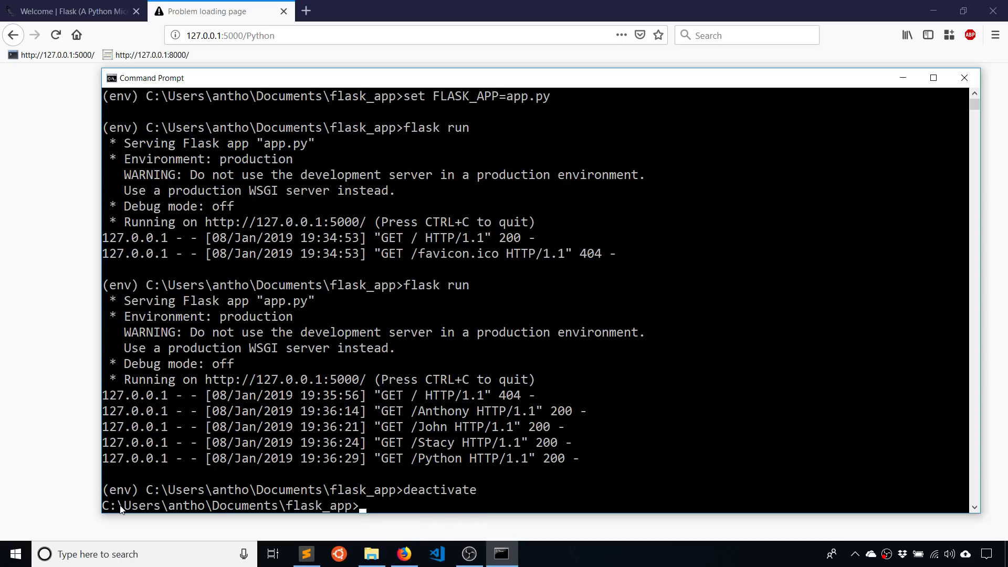
{"action": "mouse_move", "coordinate": [192, 391]}
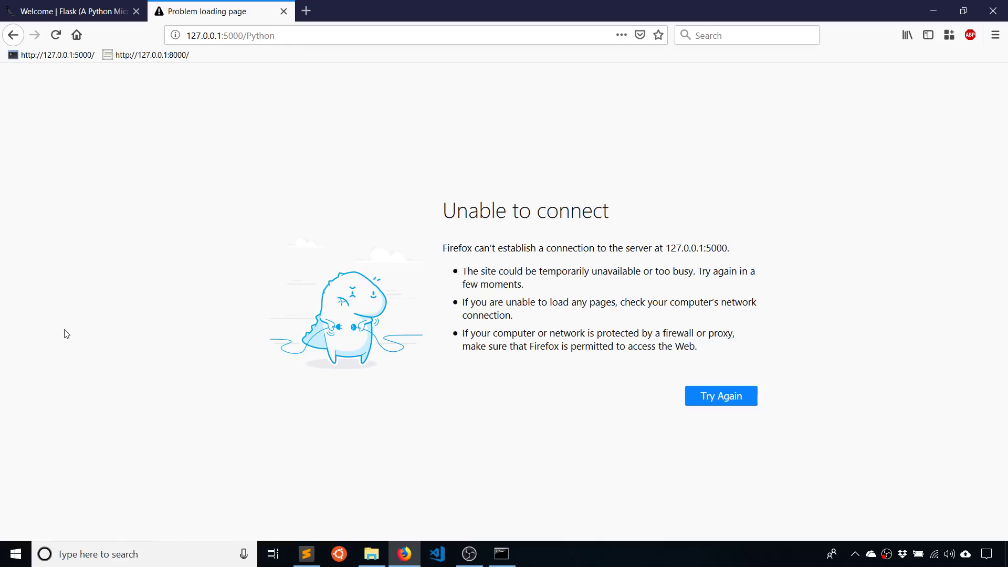
{"action": "mouse_move", "coordinate": [418, 464]}
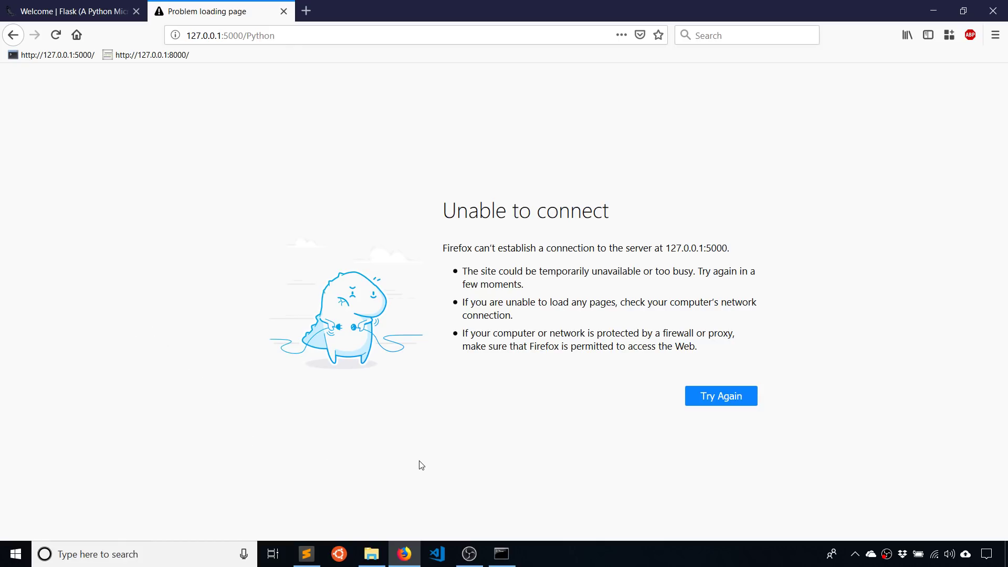